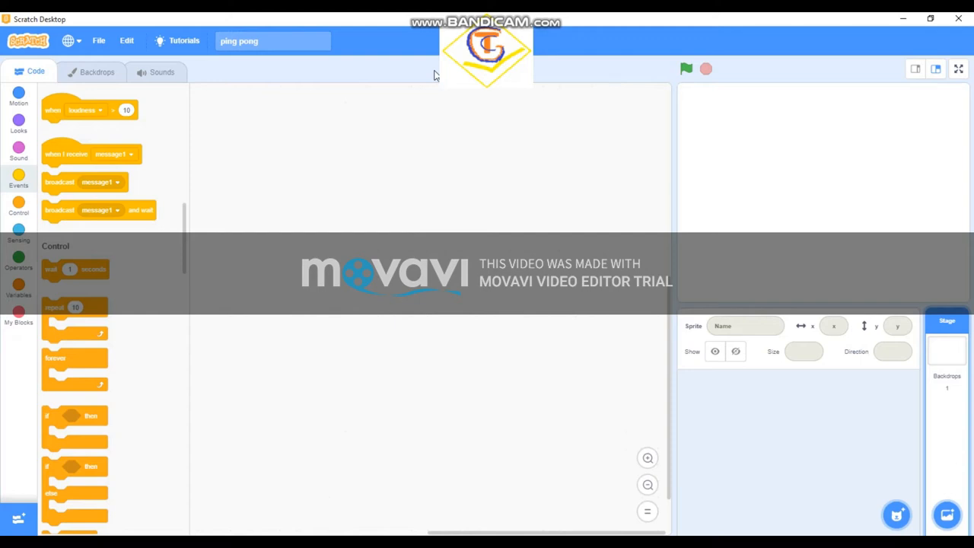
mouse_move(395, 84)
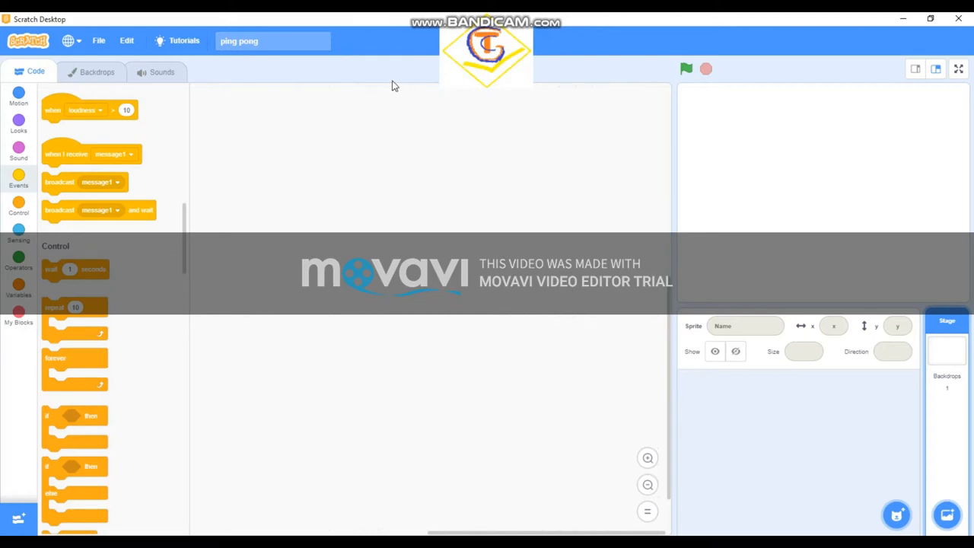
mouse_move(702, 515)
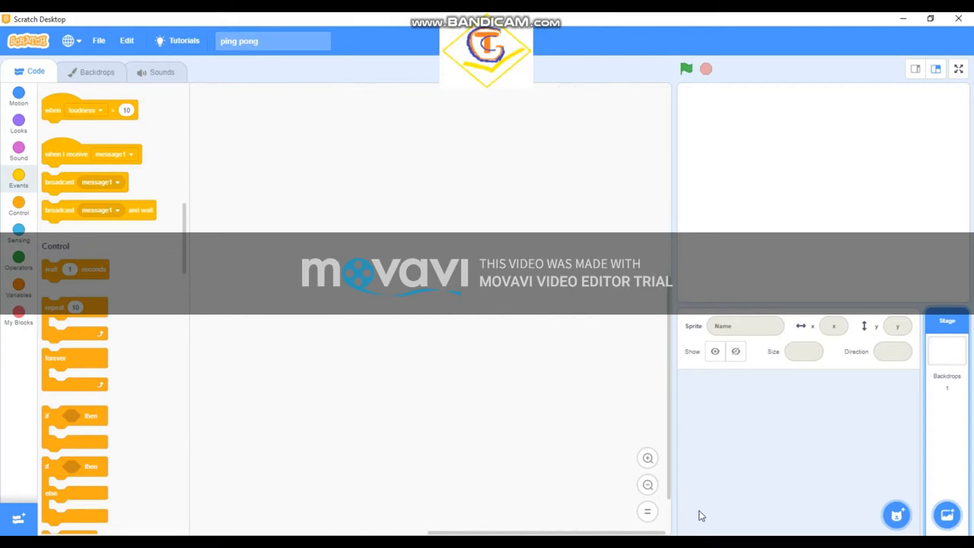
mouse_move(670, 402)
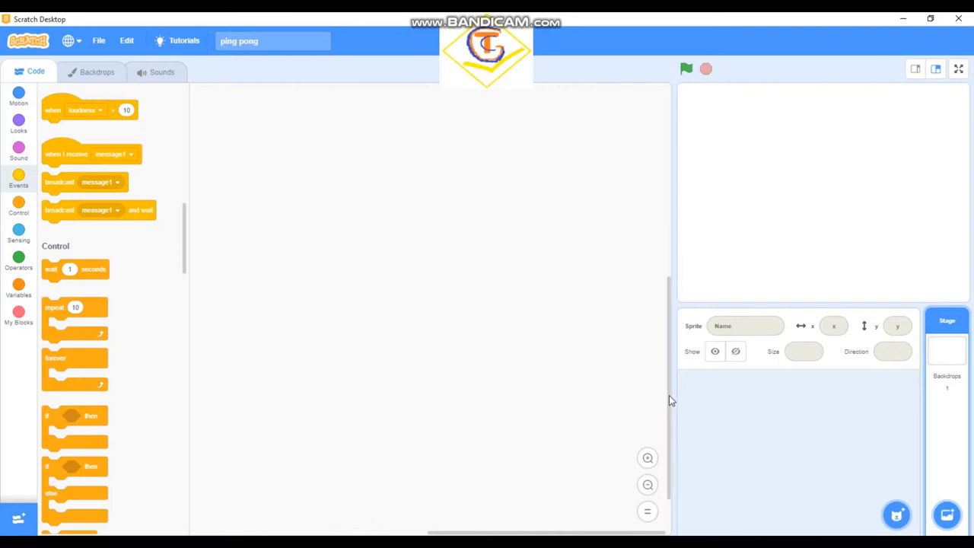
mouse_move(867, 194)
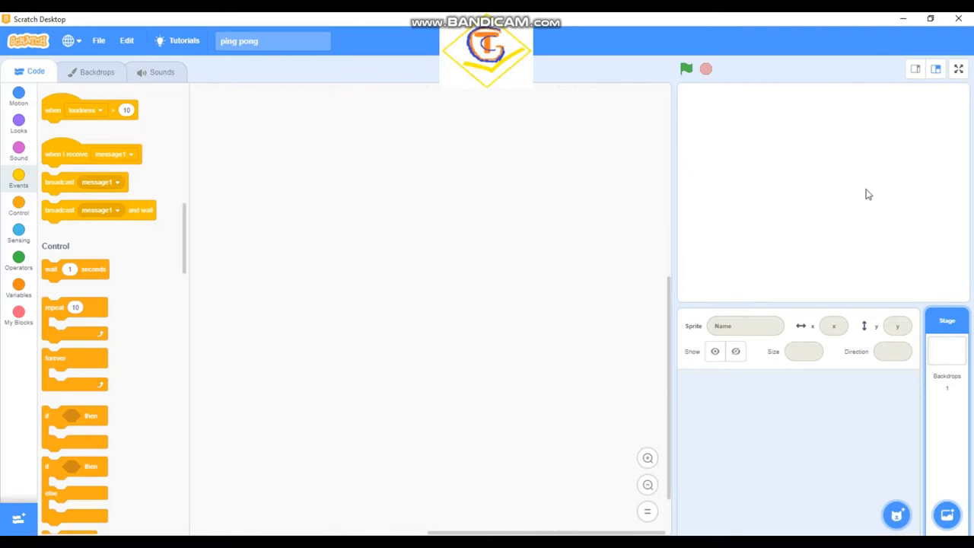
mouse_move(772, 226)
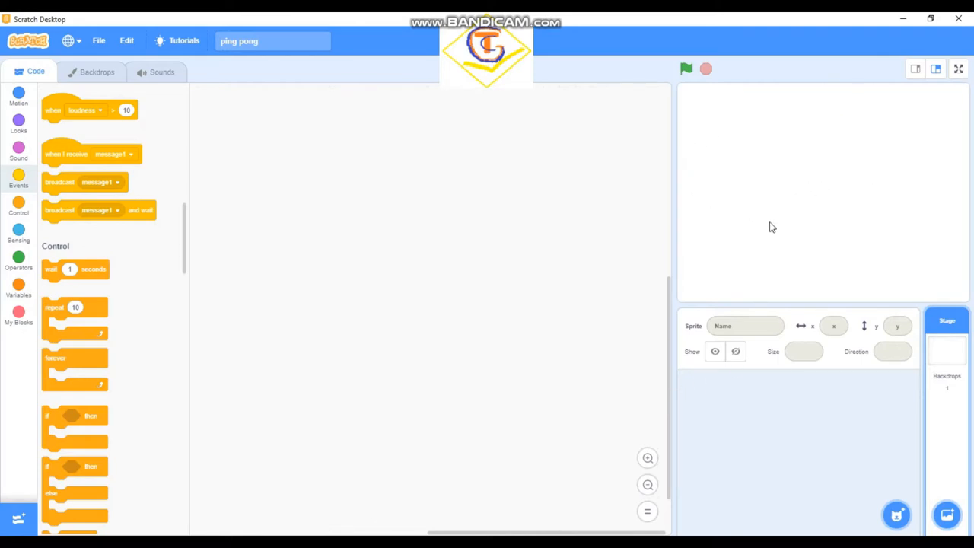
mouse_move(767, 214)
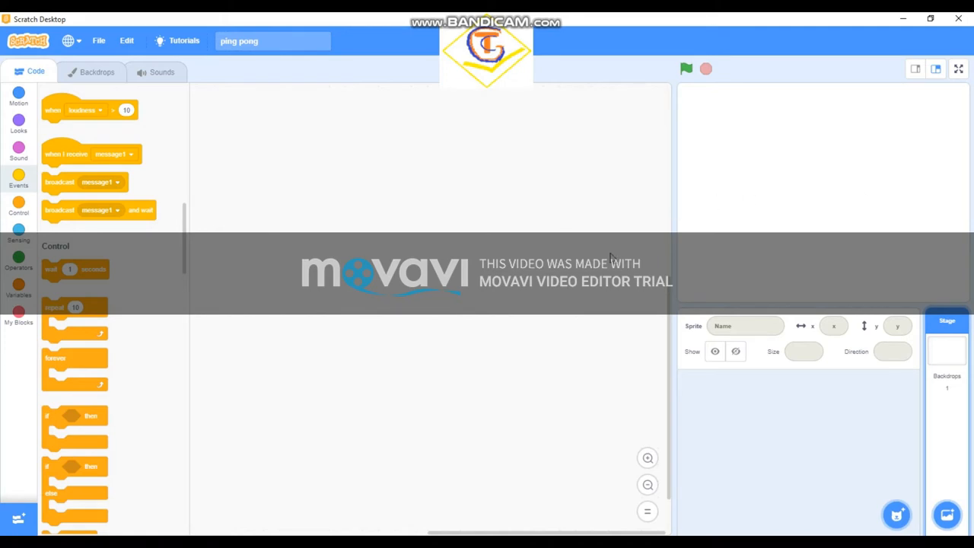
Pick the Neon Tunnel backdrop from the backdrop library for the stage.
click(948, 514)
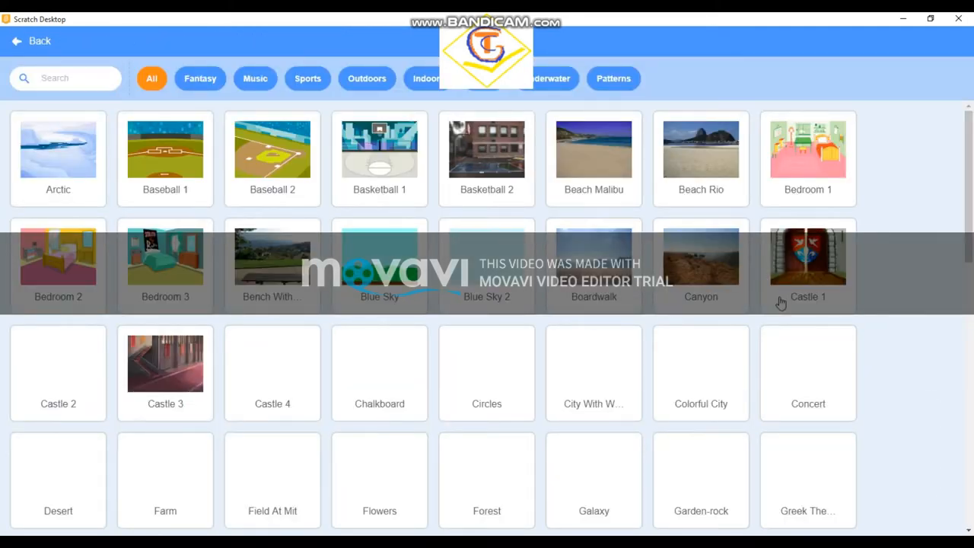
scroll(down, 3)
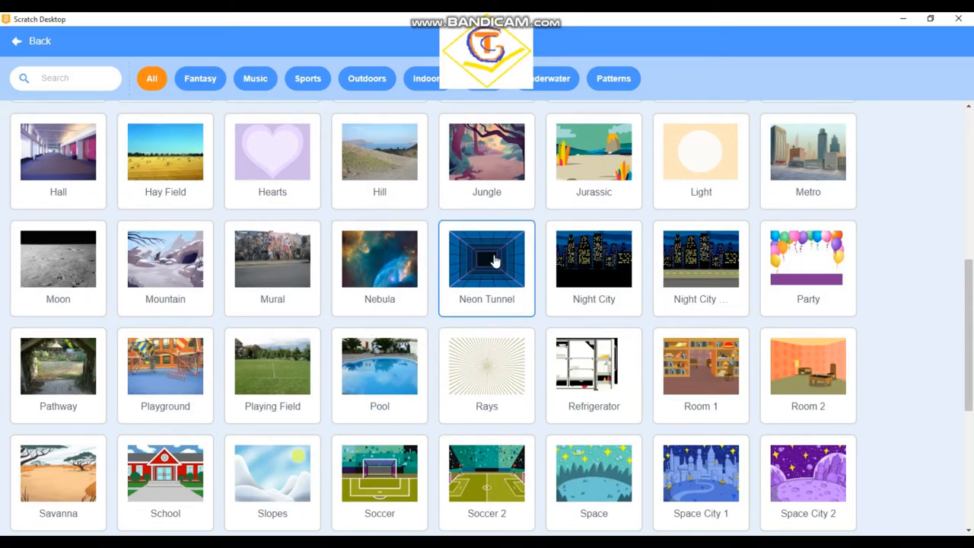
mouse_move(429, 211)
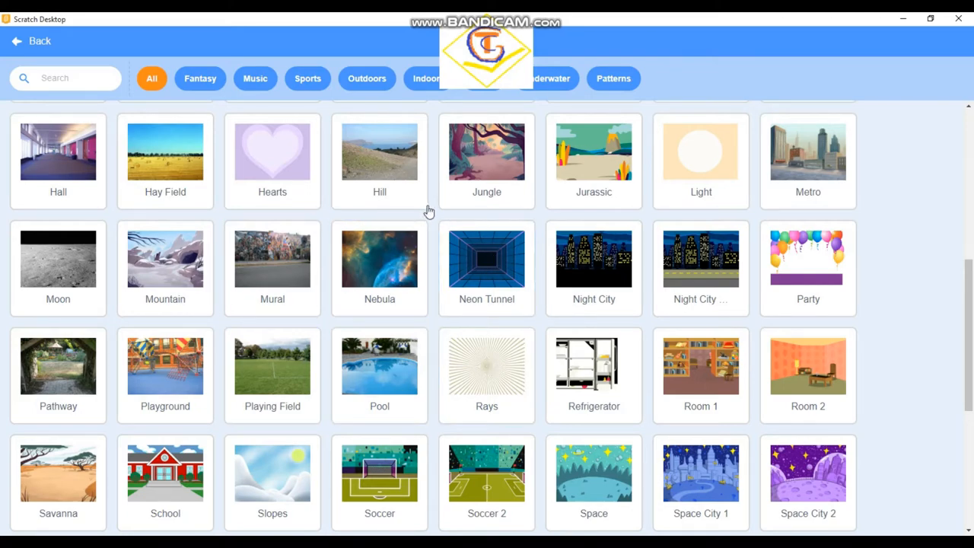
scroll(down, 3)
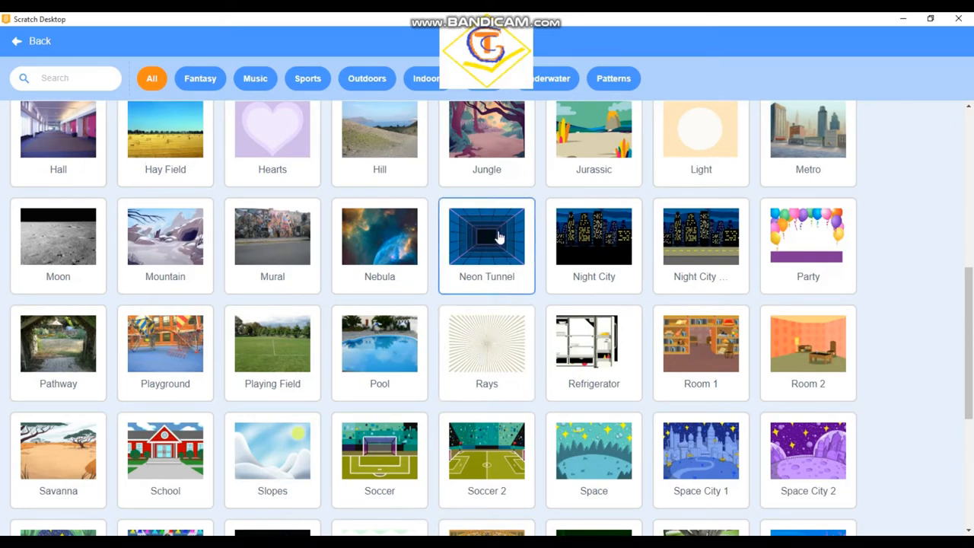
click(486, 236)
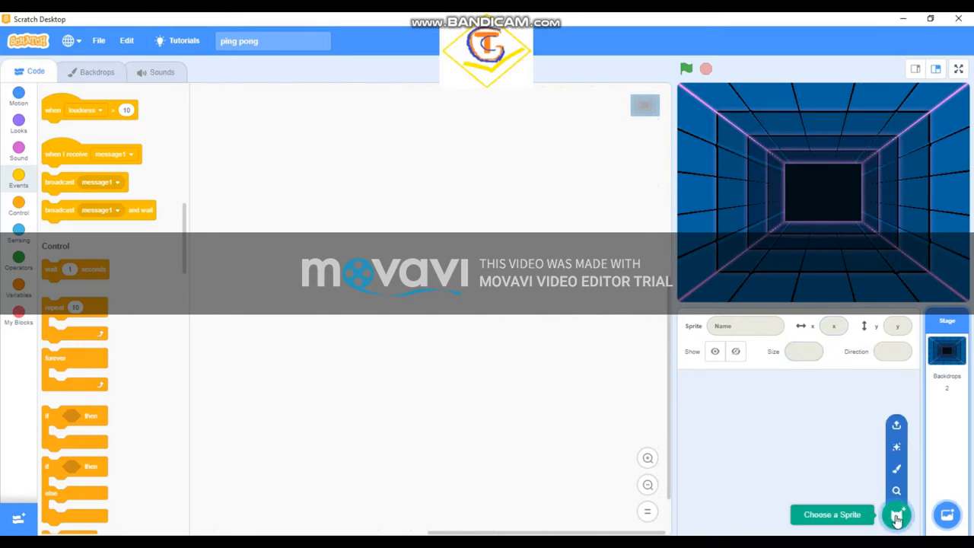
Add the Ball sprite from the sprite library, then reopen the library.
click(897, 518)
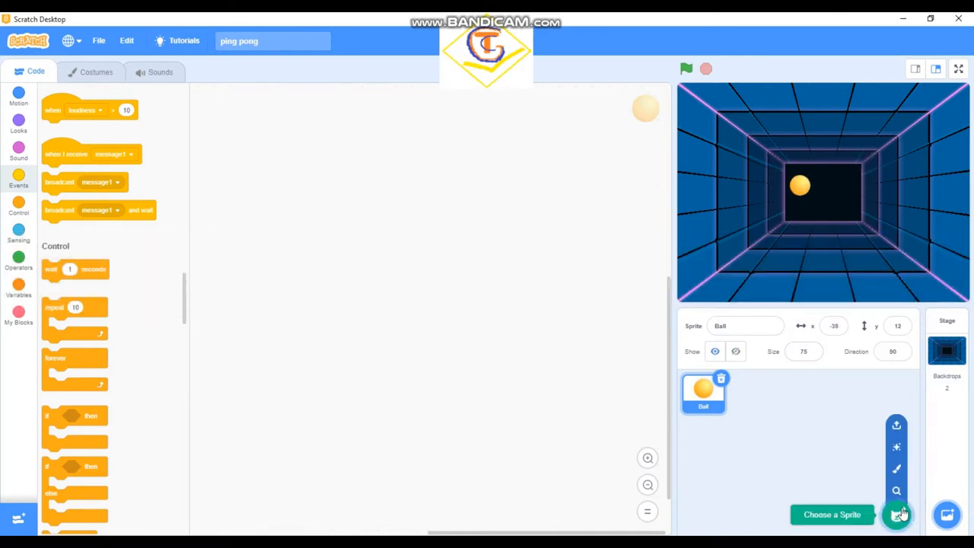
click(903, 514)
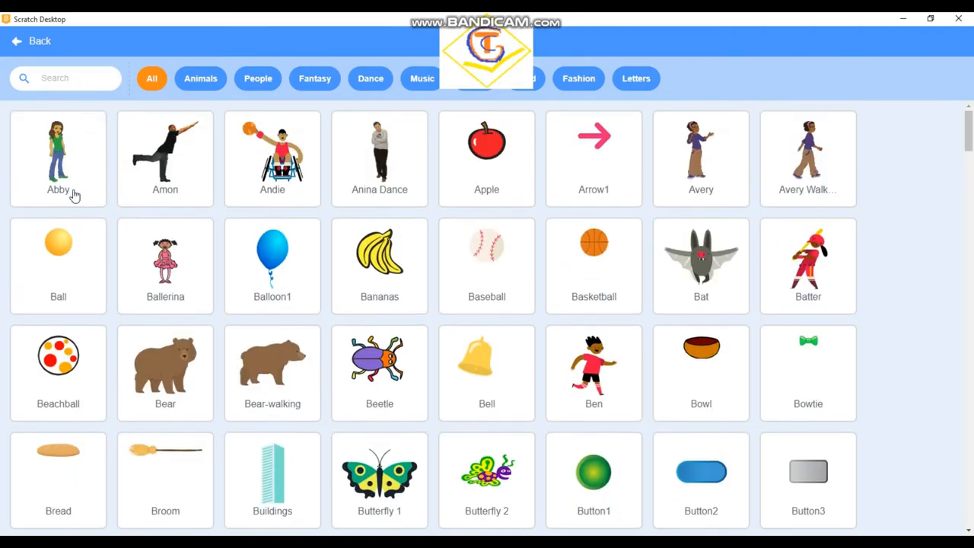
Search 'Padd', add the Paddle sprite, size it to 120 and place it near the stage bottom.
click(91, 77)
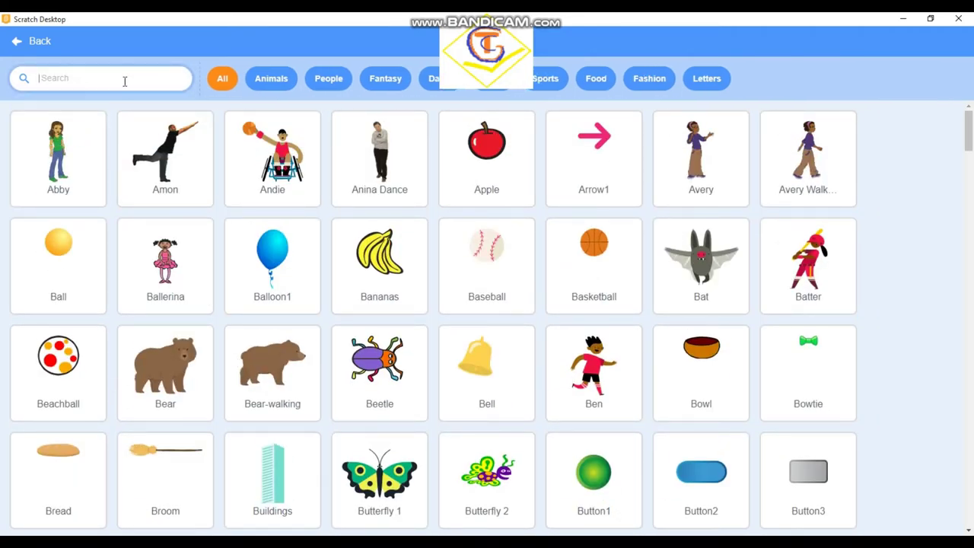
text(Padd)
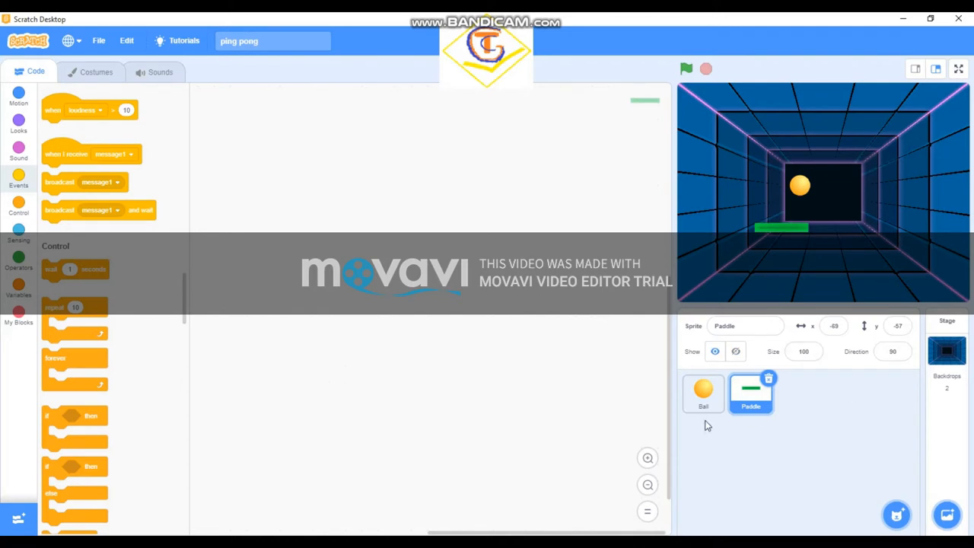
click(804, 351)
text(120)
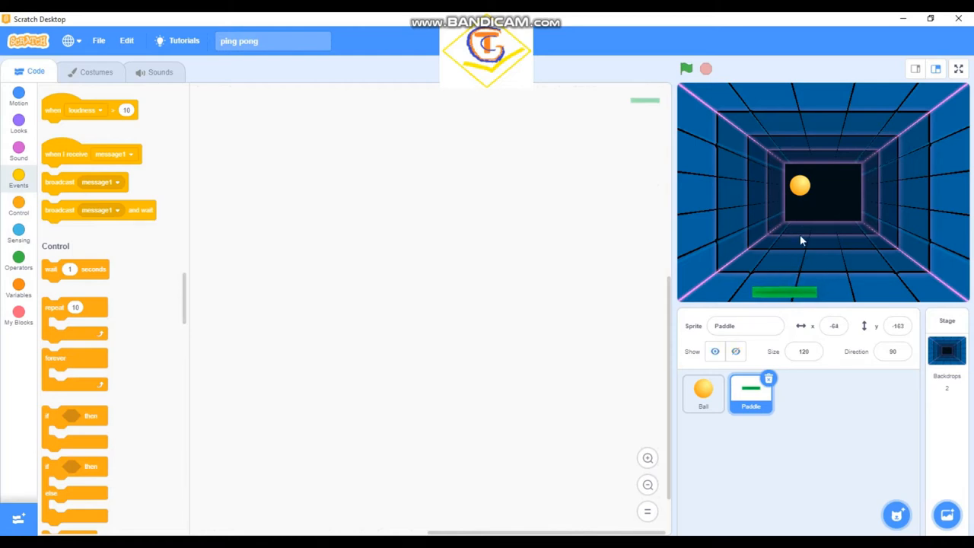
mouse_move(797, 377)
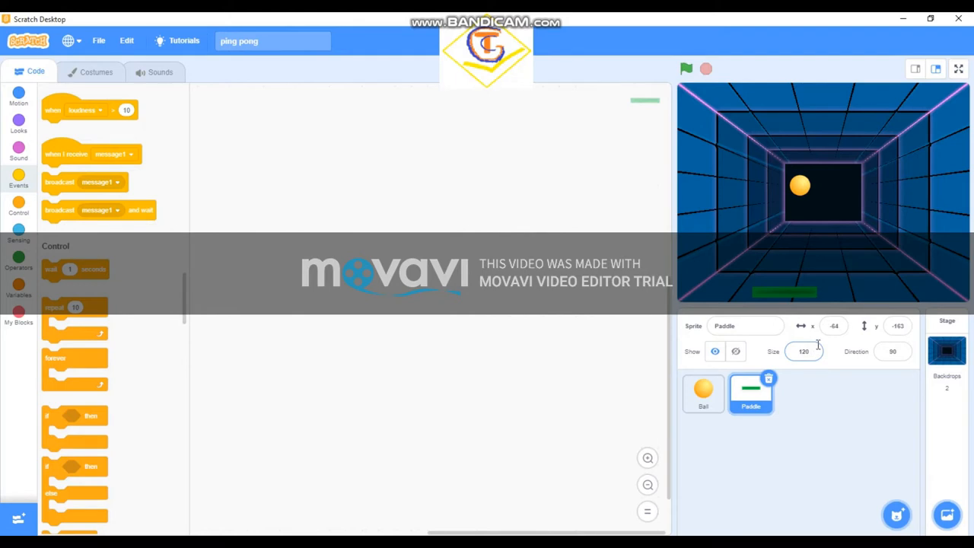
mouse_move(110, 68)
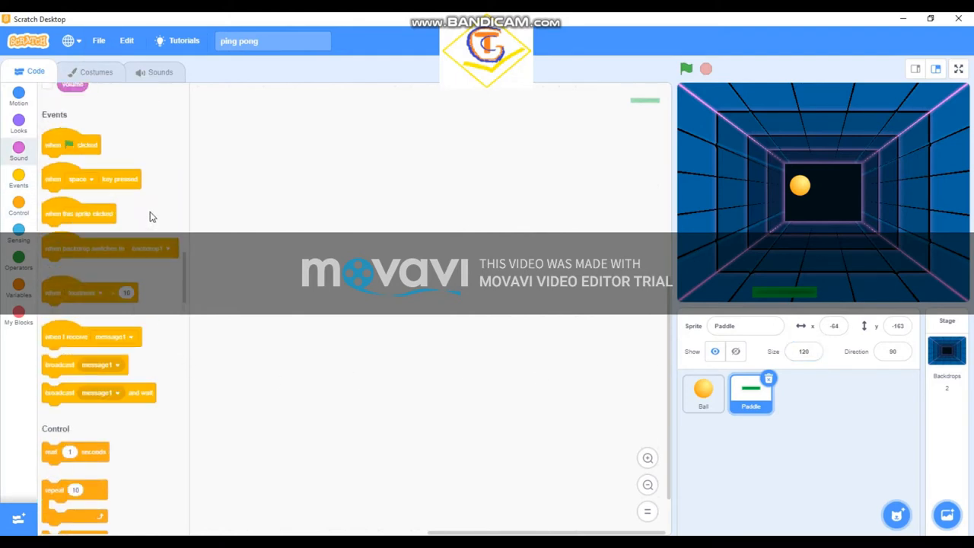
click(18, 122)
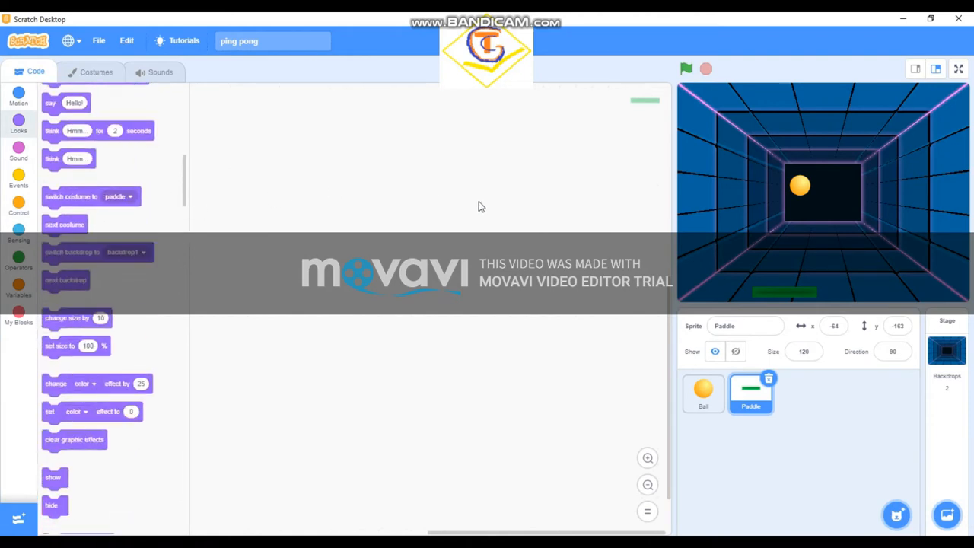
mouse_move(688, 129)
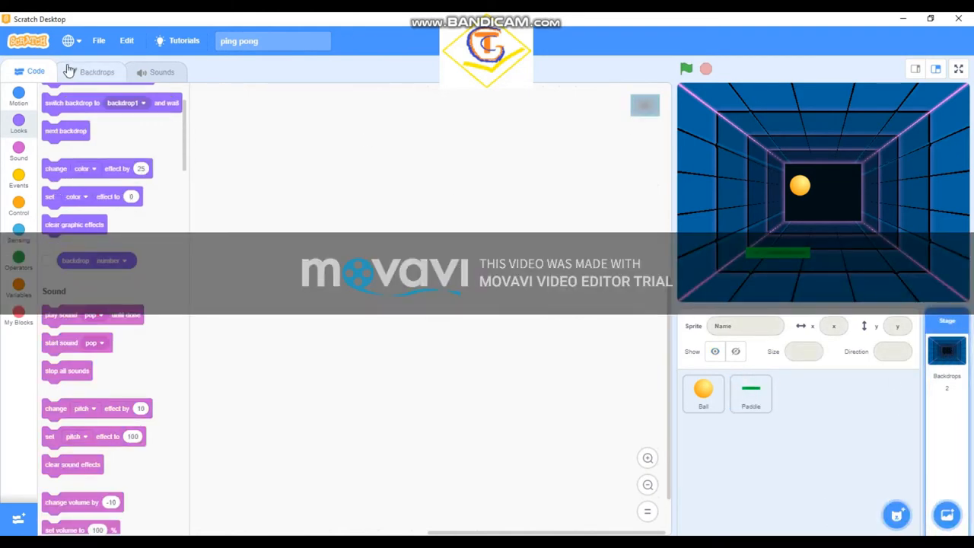
Paint a red rectangle strip along the bottom edge of the Neon Tunnel backdrop.
click(94, 72)
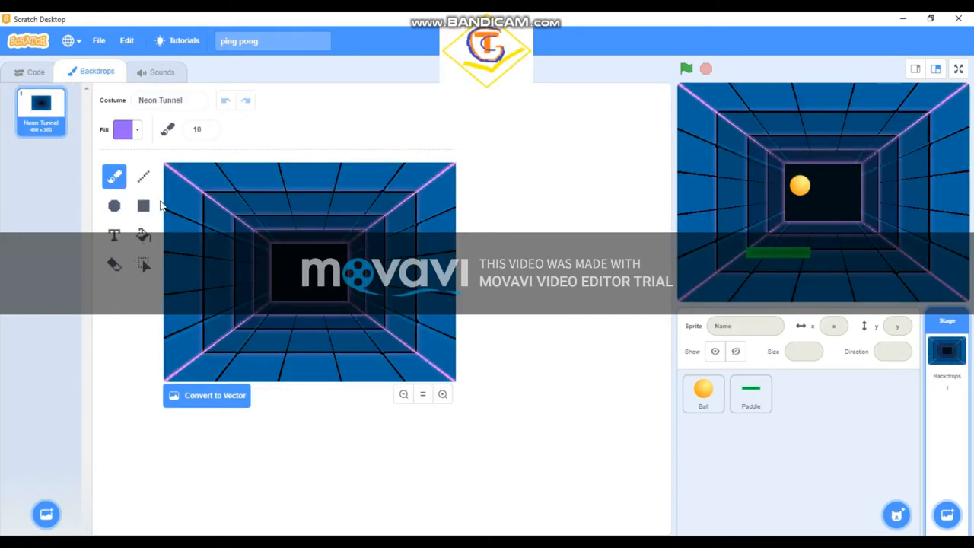
click(143, 205)
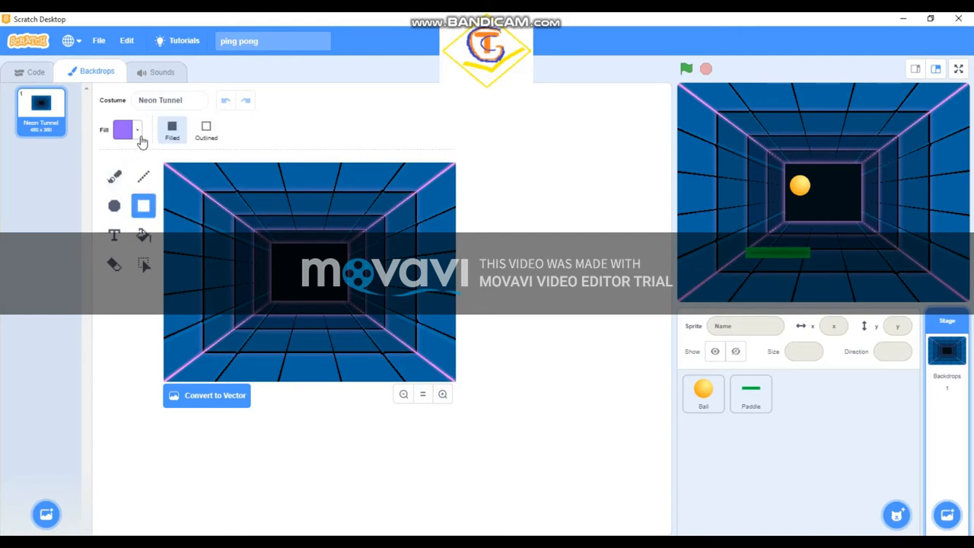
click(124, 129)
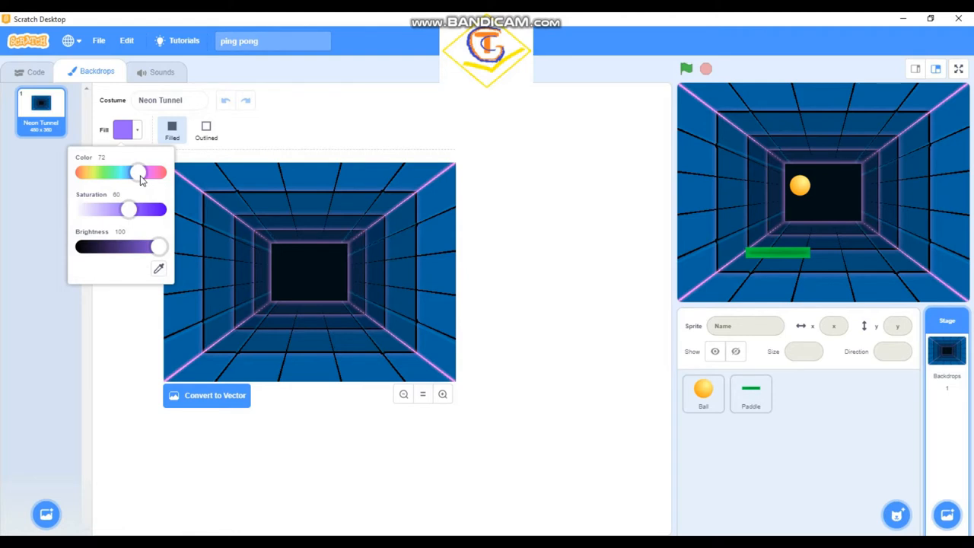
drag(139, 173, 91, 172)
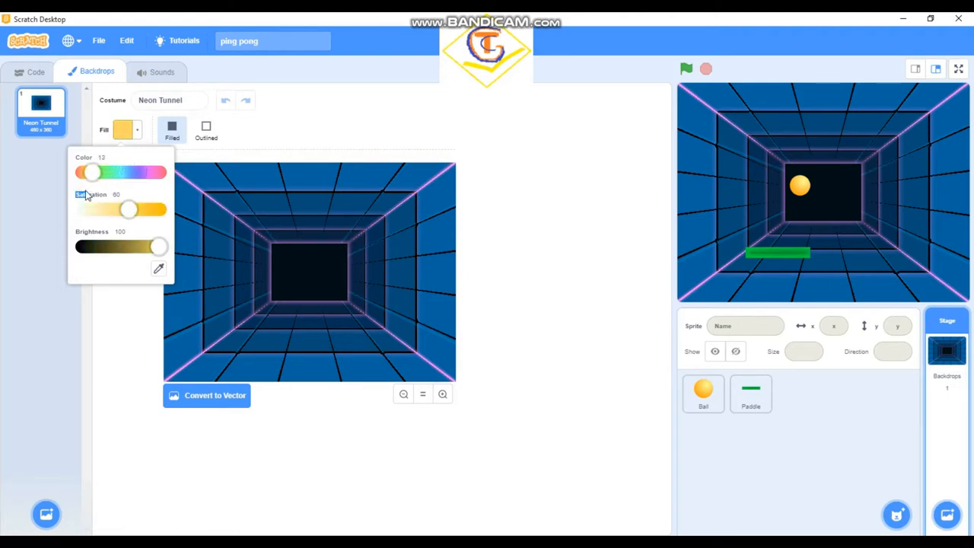
drag(88, 172, 97, 172)
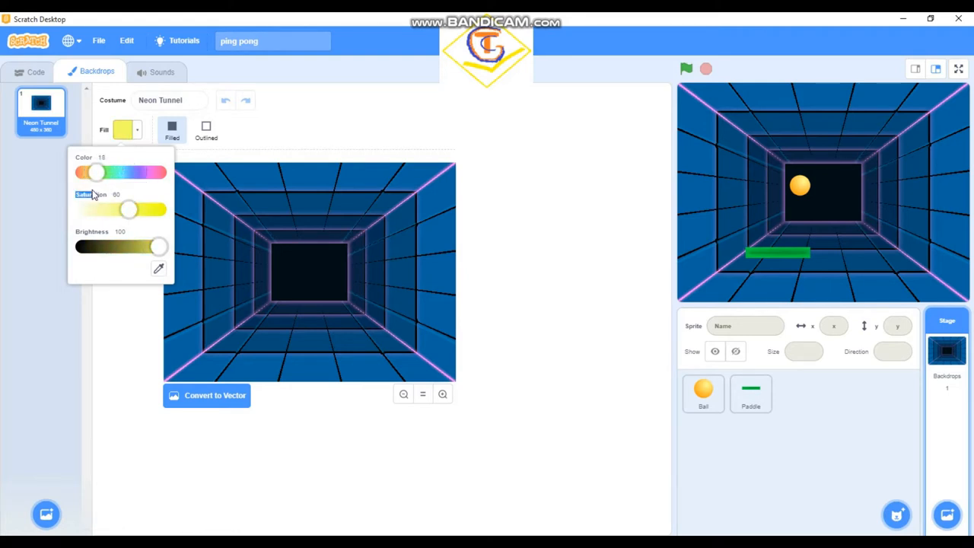
mouse_move(113, 209)
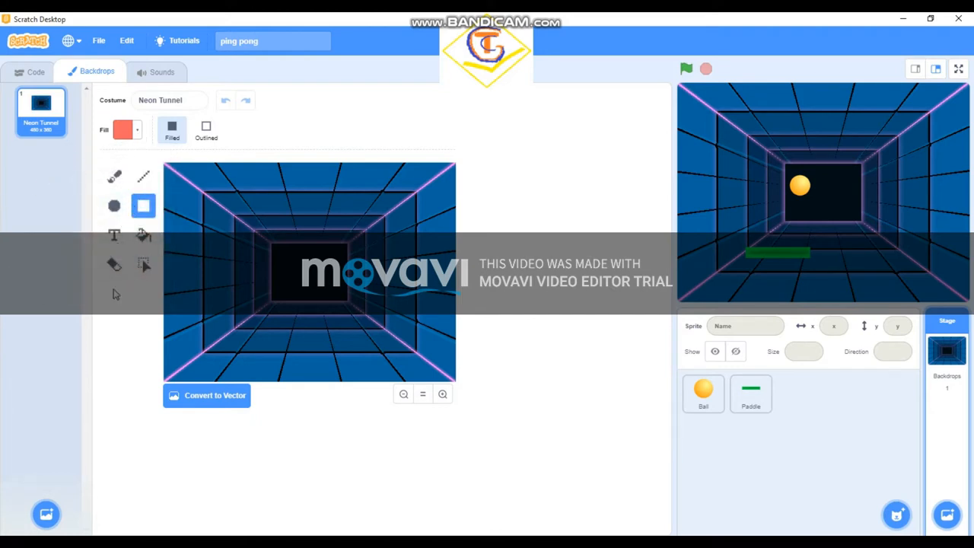
mouse_move(164, 373)
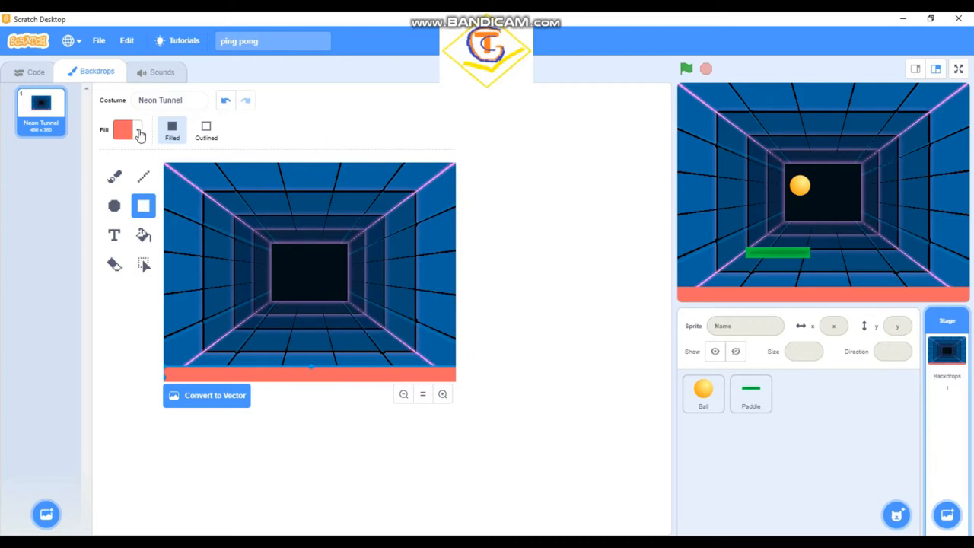
click(124, 130)
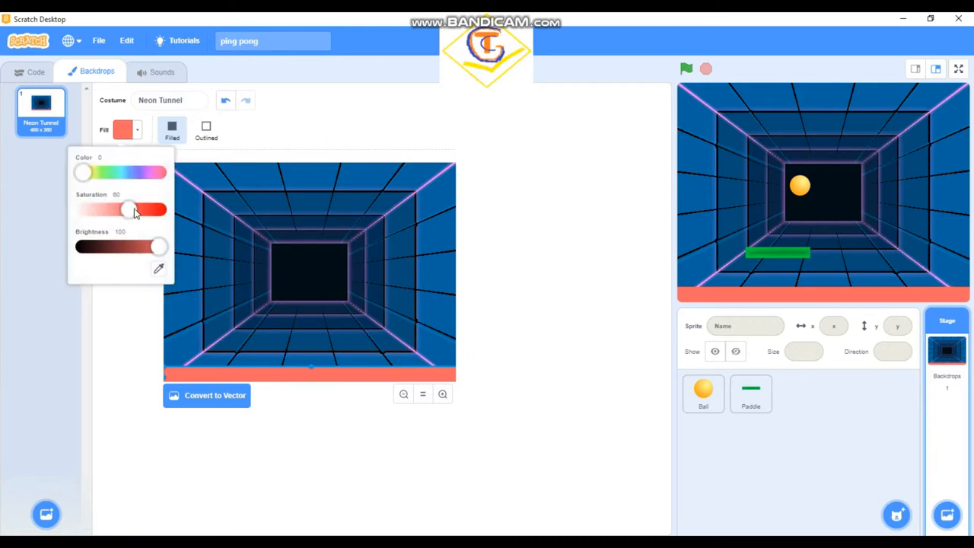
drag(128, 209, 158, 210)
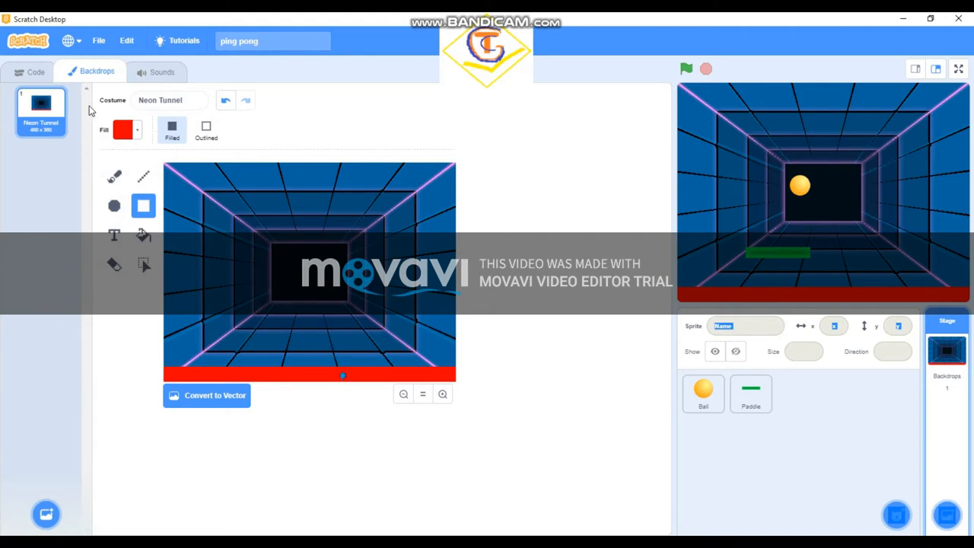
click(28, 71)
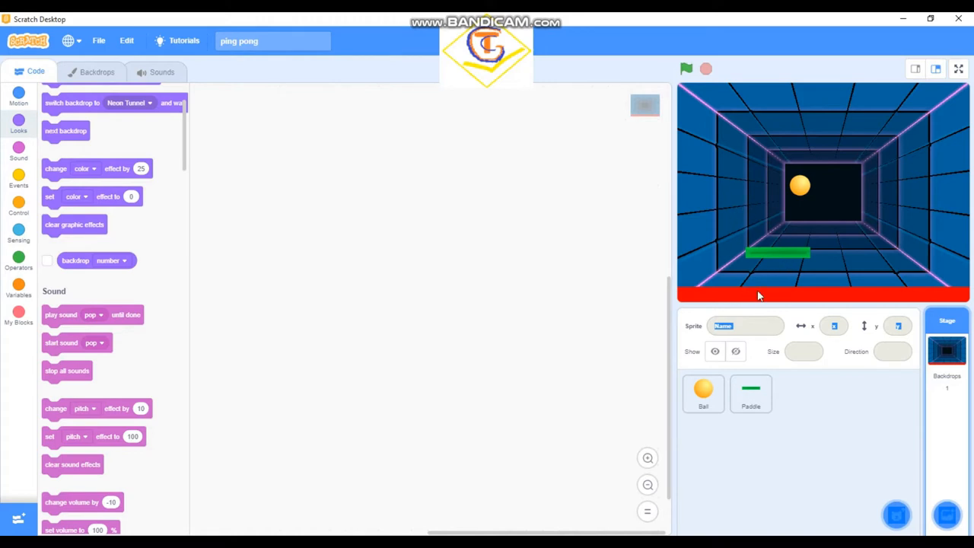
mouse_move(112, 73)
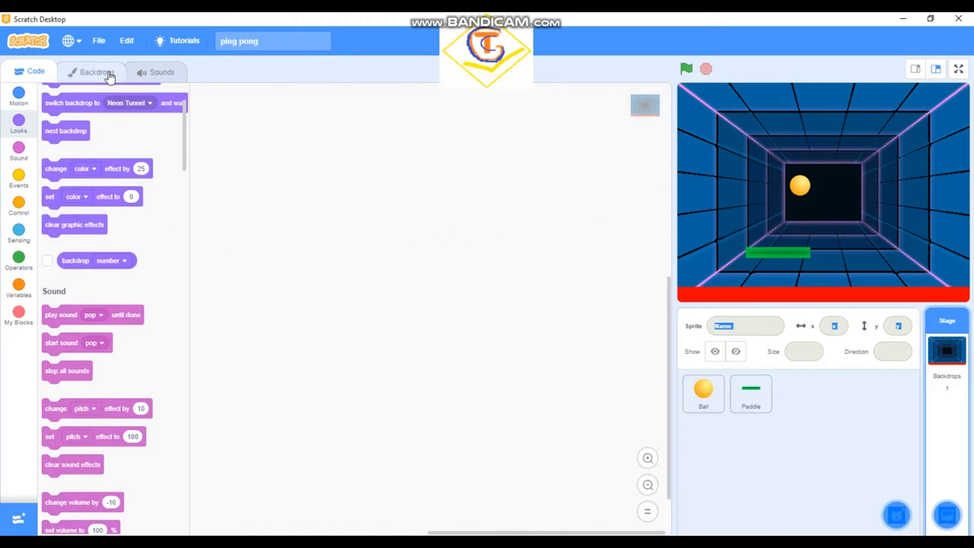
click(95, 72)
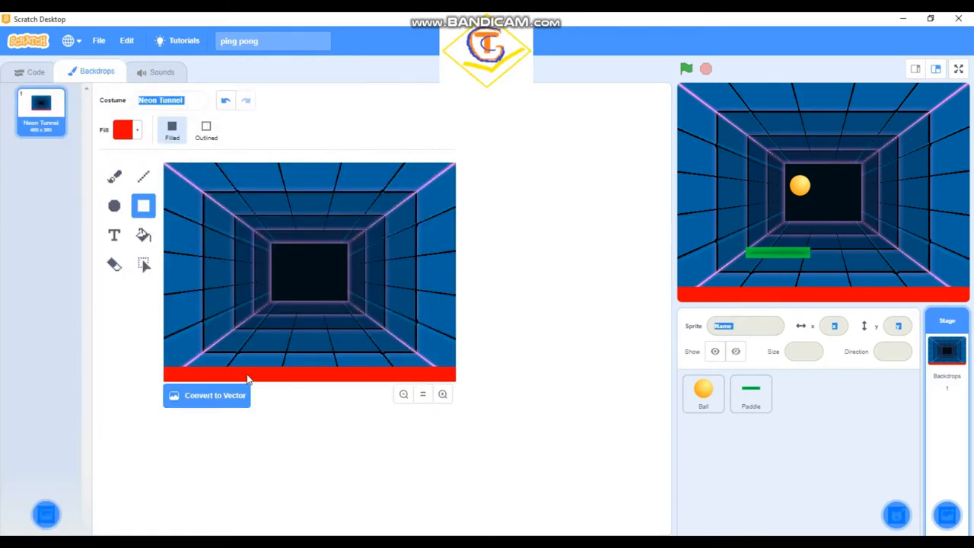
Convert the Neon Tunnel backdrop to vector, reshape the red bar, and return to Code.
click(144, 264)
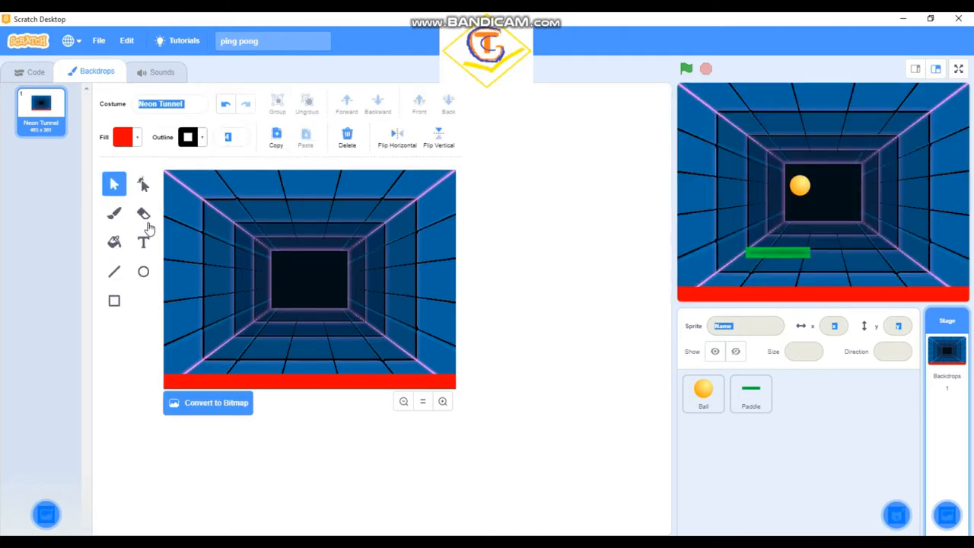
click(143, 183)
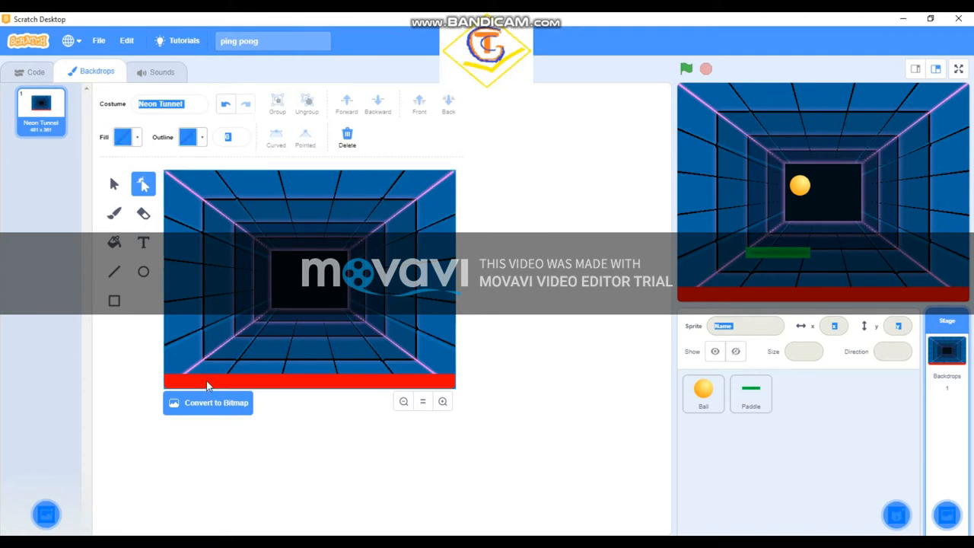
mouse_move(294, 387)
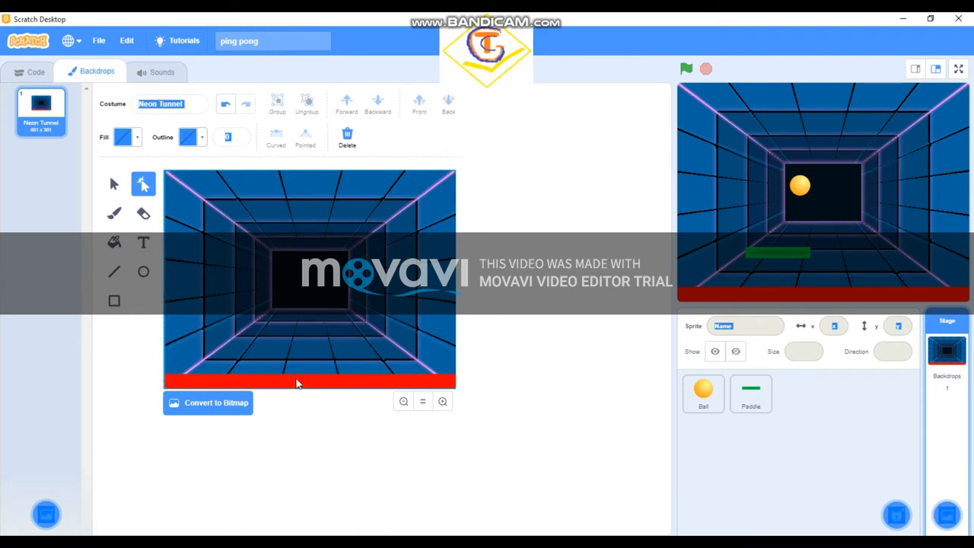
mouse_move(23, 460)
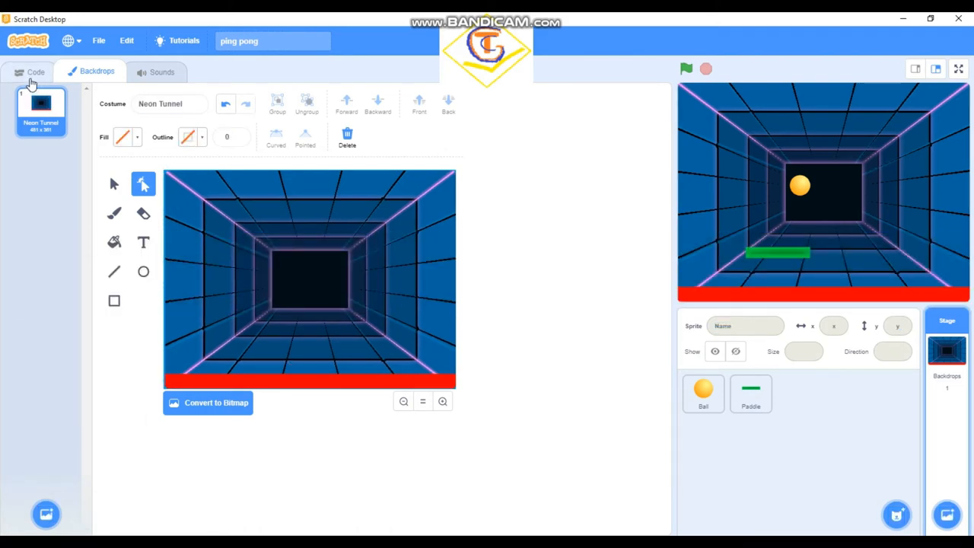
click(31, 73)
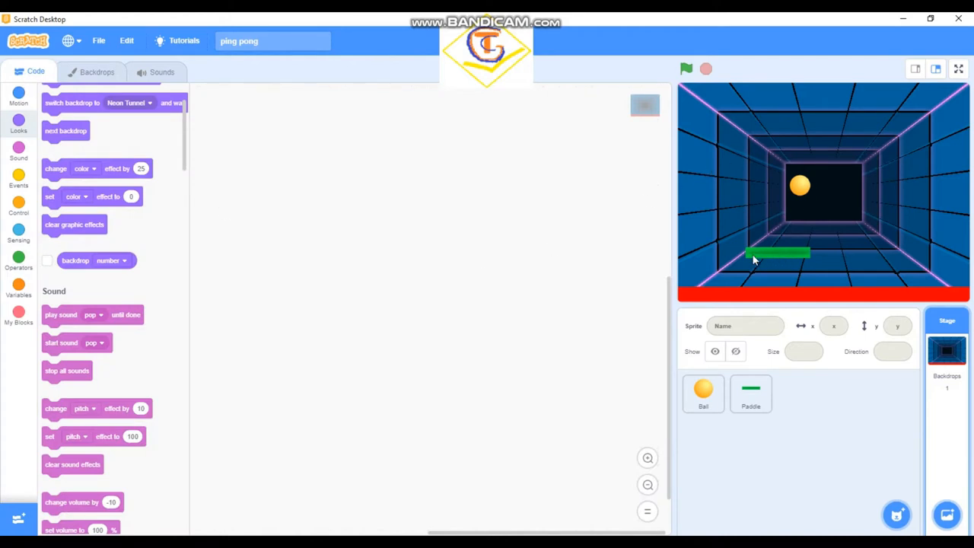
Give the Paddle a 'when flag clicked' forever 'go to mouse-pointer' script.
click(751, 394)
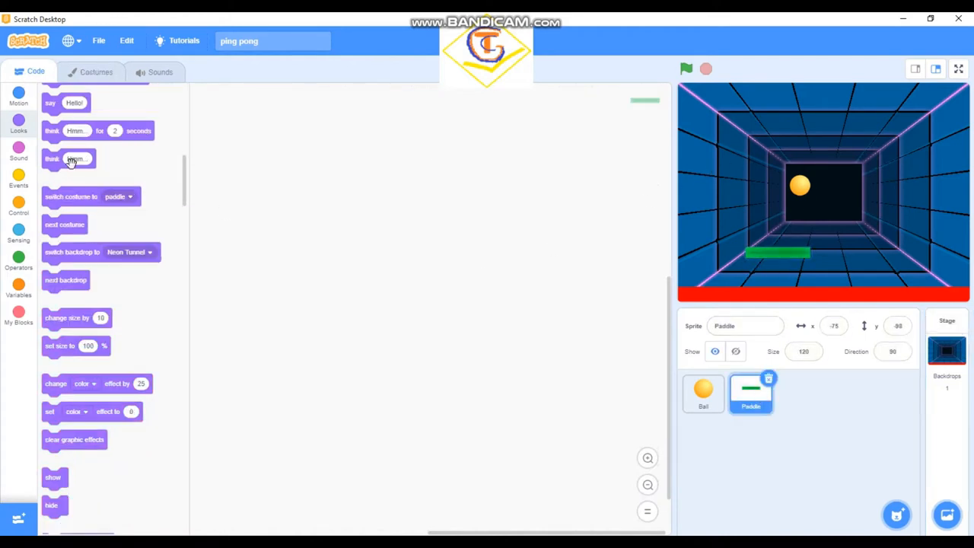
click(18, 97)
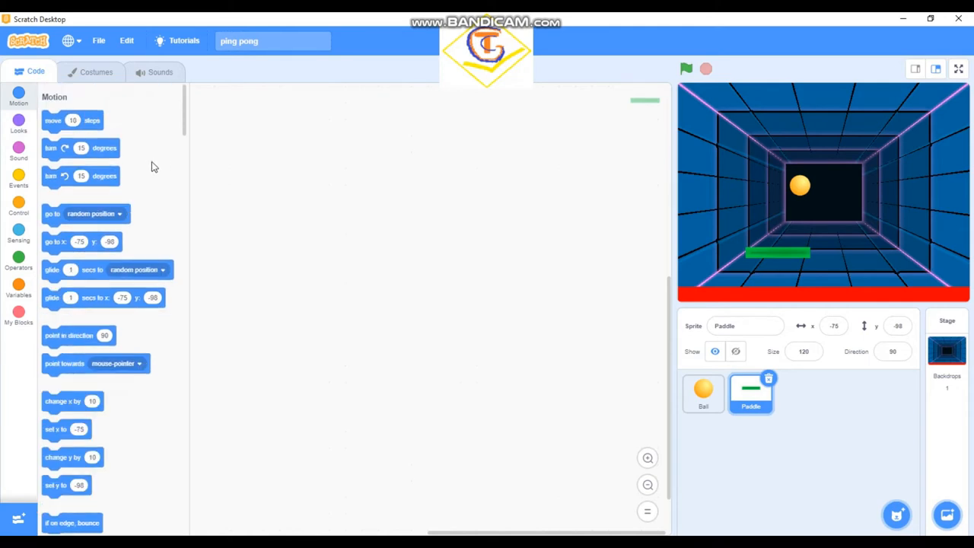
mouse_move(21, 97)
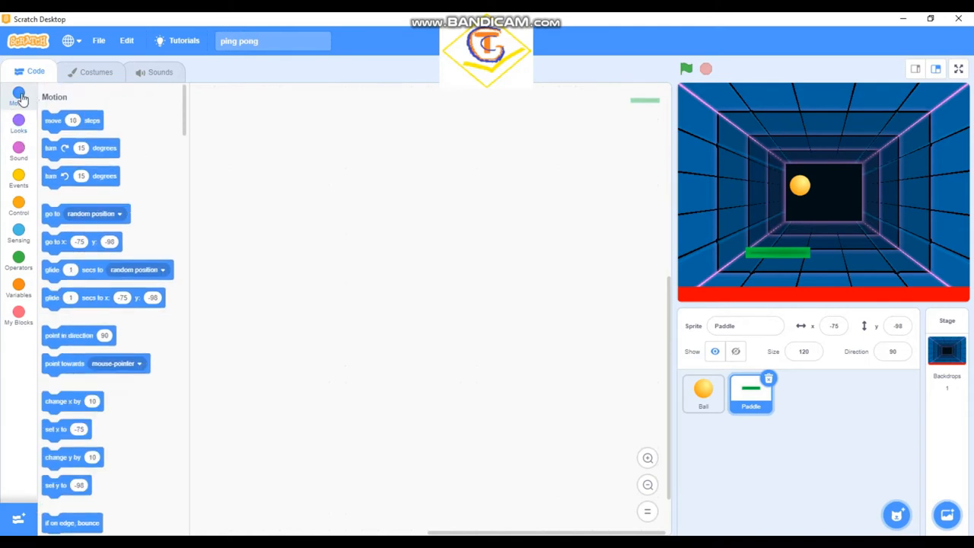
click(19, 179)
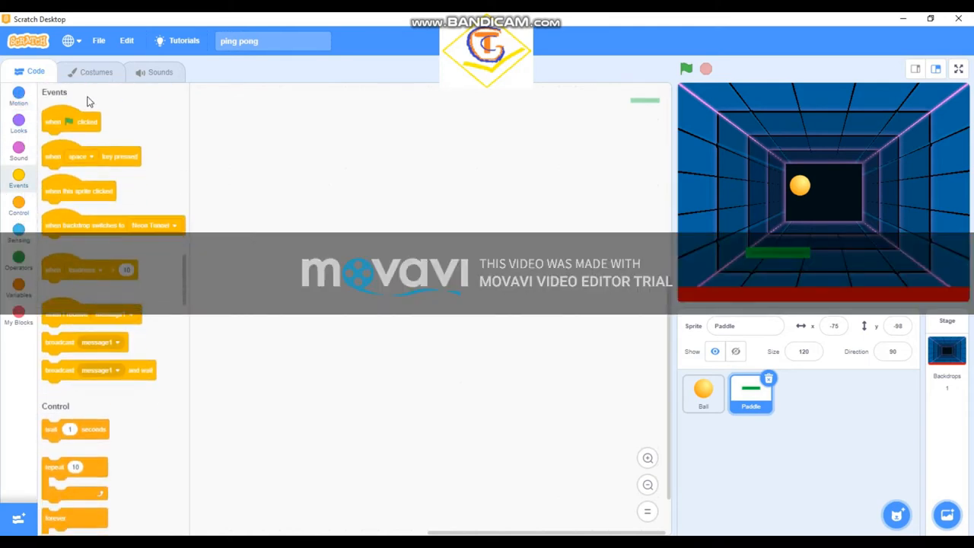
drag(71, 122, 311, 155)
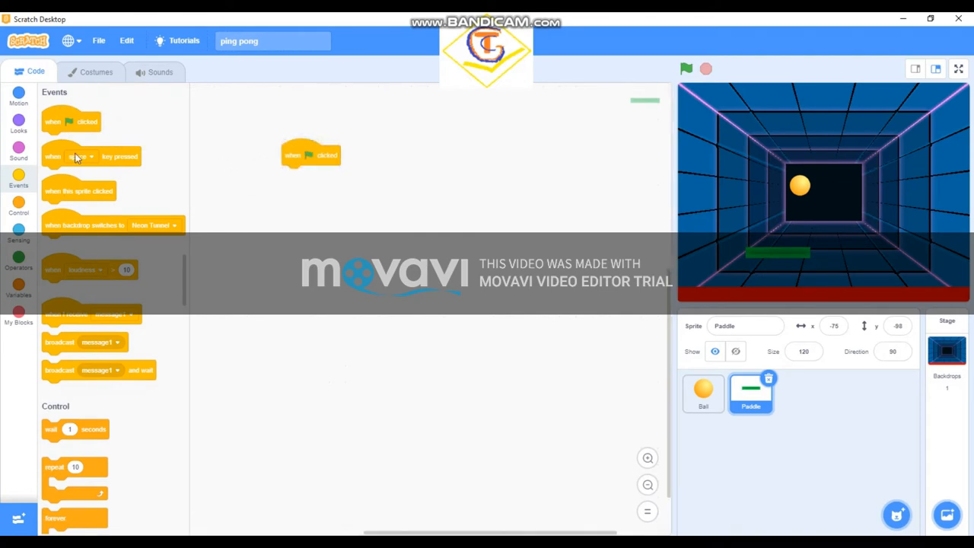
mouse_move(15, 122)
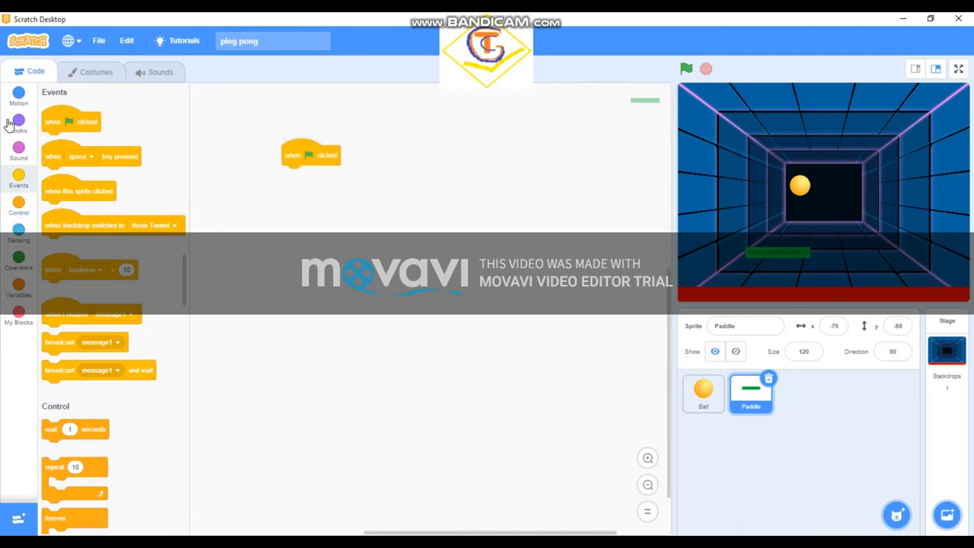
click(18, 97)
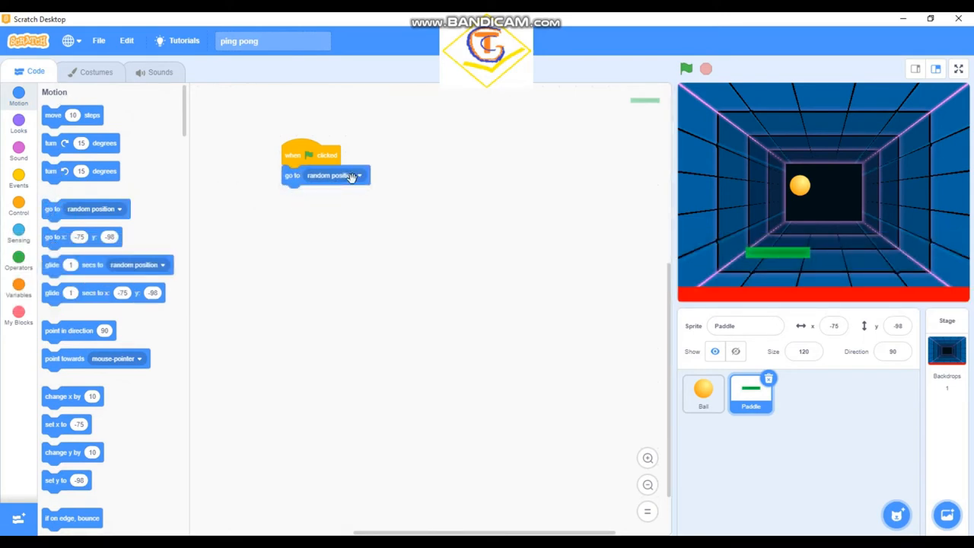
click(340, 175)
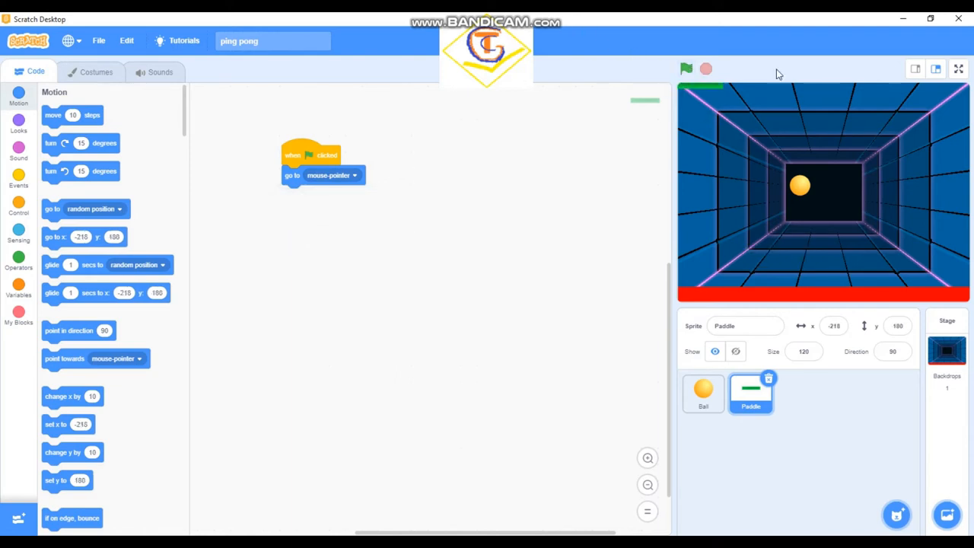
mouse_move(26, 220)
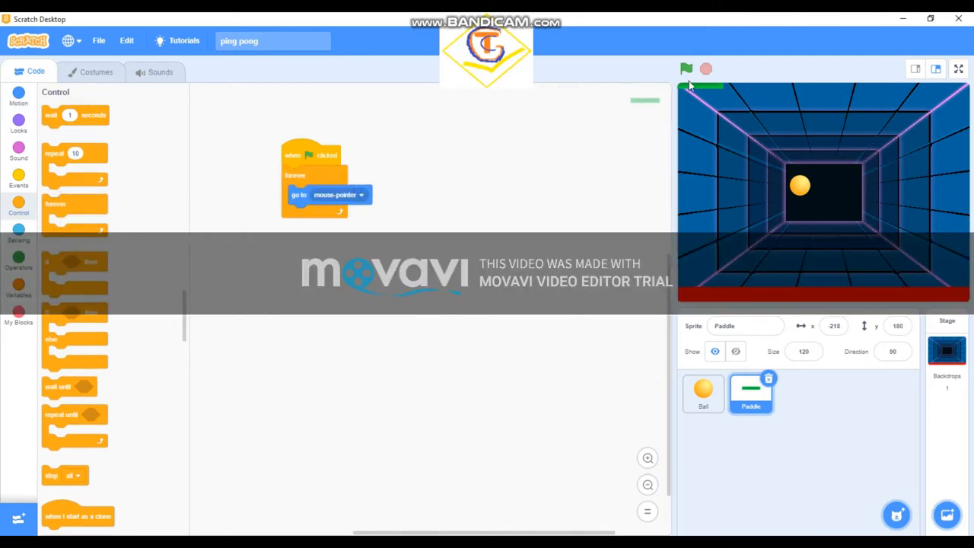
Test the paddle with the green flag, stop it, and select the Ball sprite.
click(687, 69)
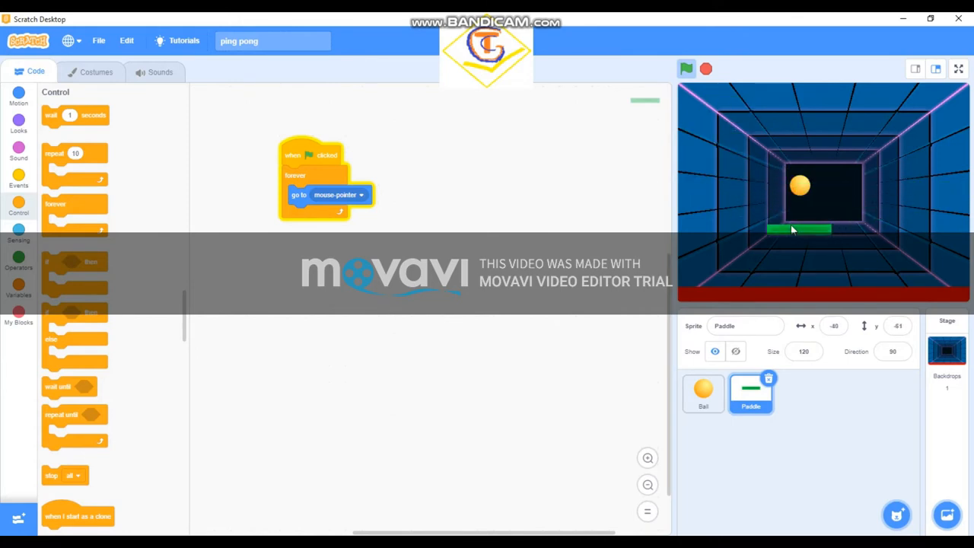
click(686, 69)
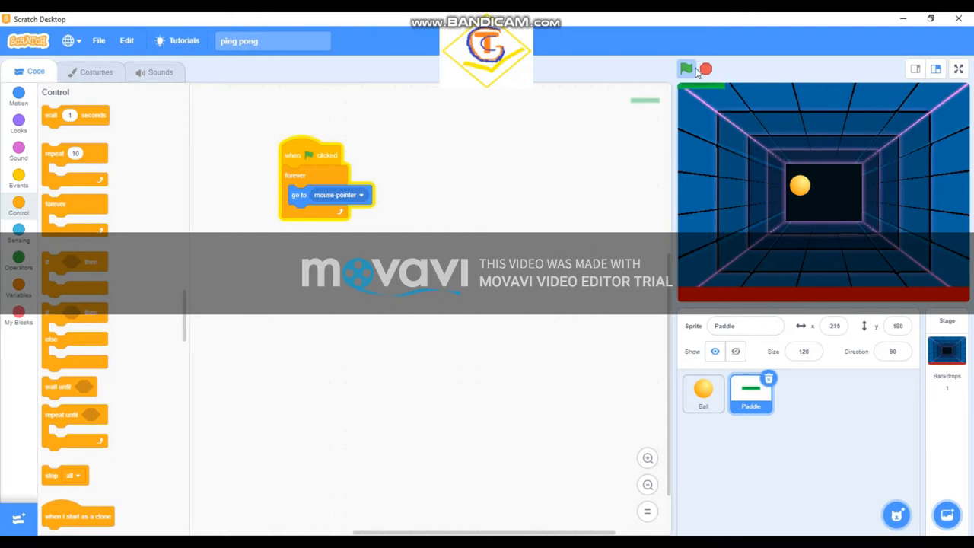
click(687, 67)
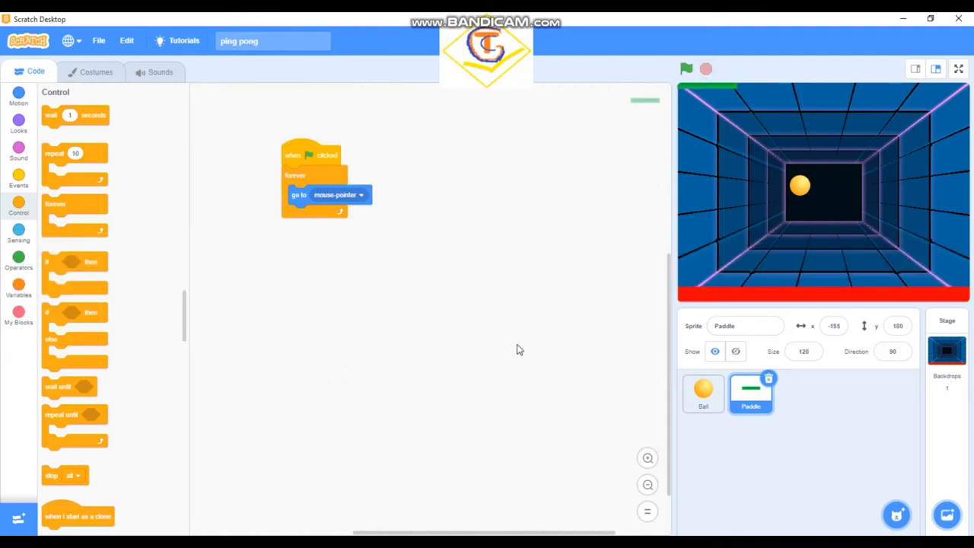
mouse_move(726, 90)
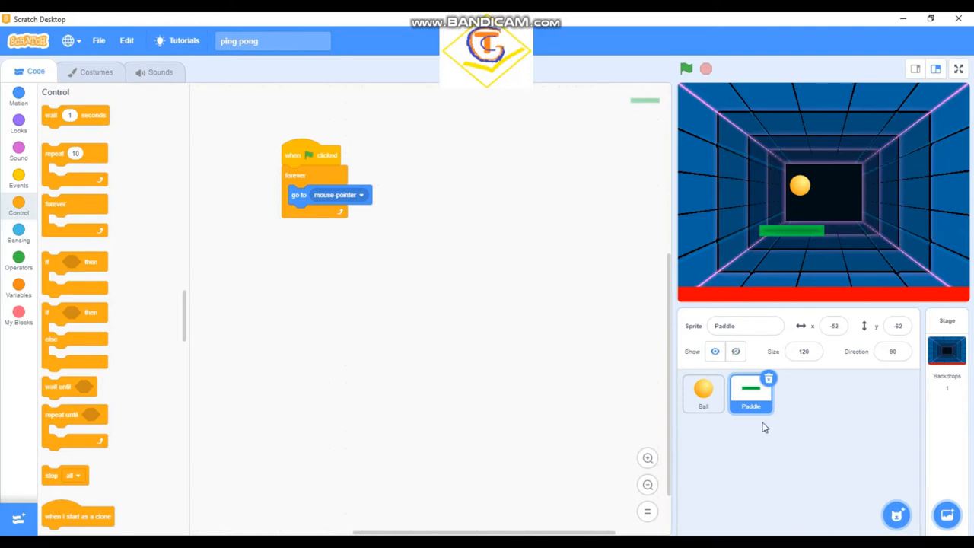
click(703, 395)
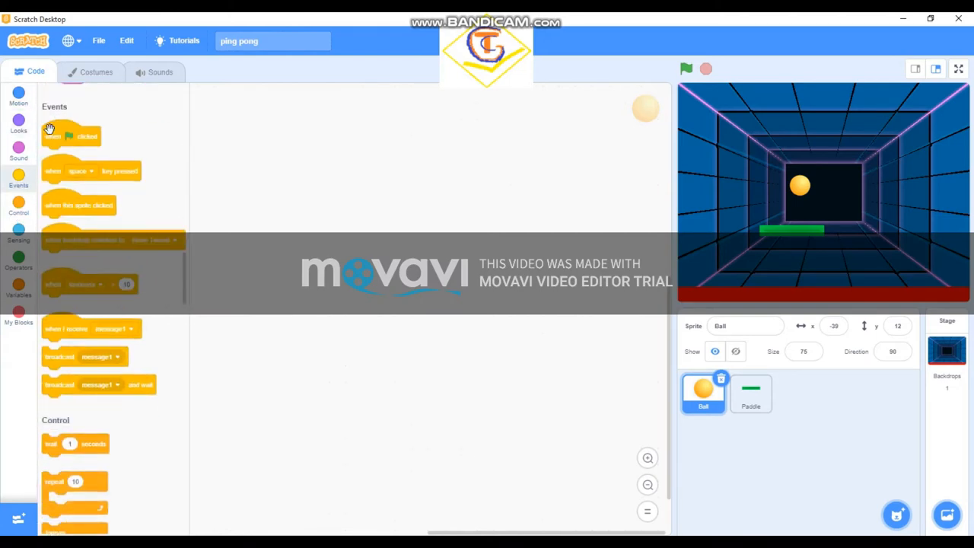
Start the Ball script with a green-flag hat, forever loop and 'go to random position'.
drag(71, 135, 405, 194)
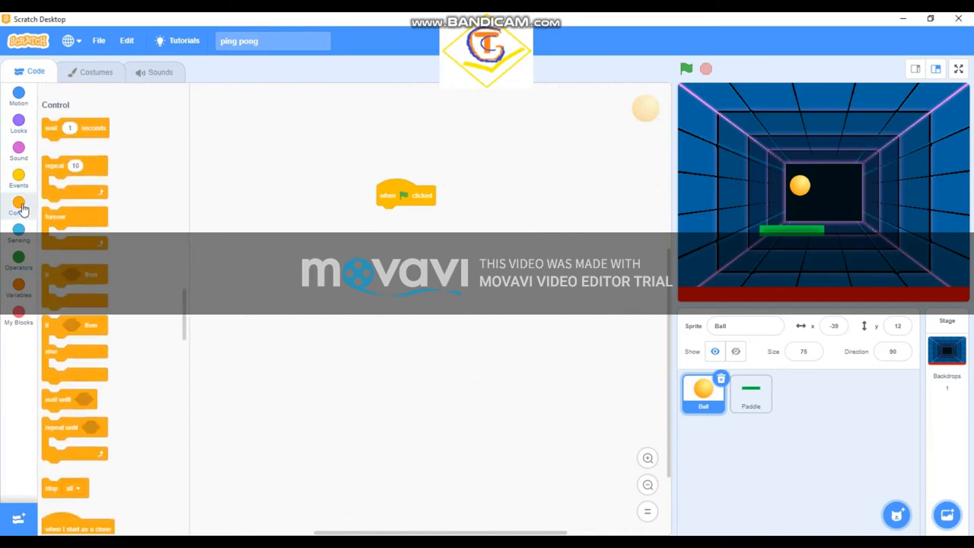
drag(75, 216, 394, 335)
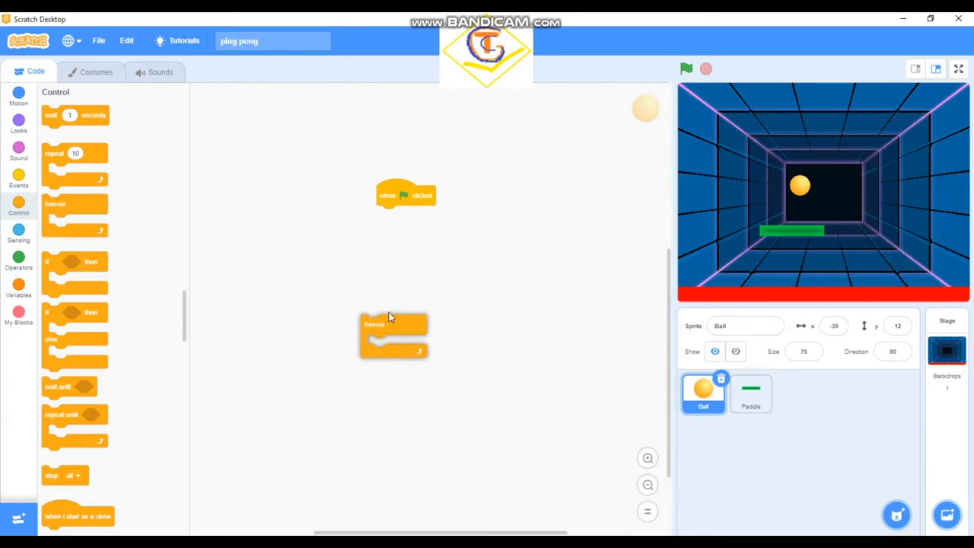
drag(394, 323, 409, 250)
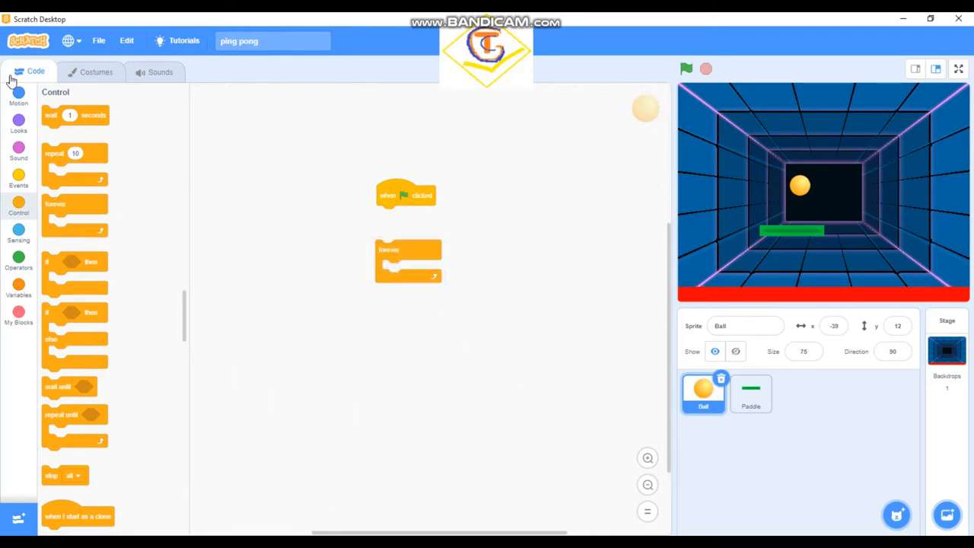
click(18, 97)
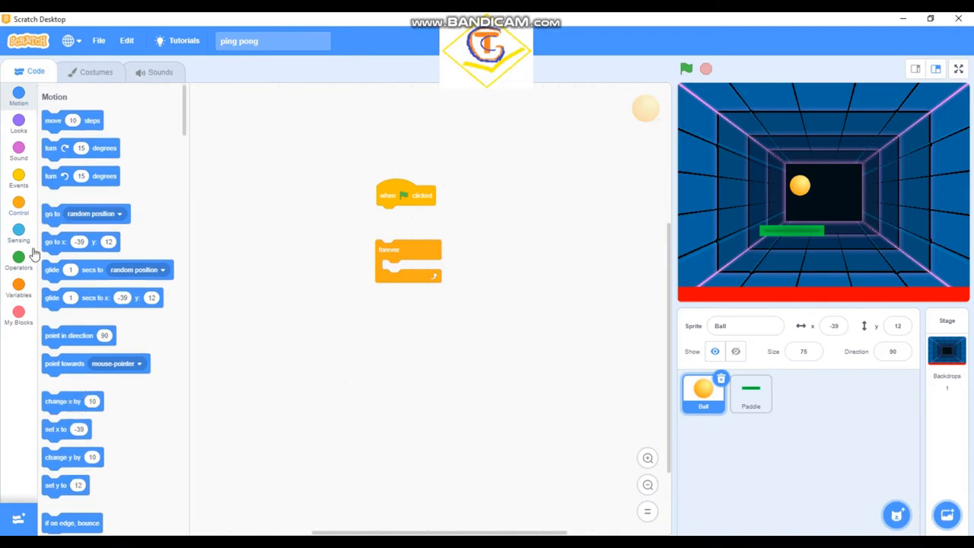
drag(54, 213, 373, 231)
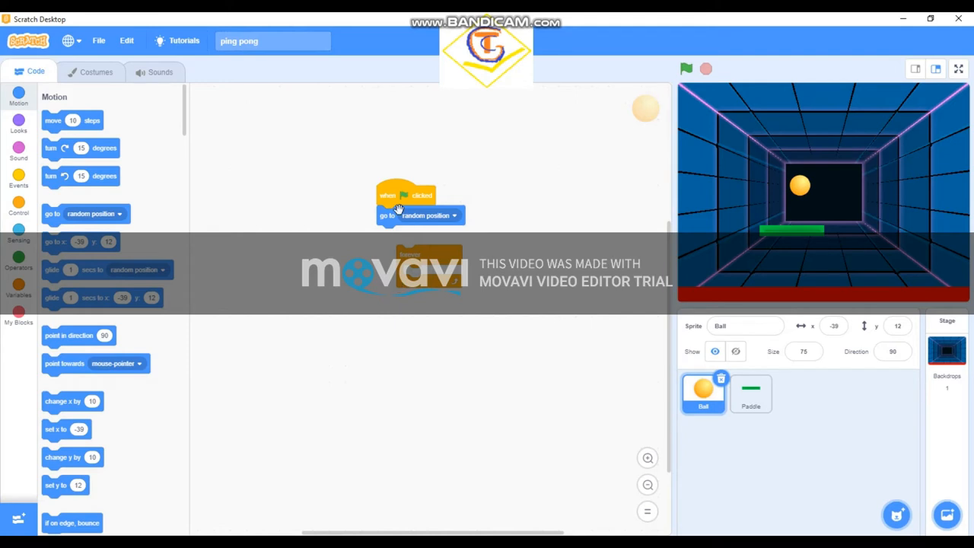
mouse_move(421, 220)
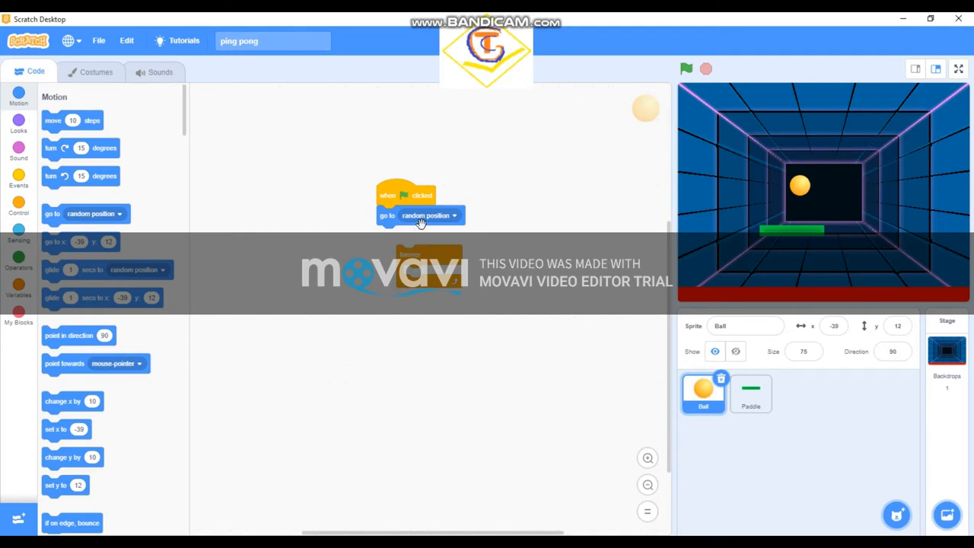
mouse_move(74, 252)
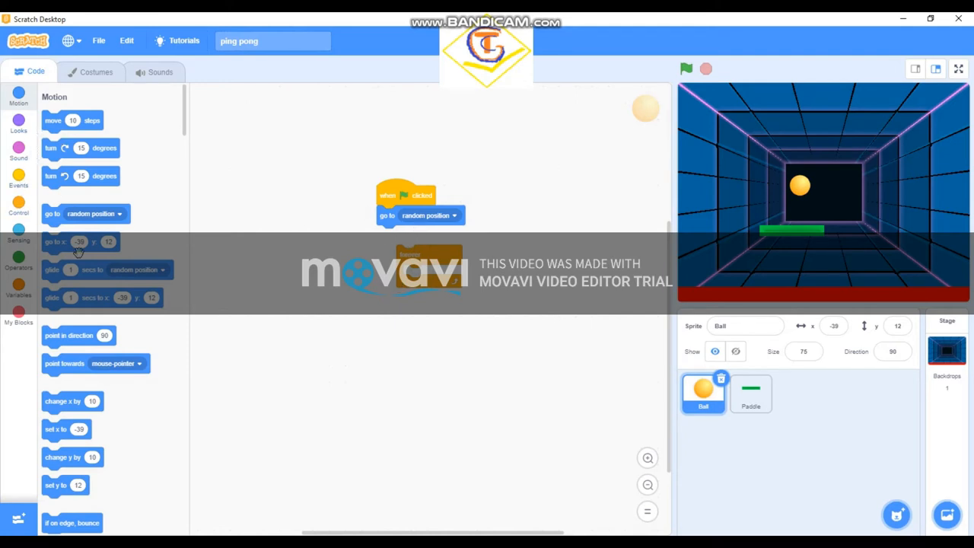
Add 'point in direction', test the ball, then add 'if on edge, bounce' to the loop.
scroll(down, 3)
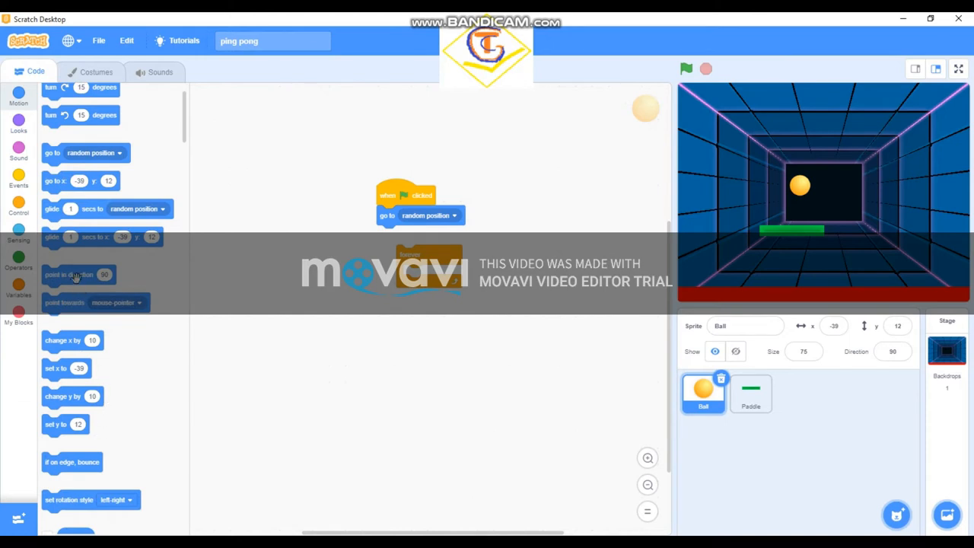
drag(76, 275, 396, 232)
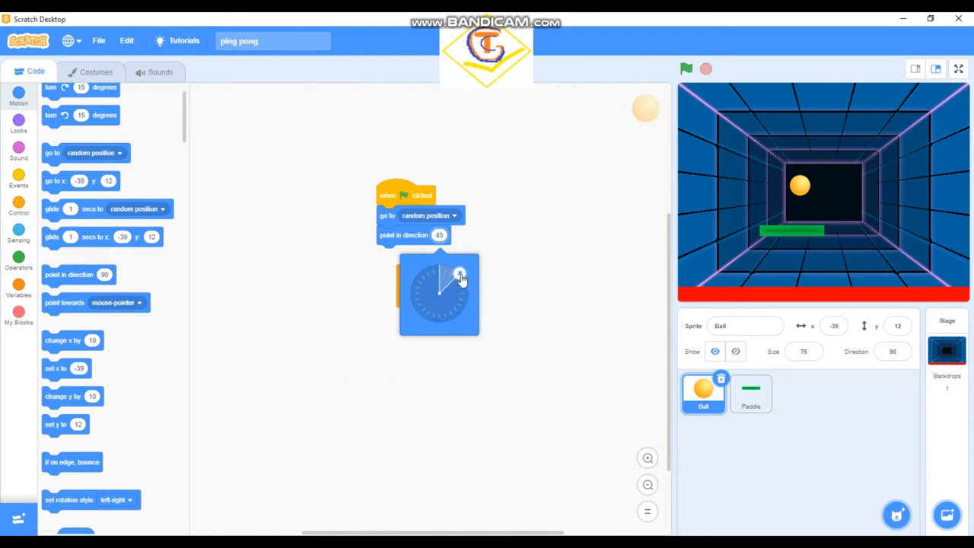
mouse_move(526, 230)
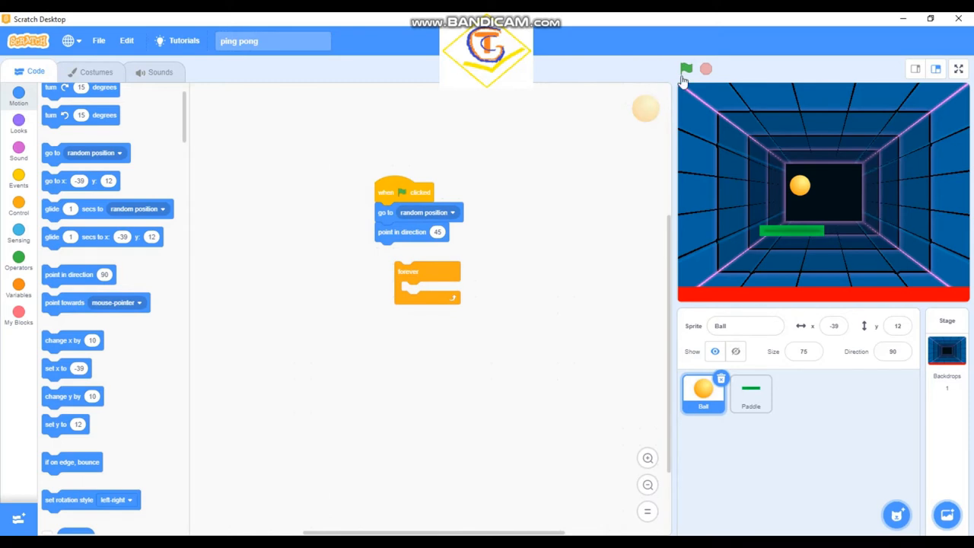
click(686, 69)
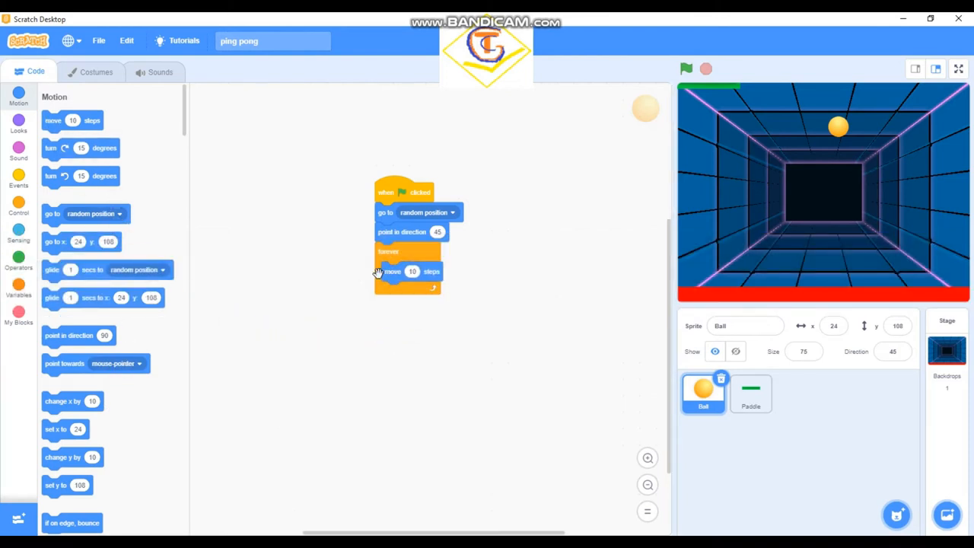
scroll(down, 3)
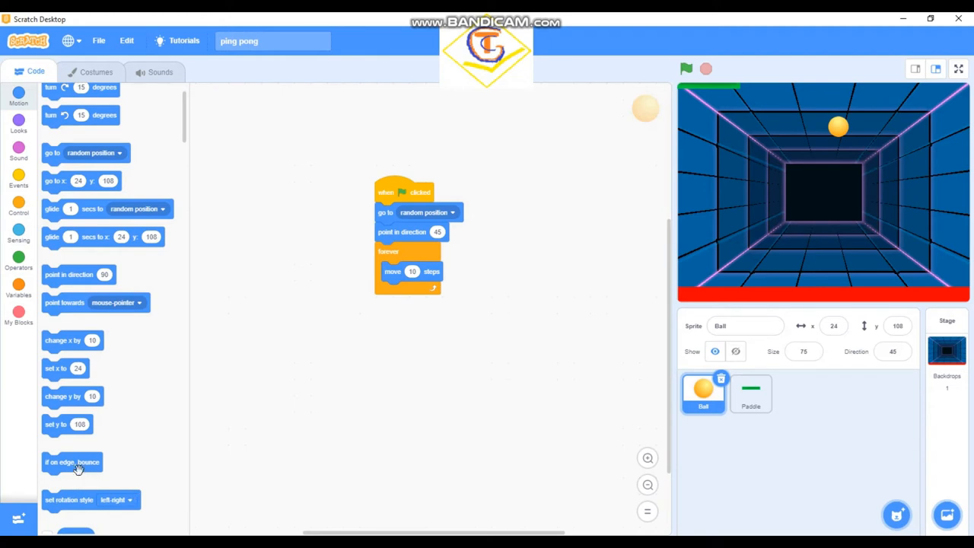
drag(72, 462, 411, 291)
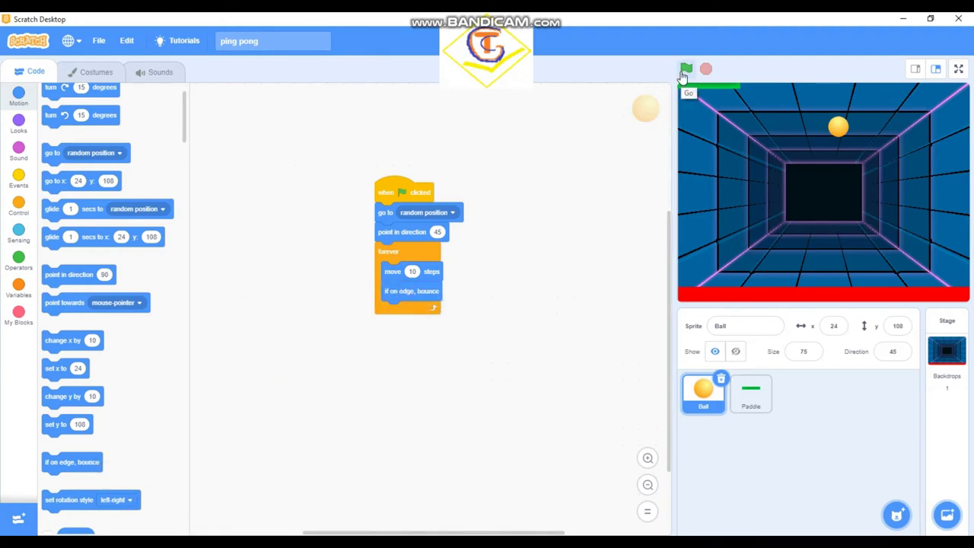
Run and stop a test of the bouncing ball, then select the Paddle sprite.
click(686, 68)
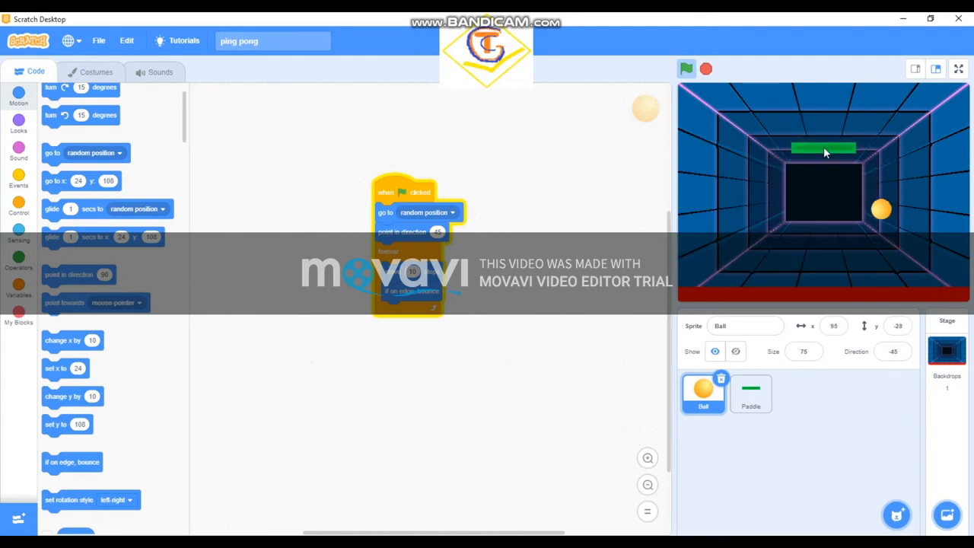
click(687, 68)
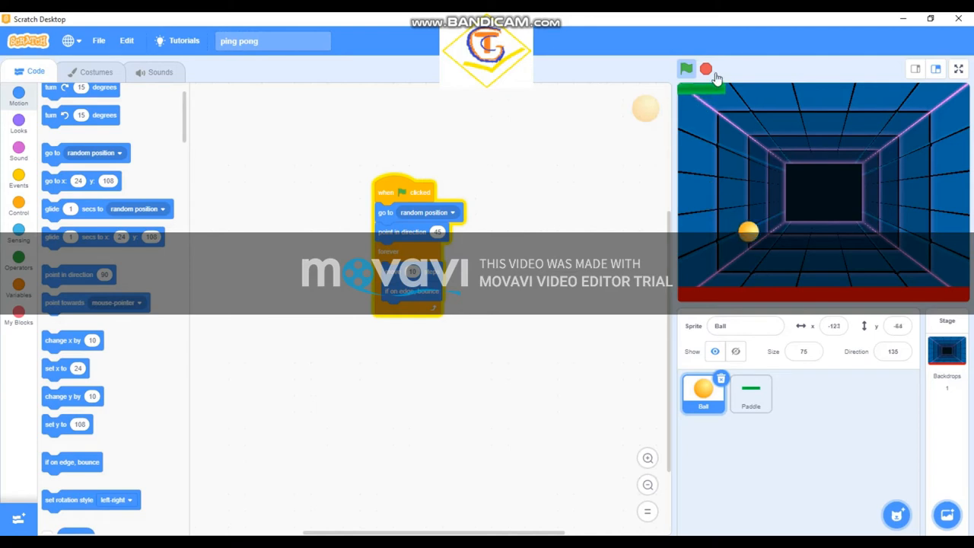
click(706, 68)
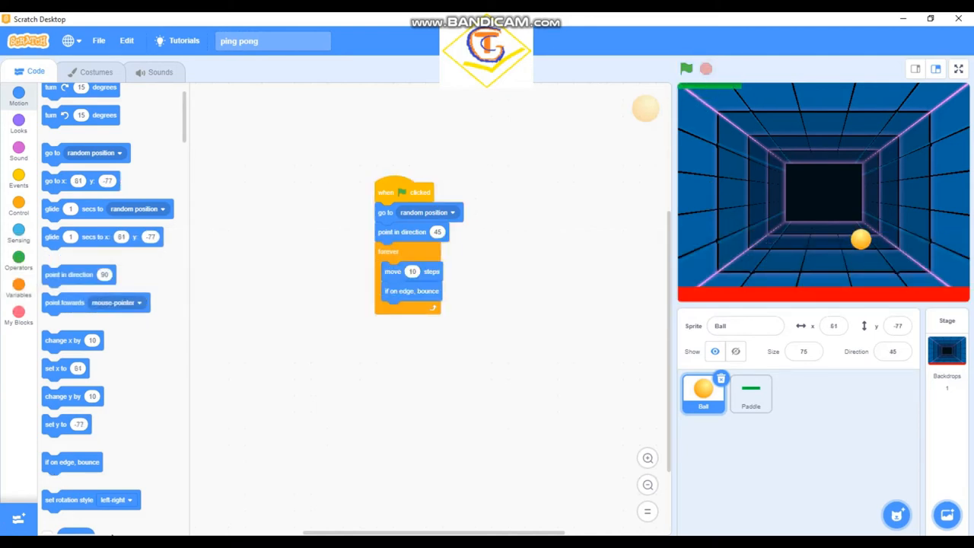
mouse_move(458, 154)
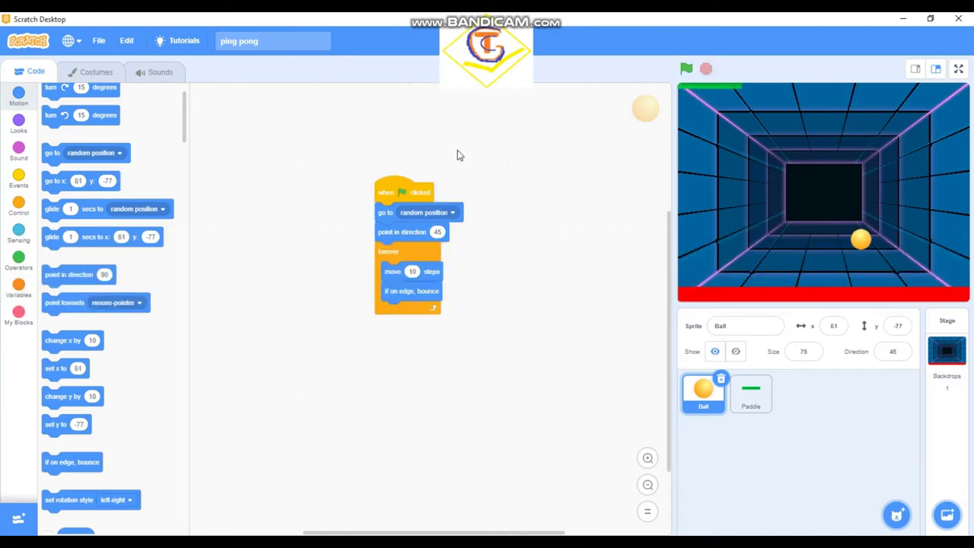
mouse_move(580, 268)
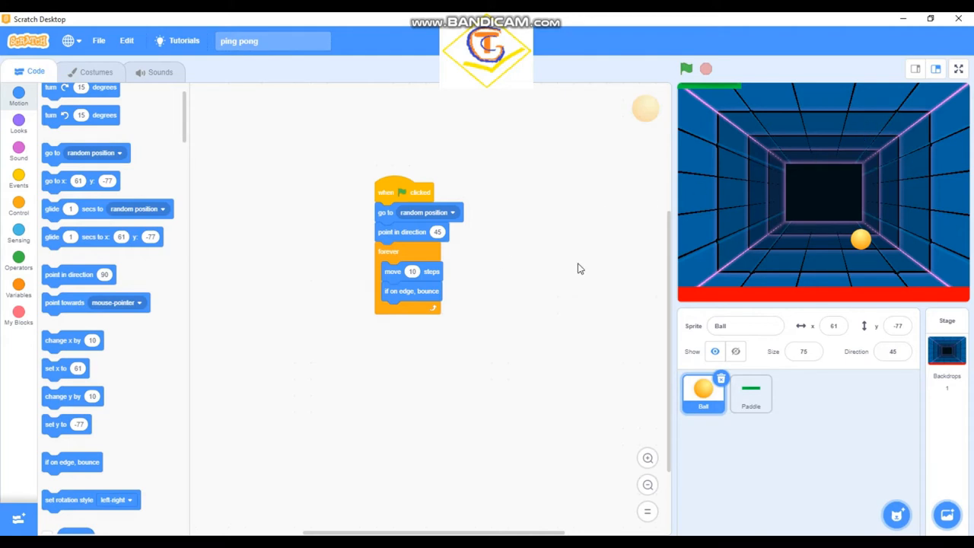
mouse_move(533, 224)
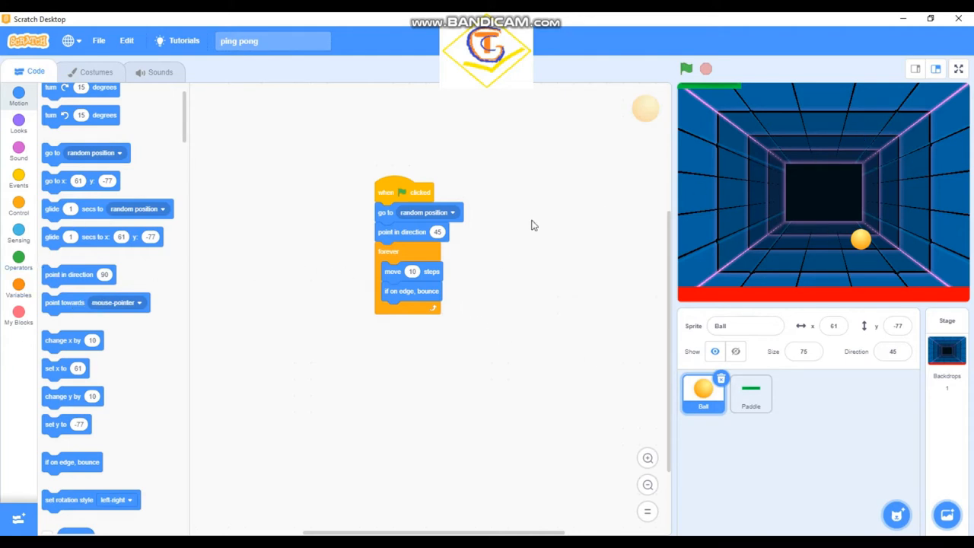
mouse_move(723, 93)
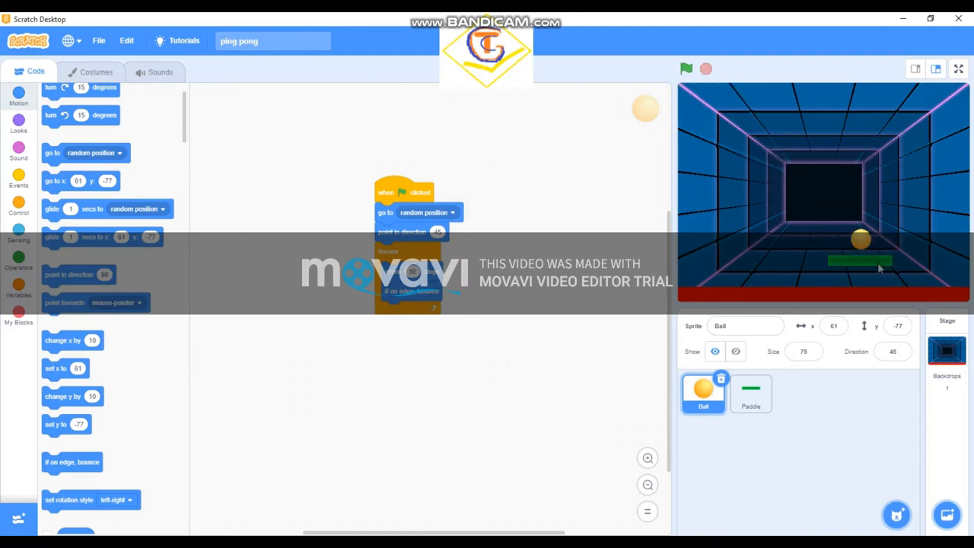
click(750, 395)
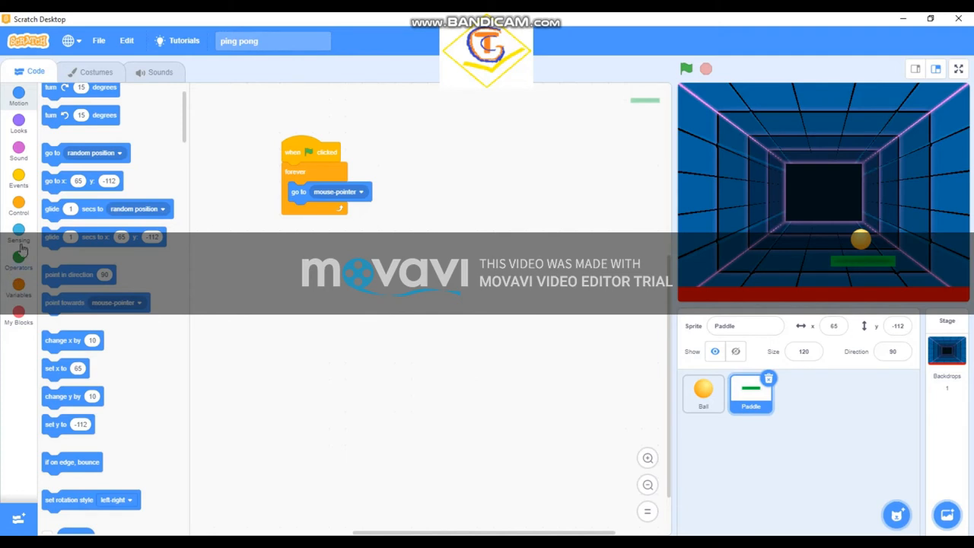
Test the paddle with the green flag and copy a green-flag hat onto the Ball sprite.
click(18, 204)
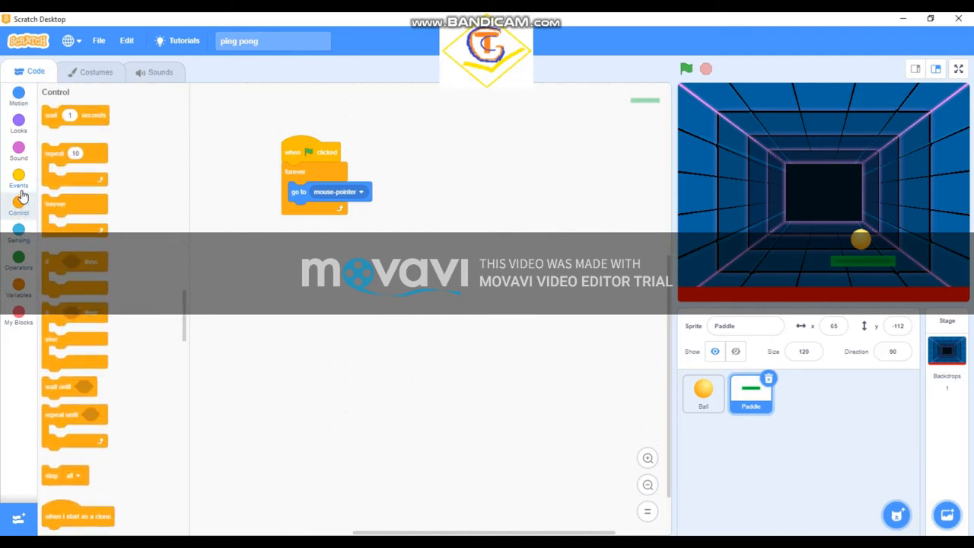
click(18, 183)
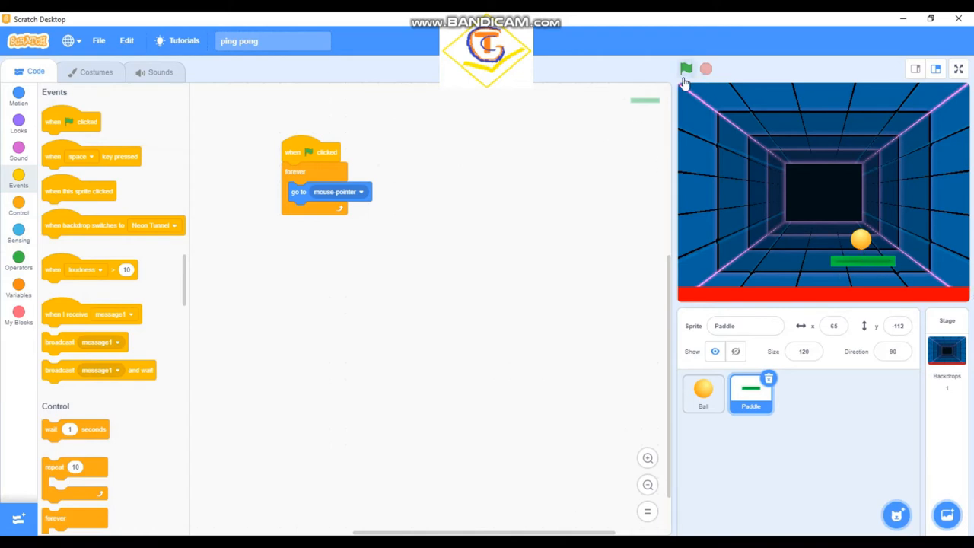
click(687, 69)
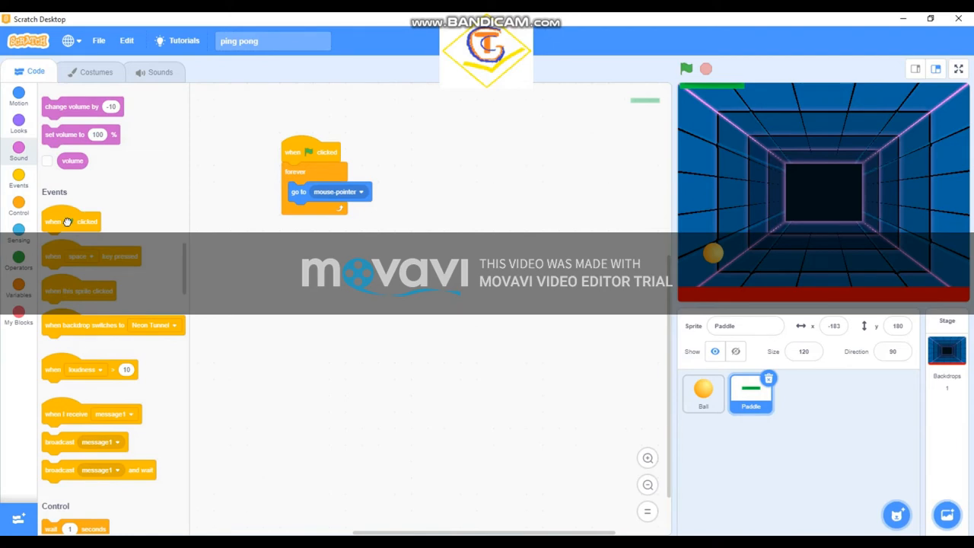
drag(68, 221, 183, 243)
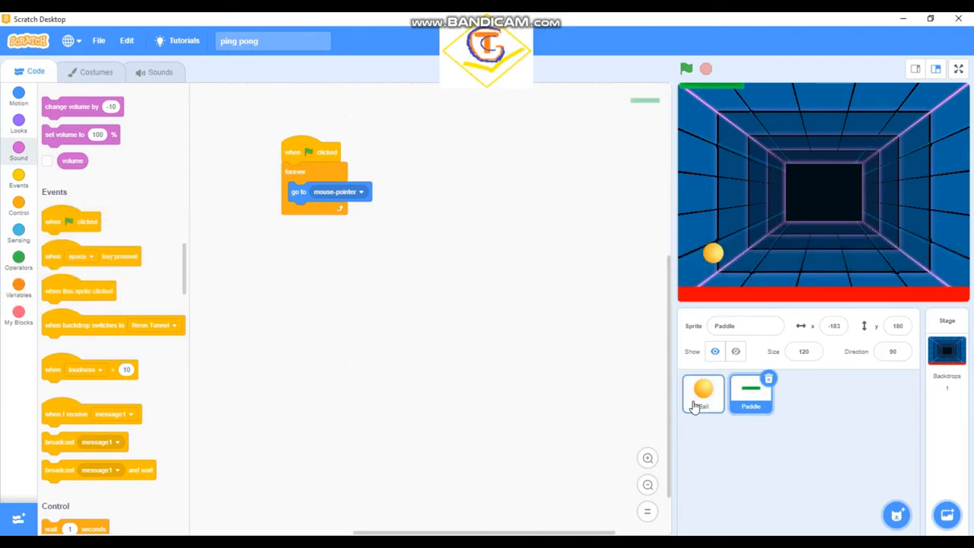
Add 'if touching Paddle? then turn 180 degrees' under the Ball's new hat and test it.
click(703, 393)
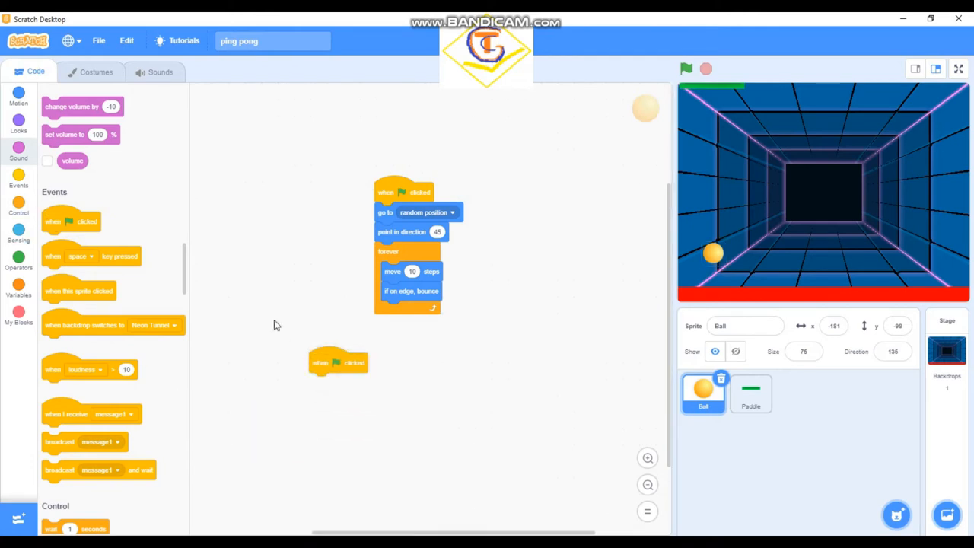
click(19, 213)
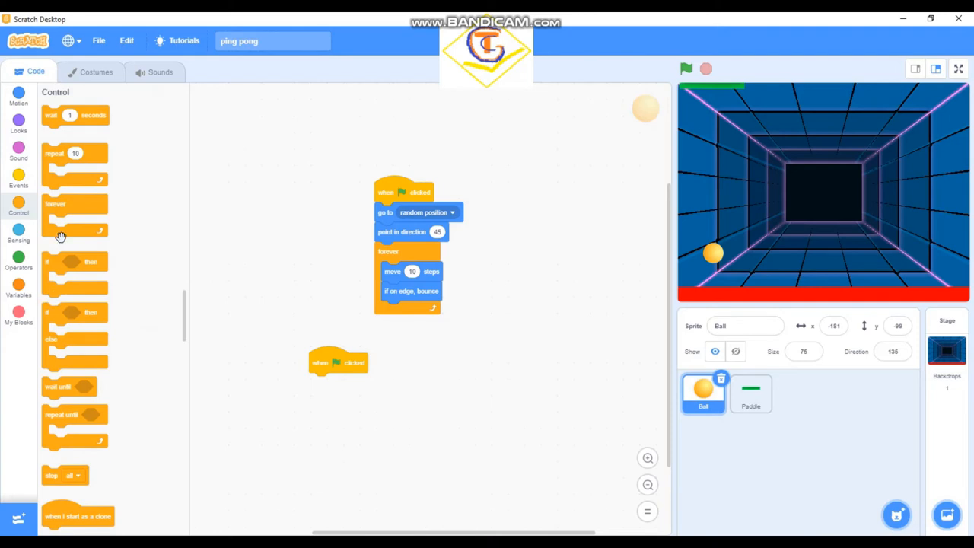
drag(75, 261, 343, 388)
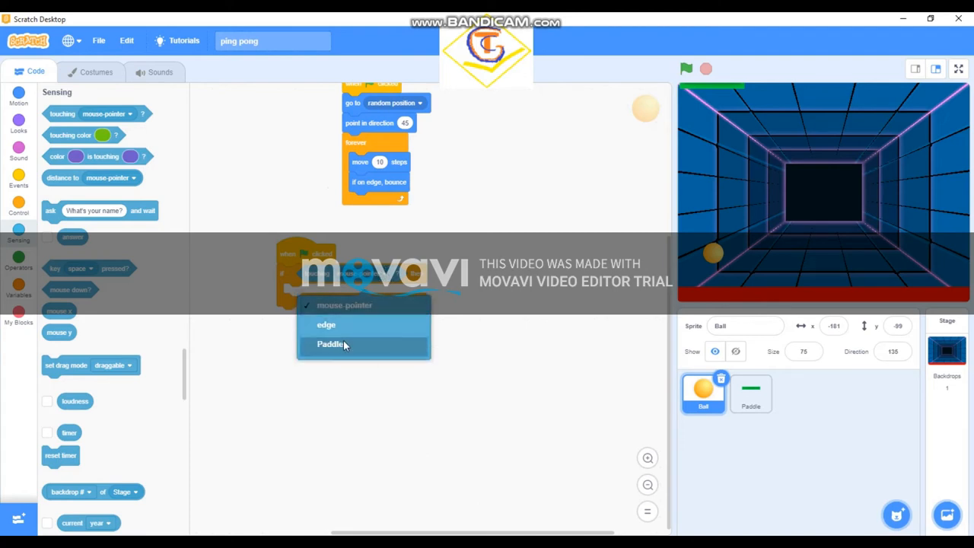
click(328, 344)
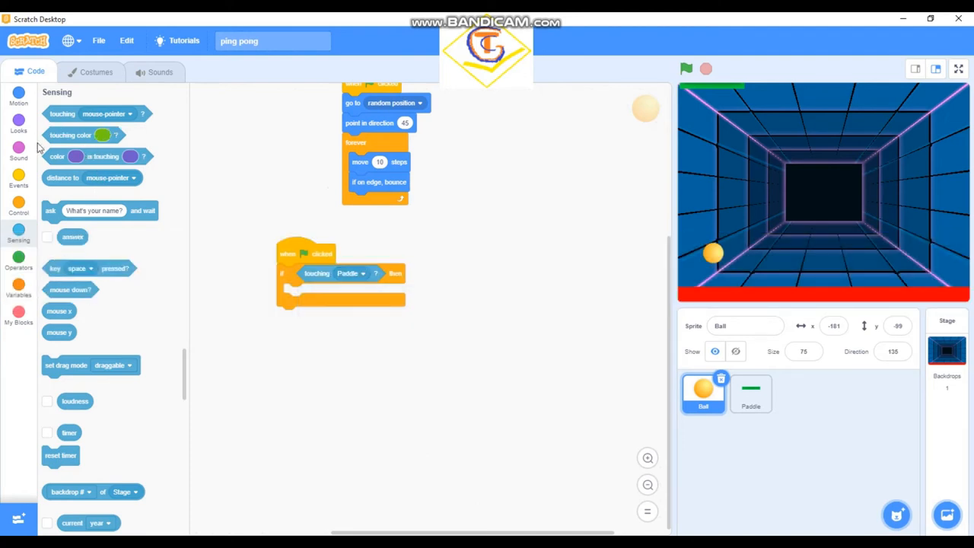
click(18, 97)
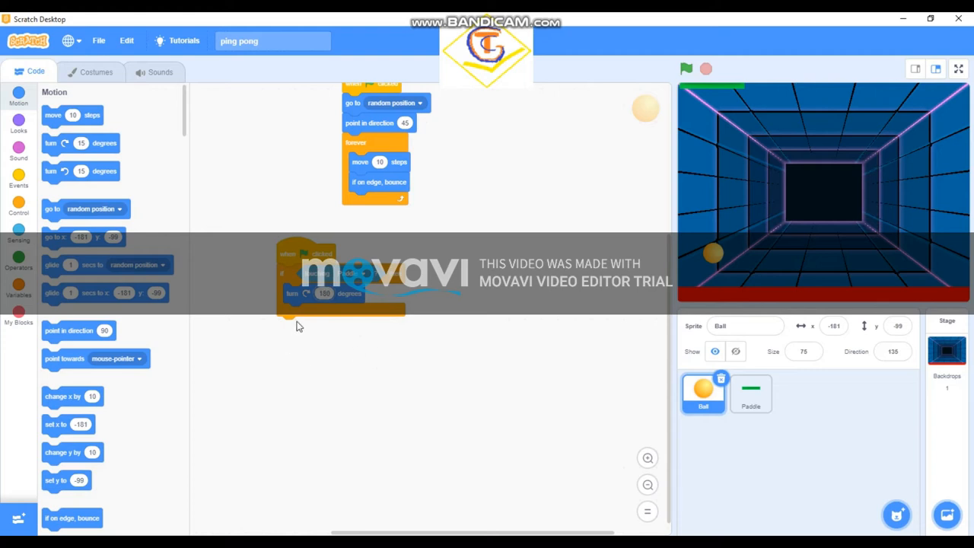
mouse_move(333, 345)
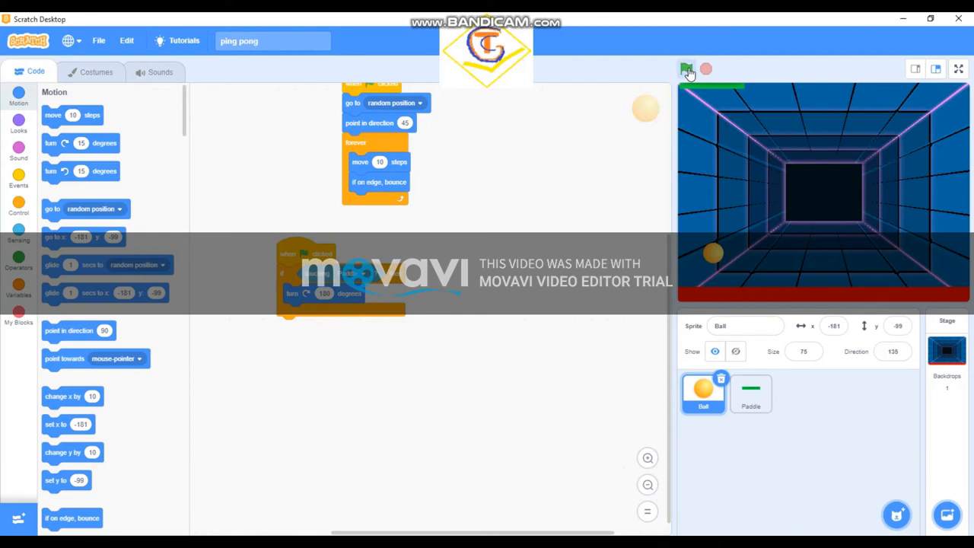
click(687, 69)
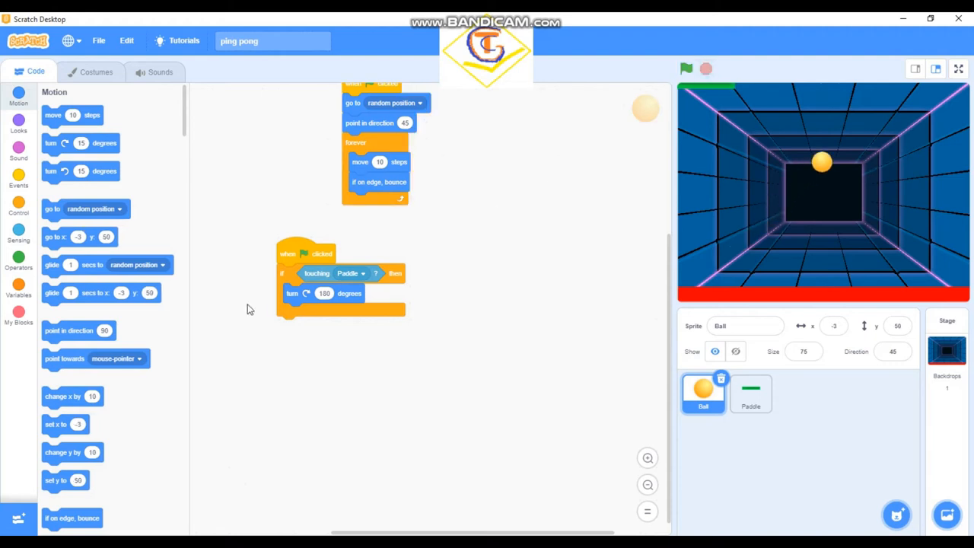
Wrap the Ball's touching-Paddle check in a forever loop, then run and stop the game.
click(18, 212)
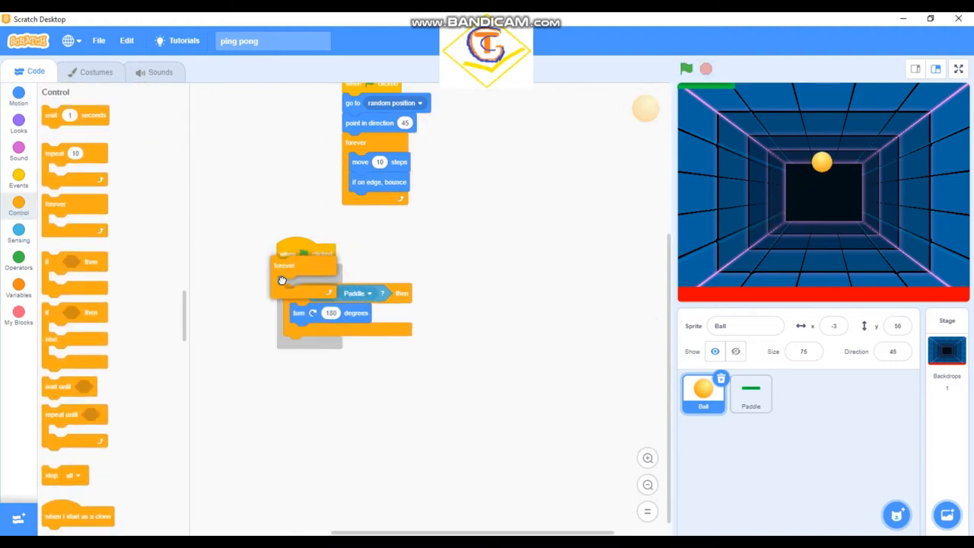
click(686, 68)
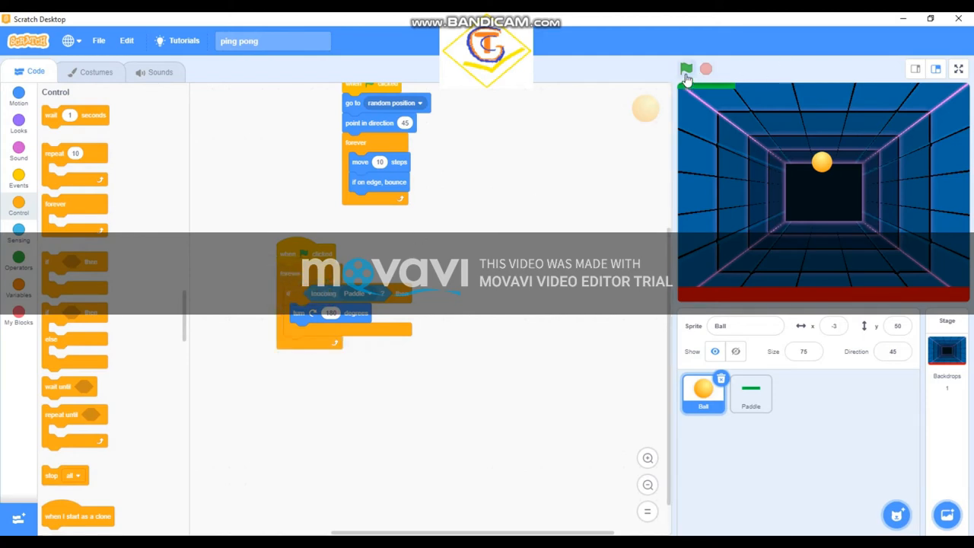
click(686, 69)
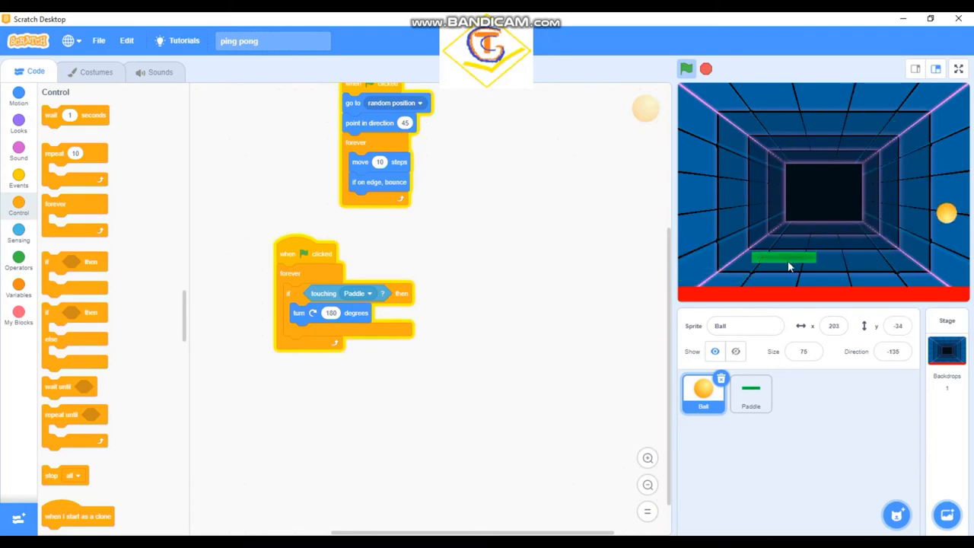
click(686, 68)
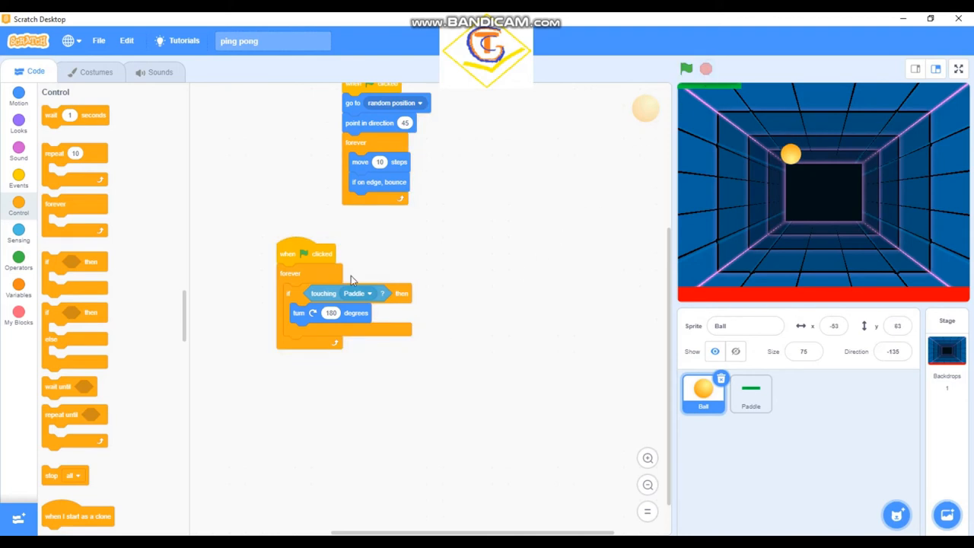
mouse_move(174, 324)
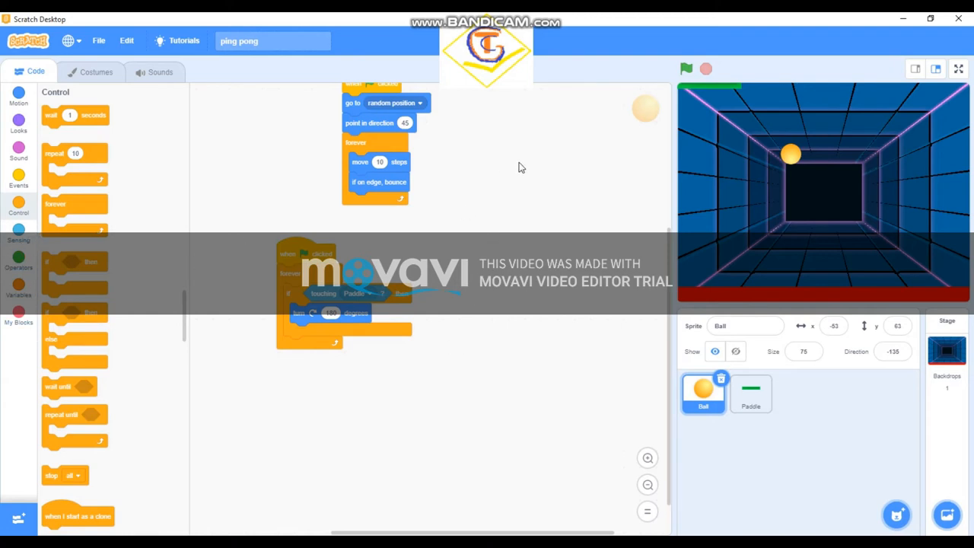
mouse_move(748, 192)
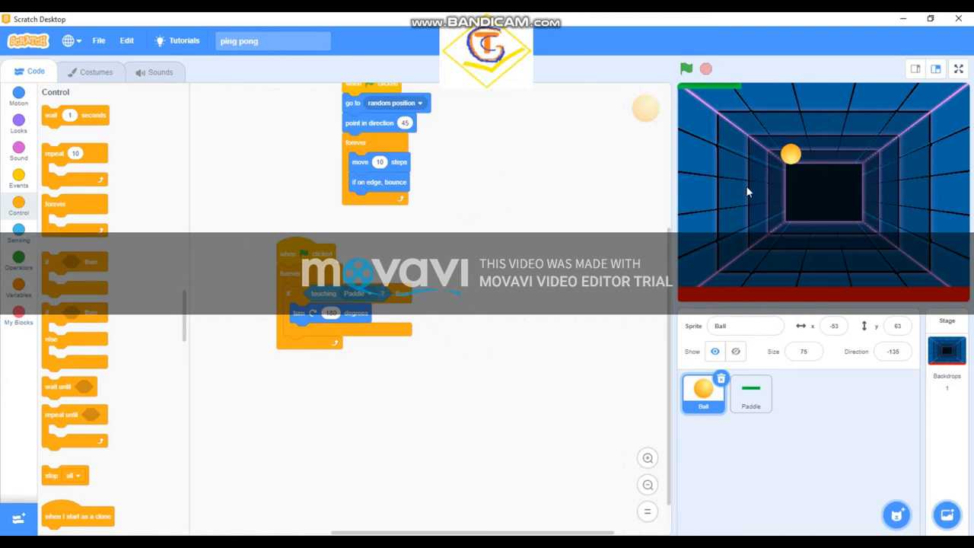
mouse_move(400, 283)
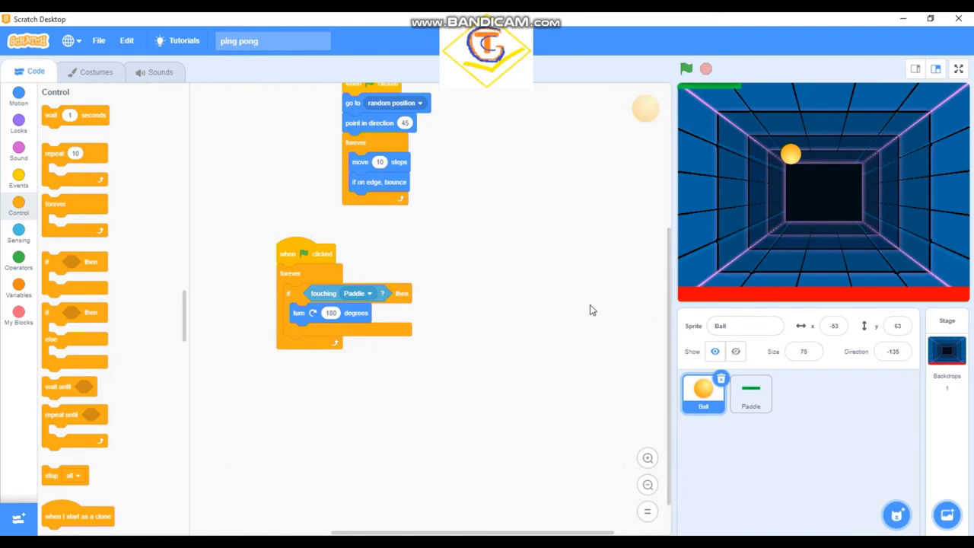
mouse_move(789, 160)
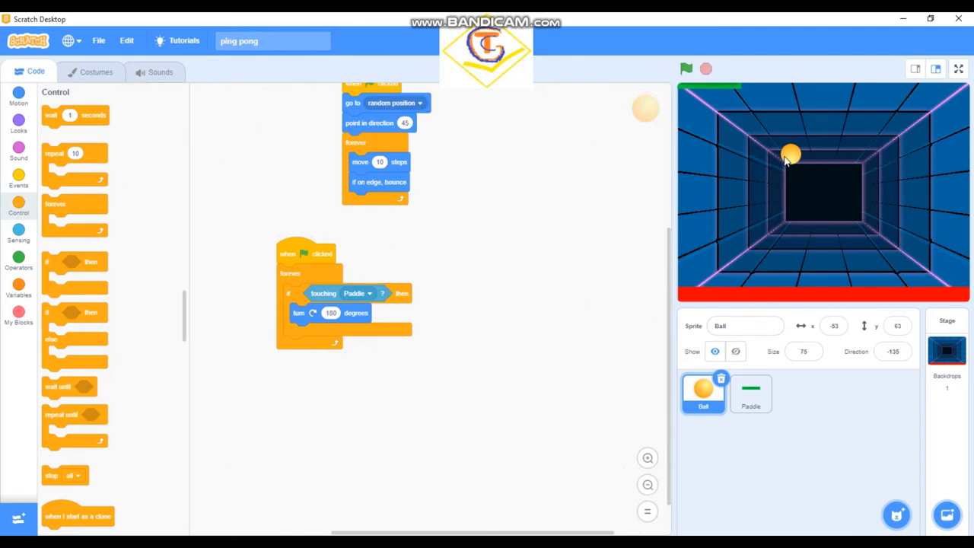
mouse_move(794, 161)
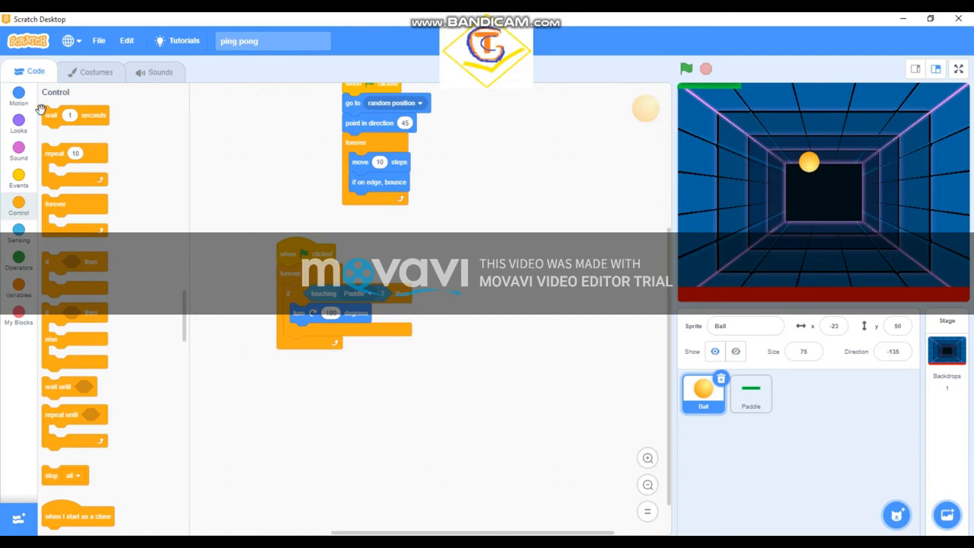
mouse_move(52, 147)
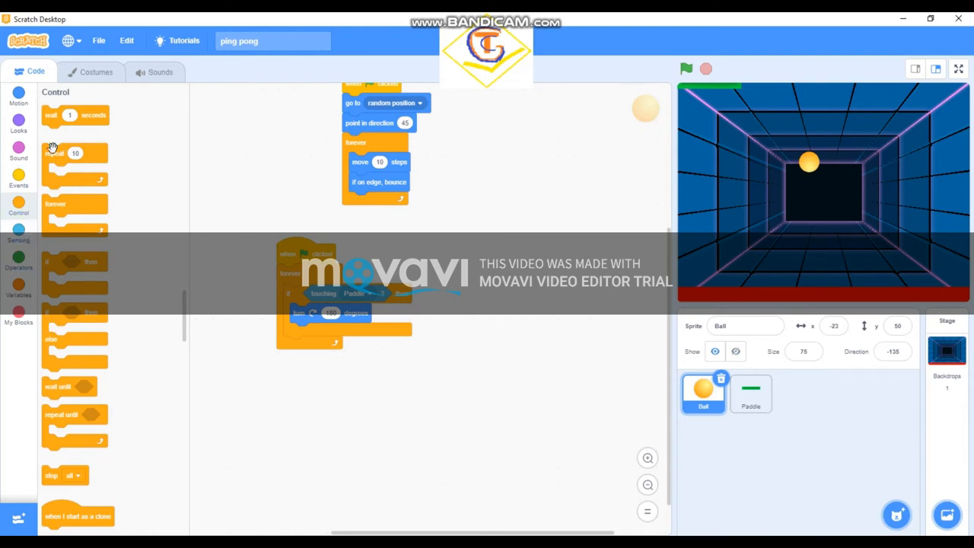
Add a 'when green flag clicked' hat and a second empty if-then inside the forever loop.
click(18, 178)
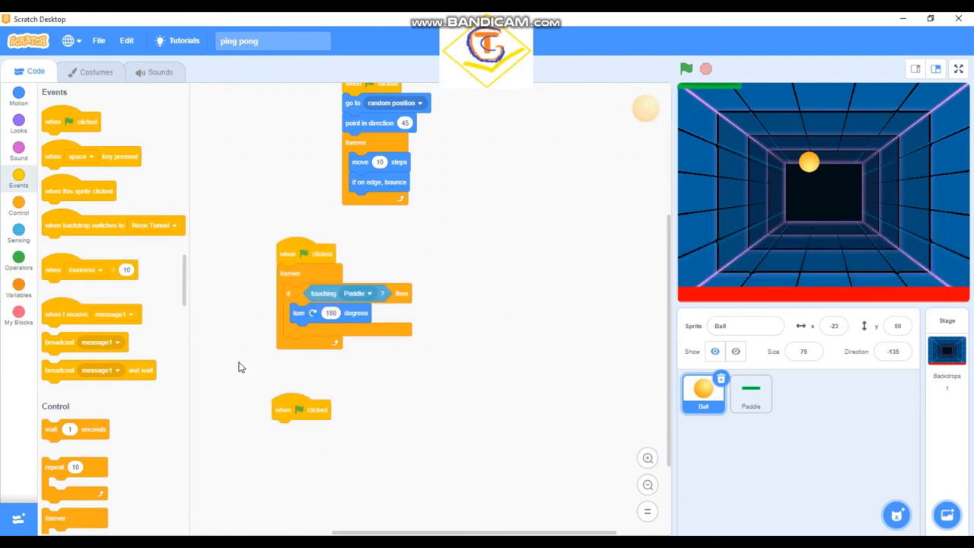
mouse_move(150, 280)
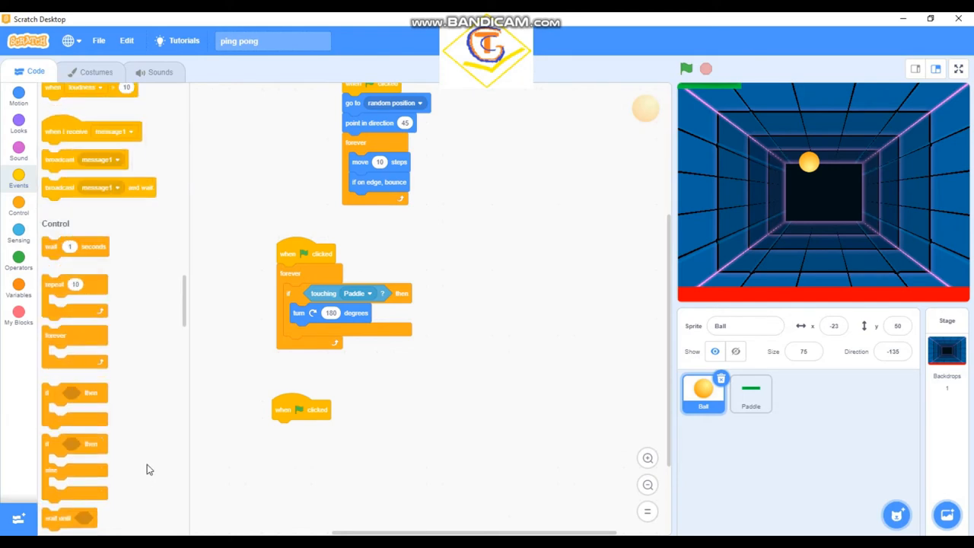
scroll(down, 3)
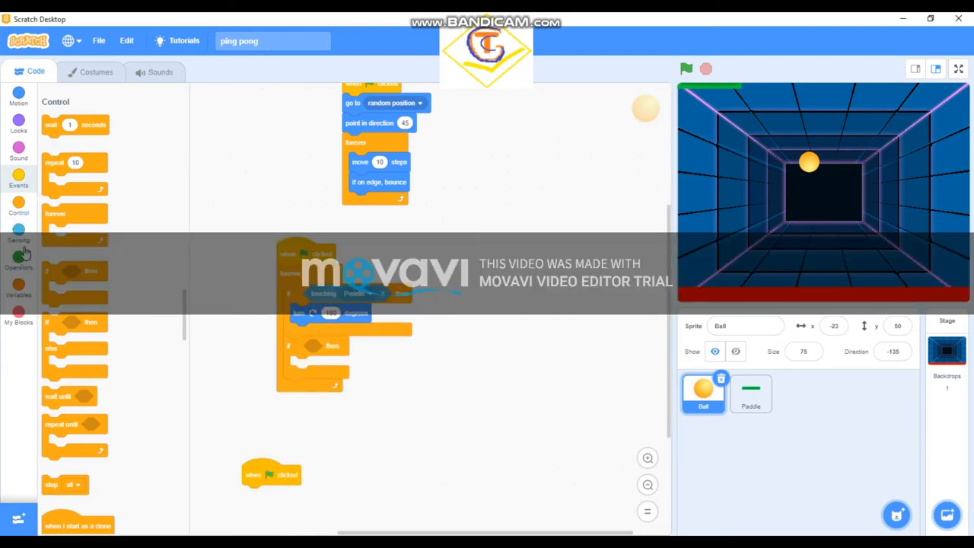
click(18, 240)
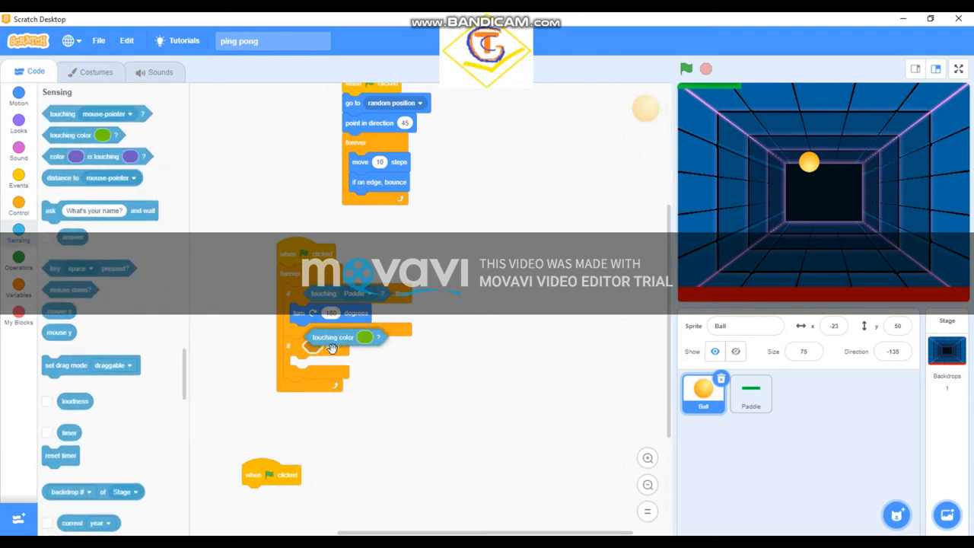
Insert 'touching color?' and set it to red: Color 0, Saturation 100, Brightness 78.
drag(333, 338, 332, 346)
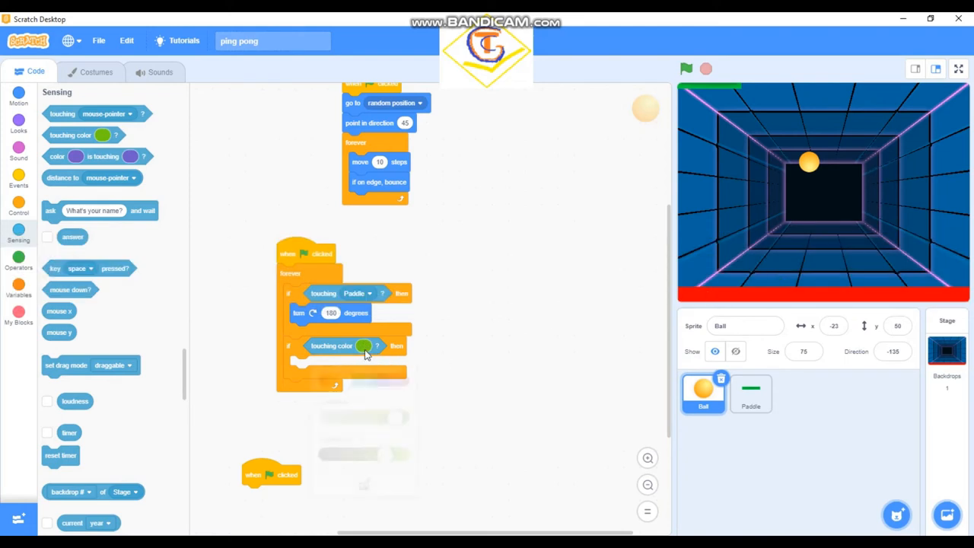
click(361, 345)
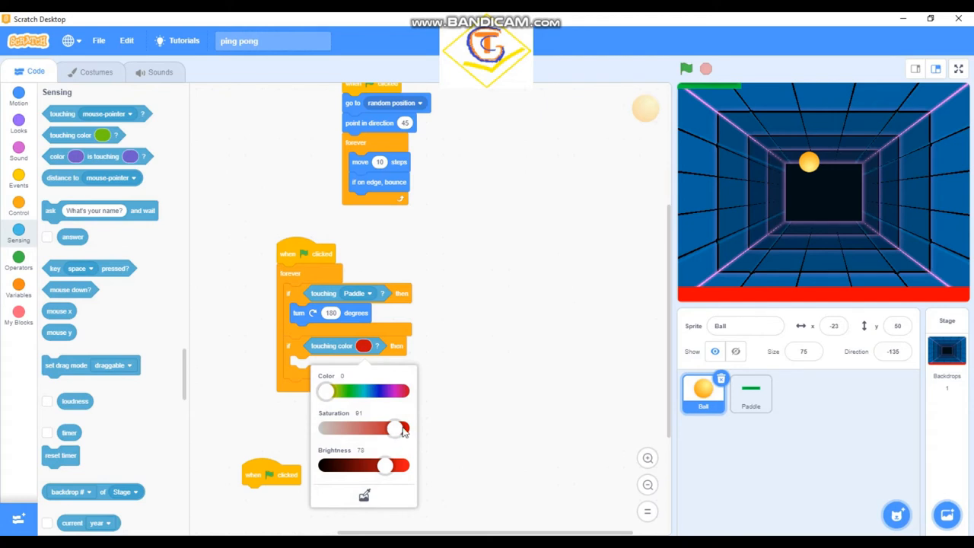
drag(396, 429, 403, 428)
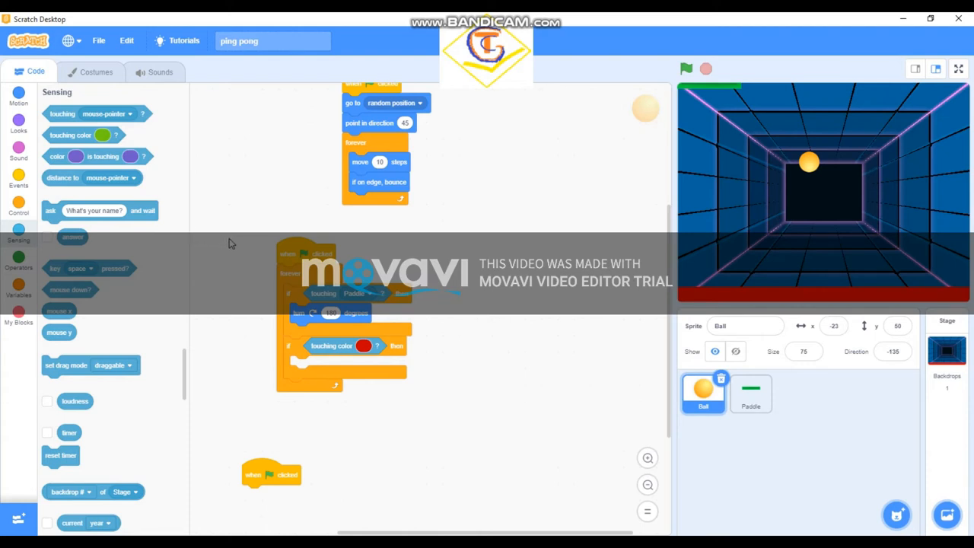
click(361, 346)
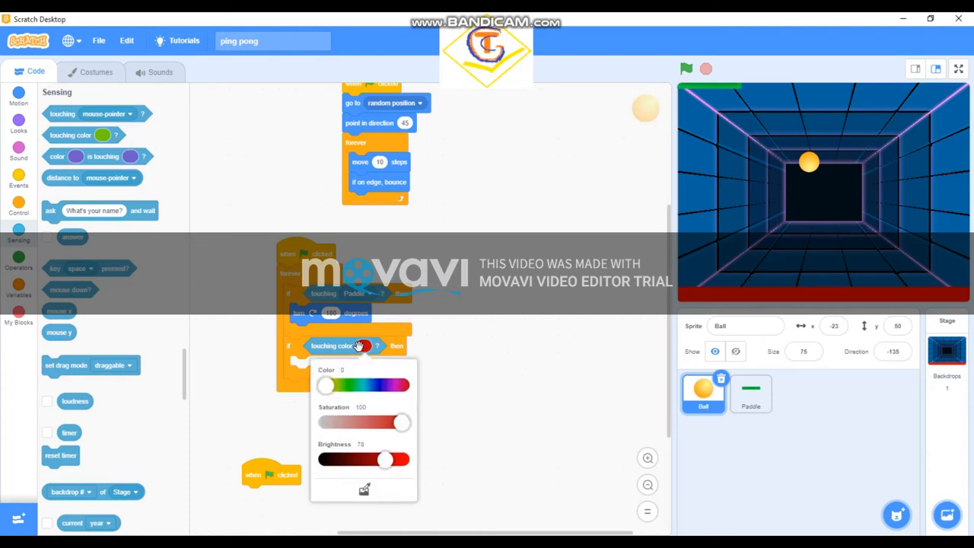
drag(326, 385, 387, 391)
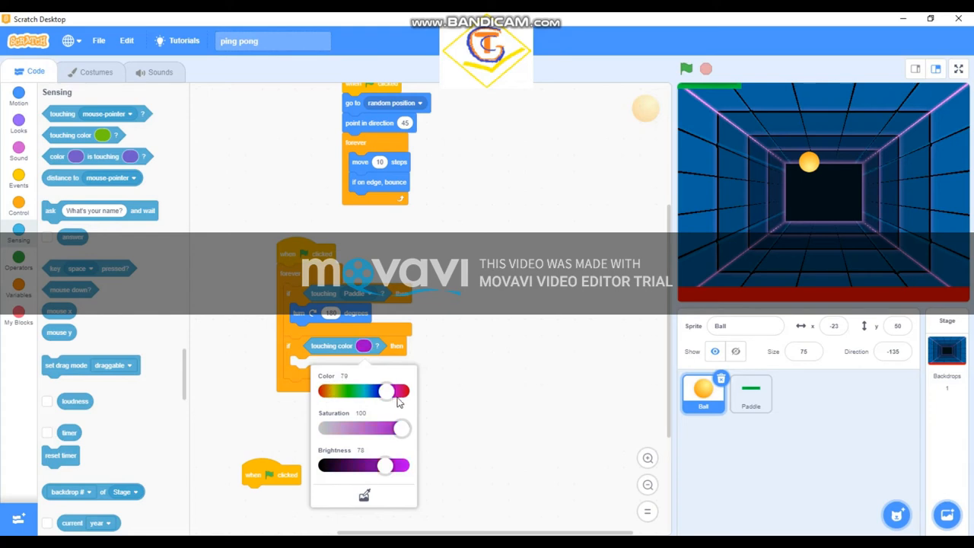
drag(386, 390, 327, 390)
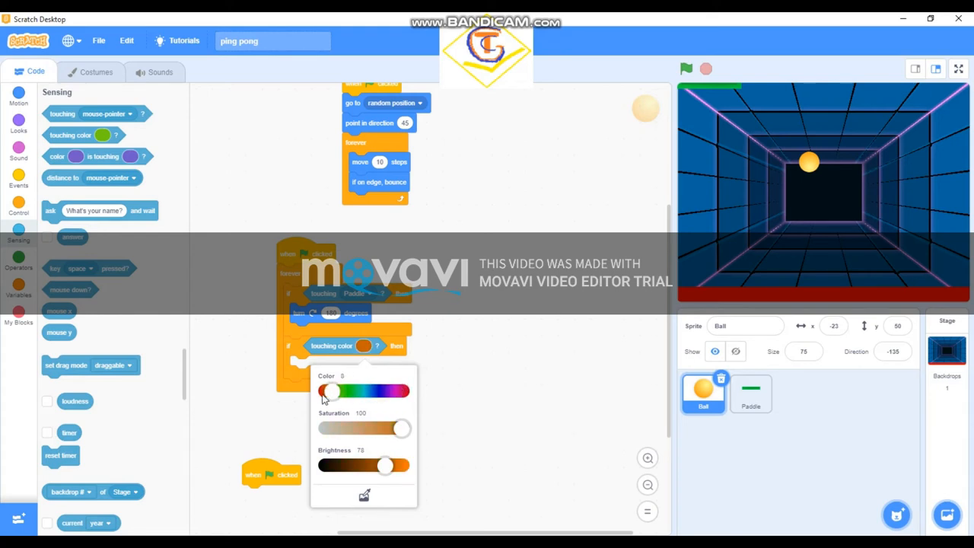
drag(331, 390, 324, 391)
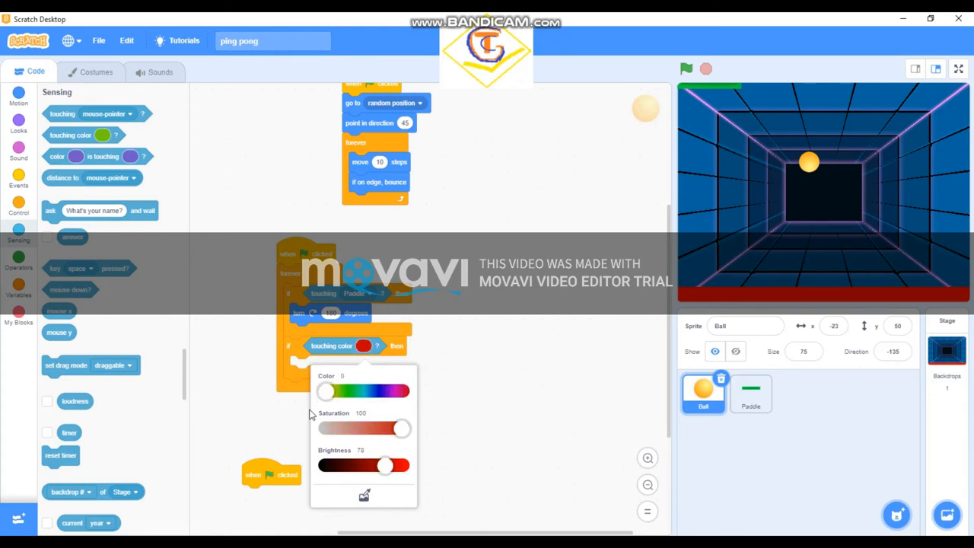
drag(384, 466, 403, 465)
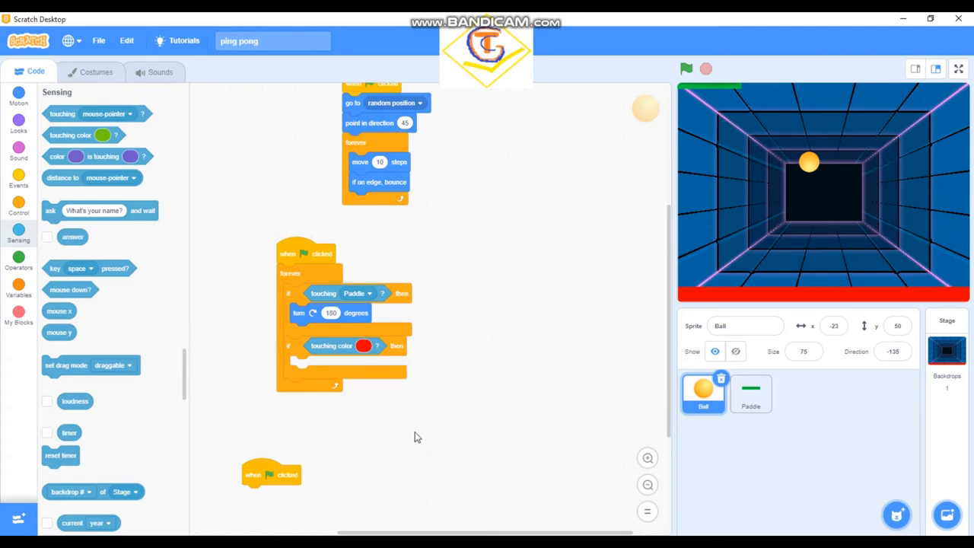
mouse_move(262, 344)
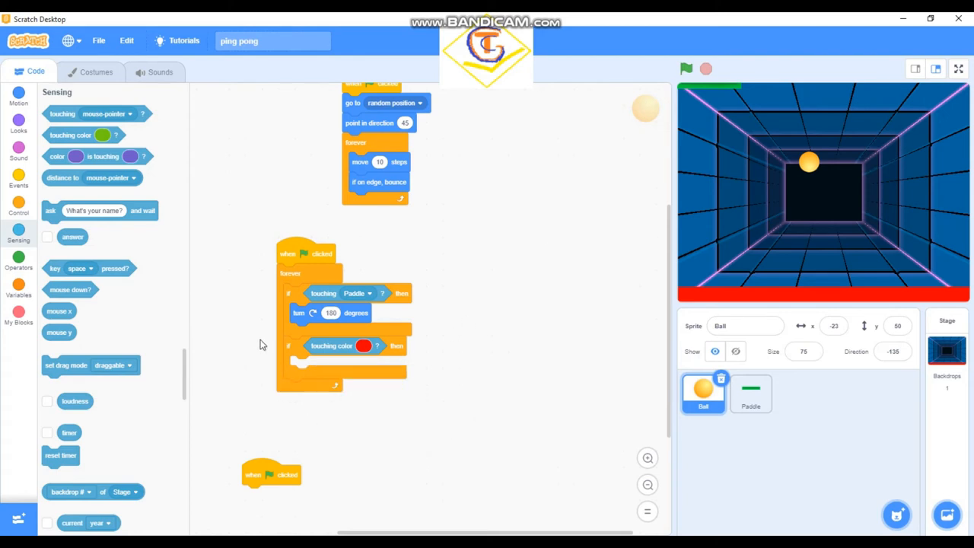
mouse_move(147, 190)
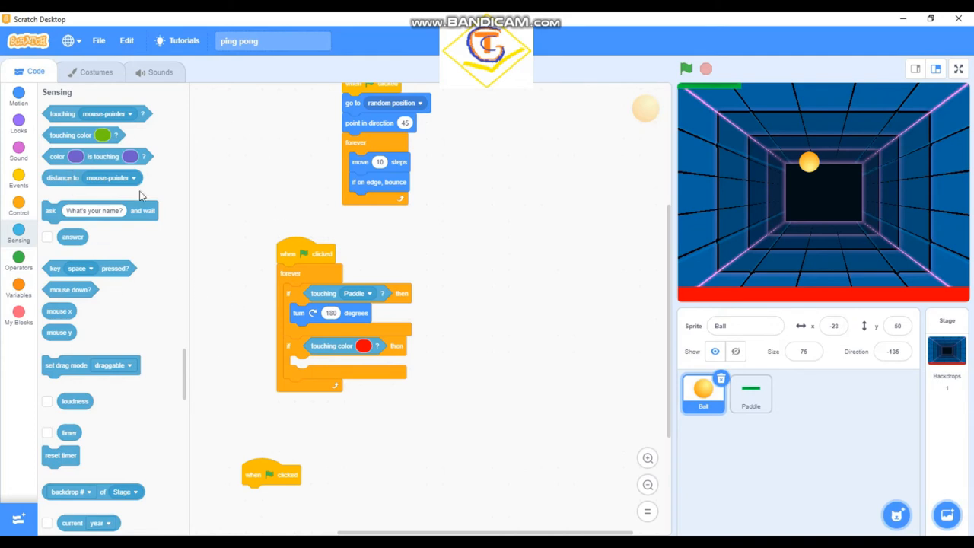
mouse_move(19, 212)
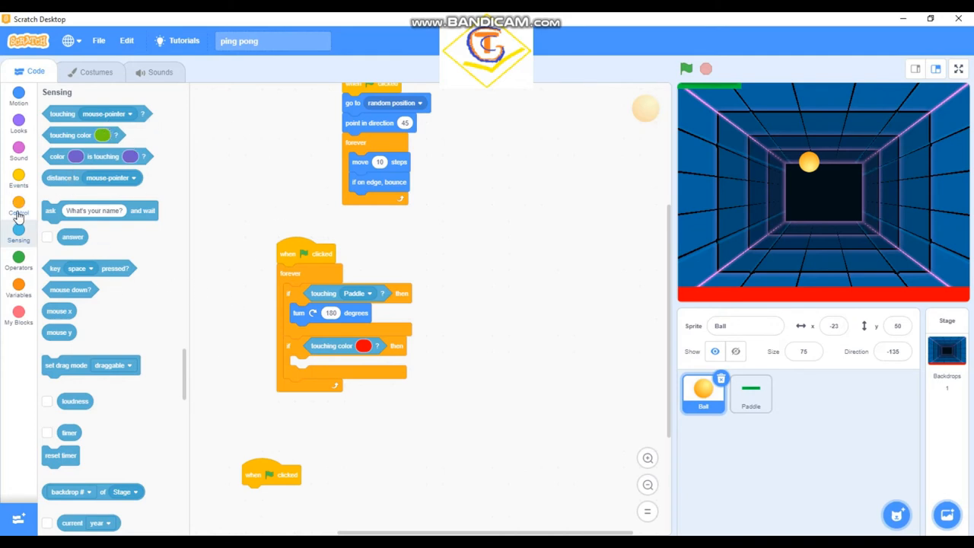
Put 'stop all' in the touching-red branch and test-run the game several times.
click(19, 212)
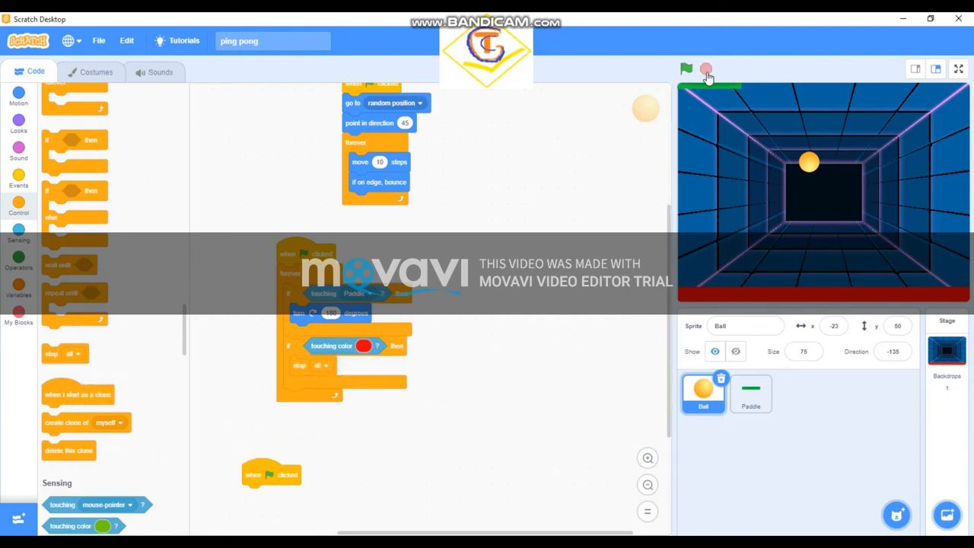
click(684, 67)
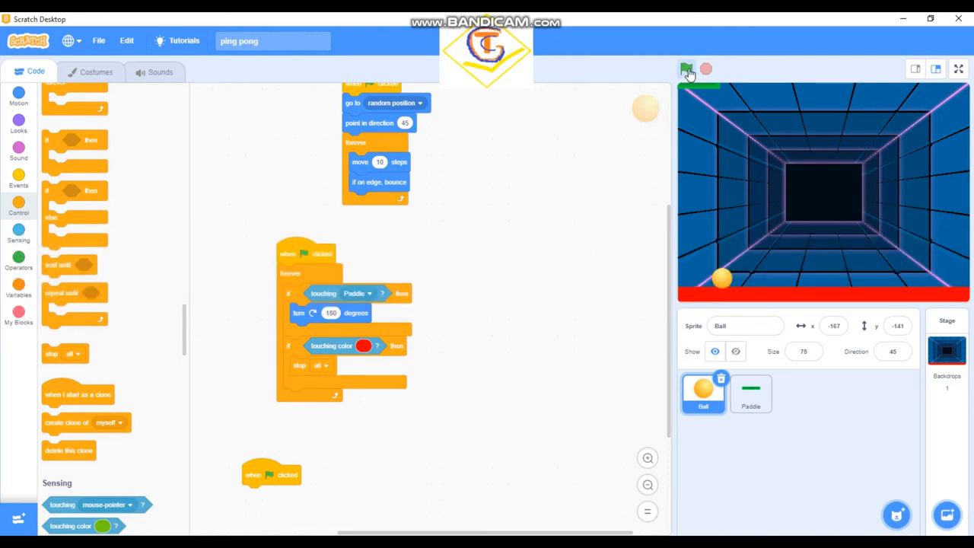
click(687, 69)
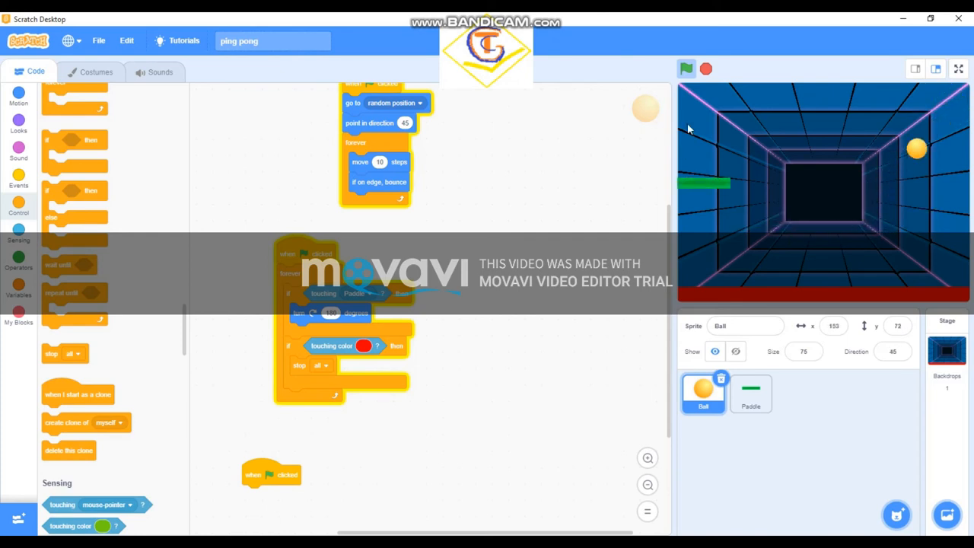
click(687, 67)
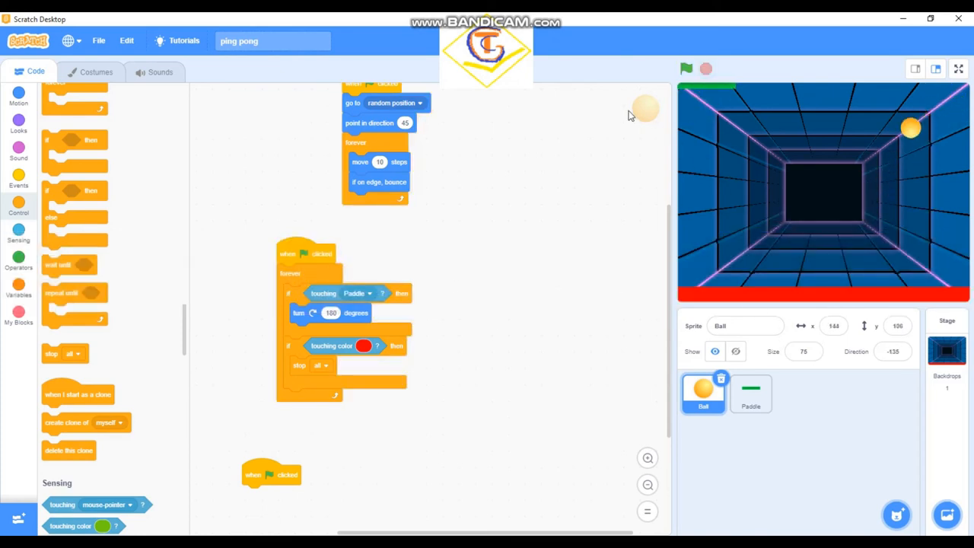
click(686, 69)
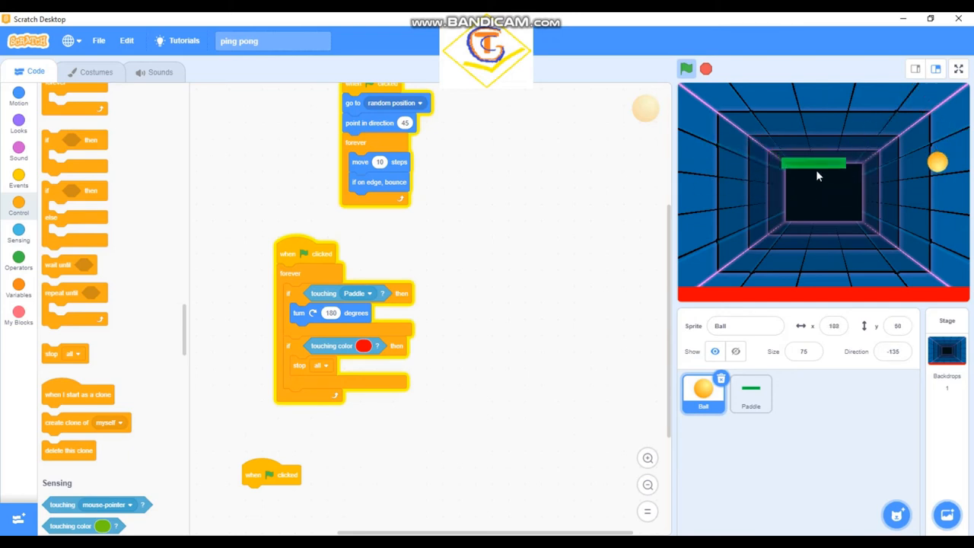
click(686, 69)
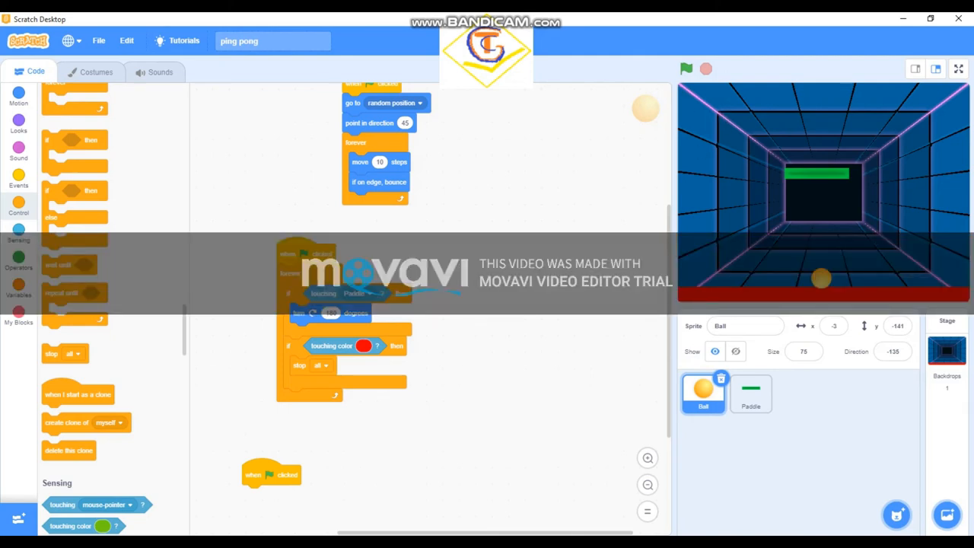
mouse_move(547, 240)
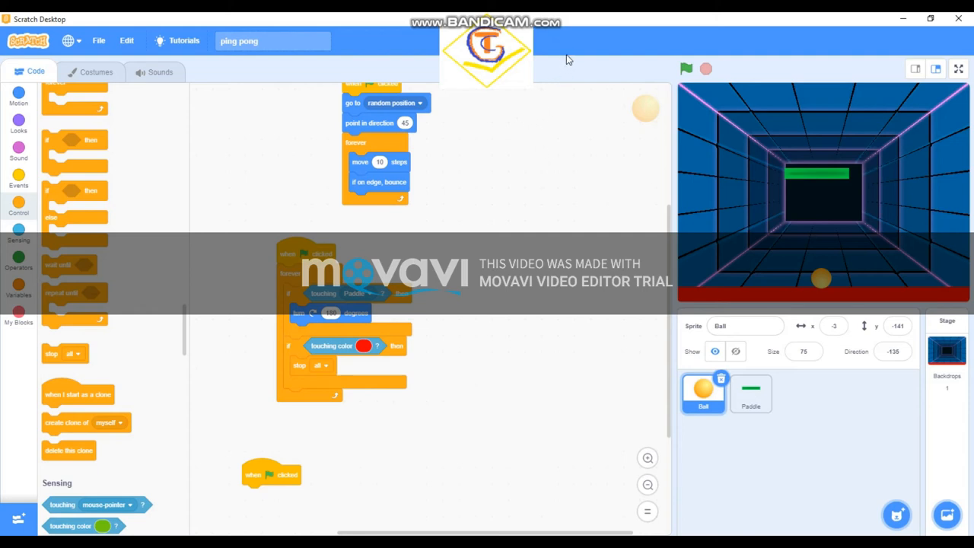
mouse_move(450, 181)
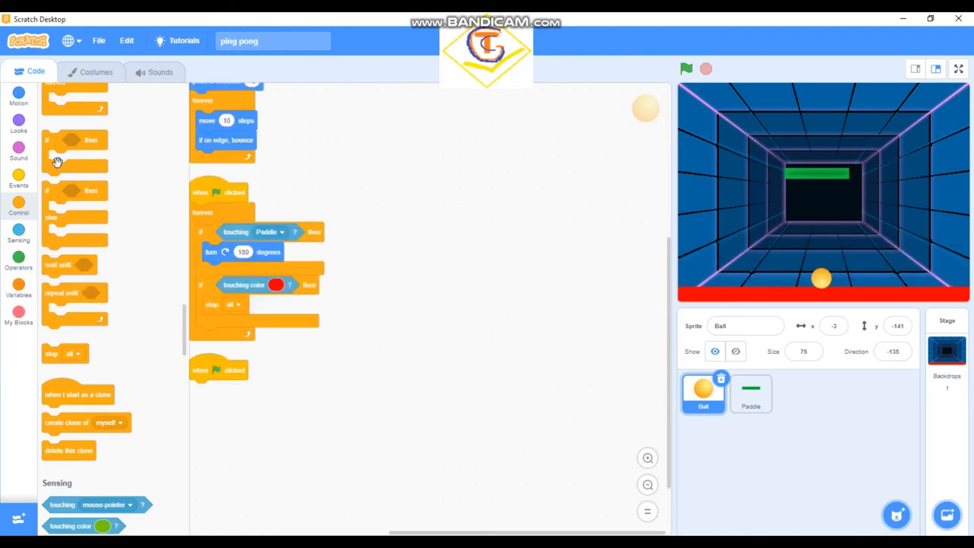
Make a new variable named 'score' from the Variables category.
click(19, 125)
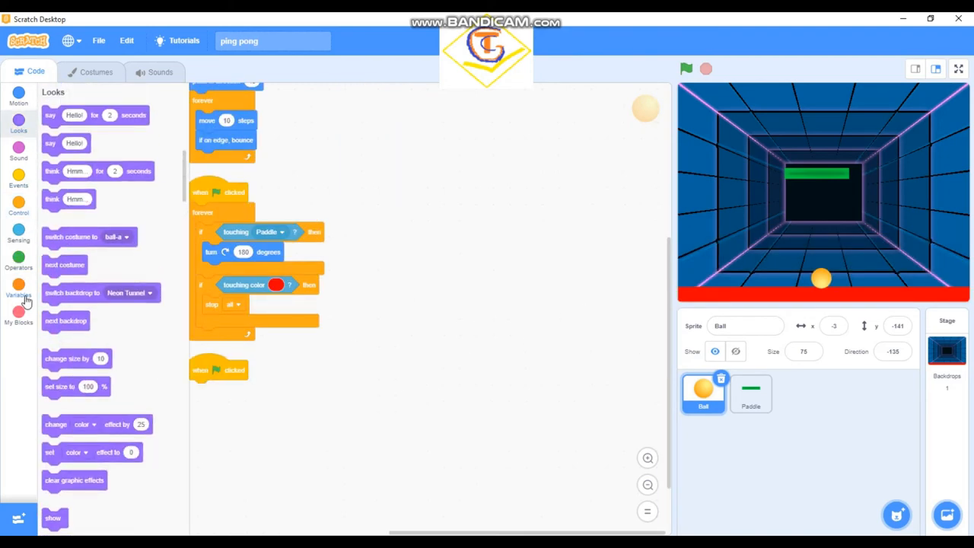
click(19, 286)
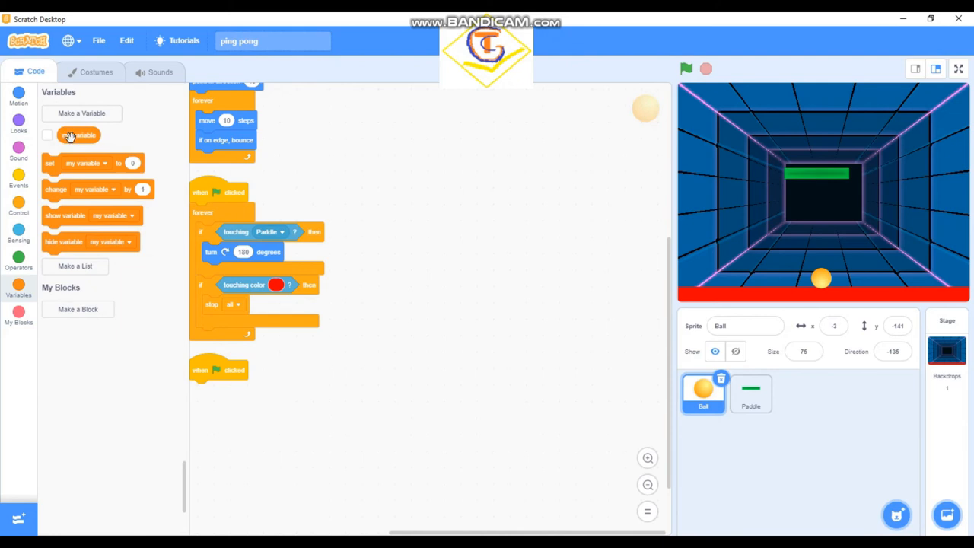
click(81, 113)
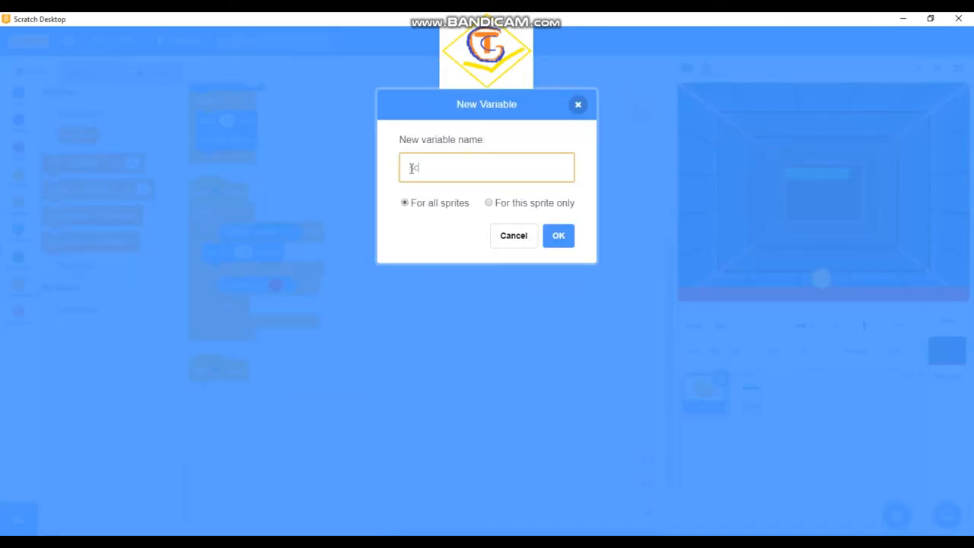
click(558, 235)
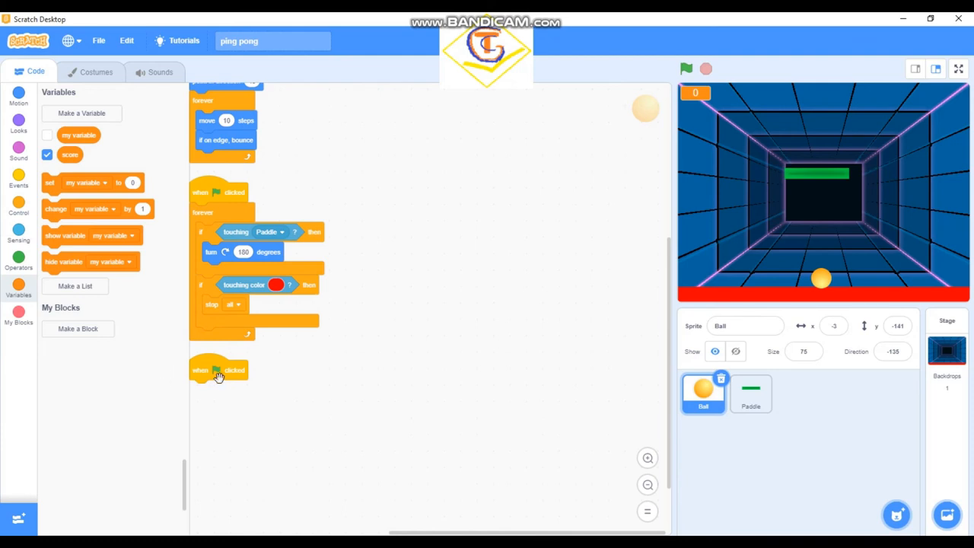
Move the spare green-flag script up, add an if-then, and make it check touching Paddle.
drag(217, 370, 418, 109)
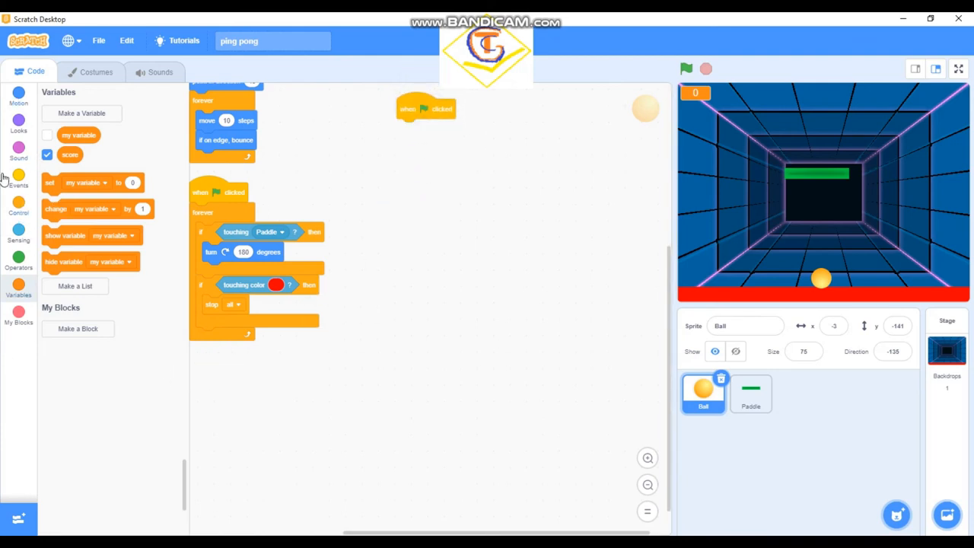
click(18, 185)
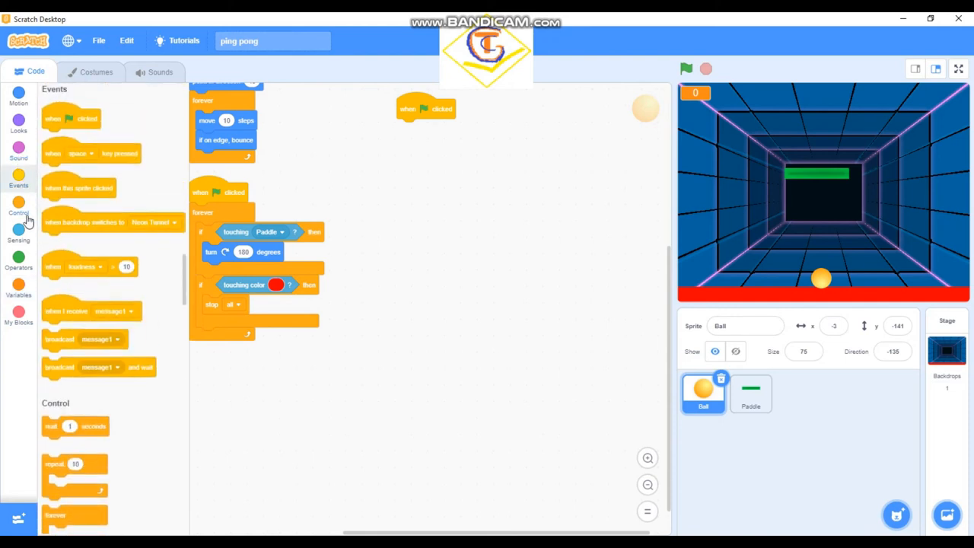
click(18, 213)
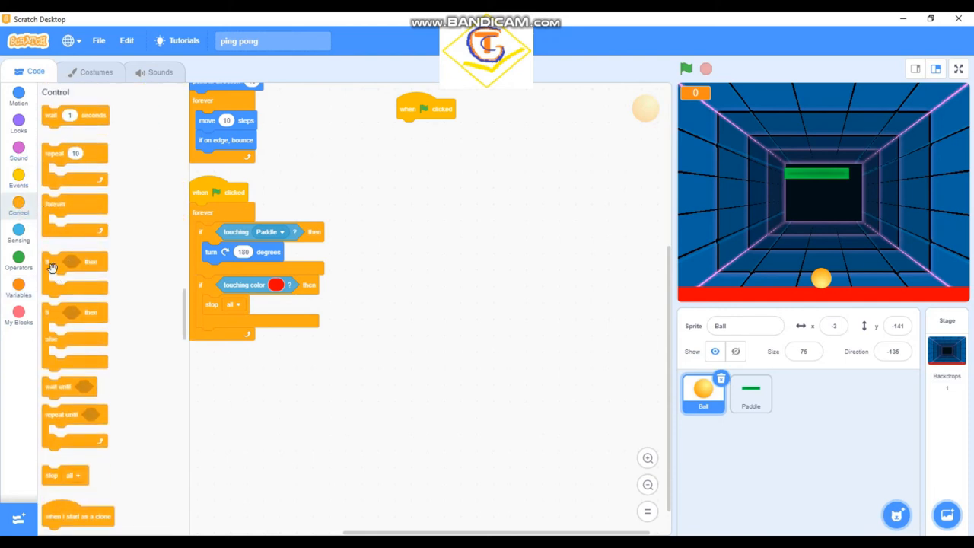
drag(74, 262, 418, 132)
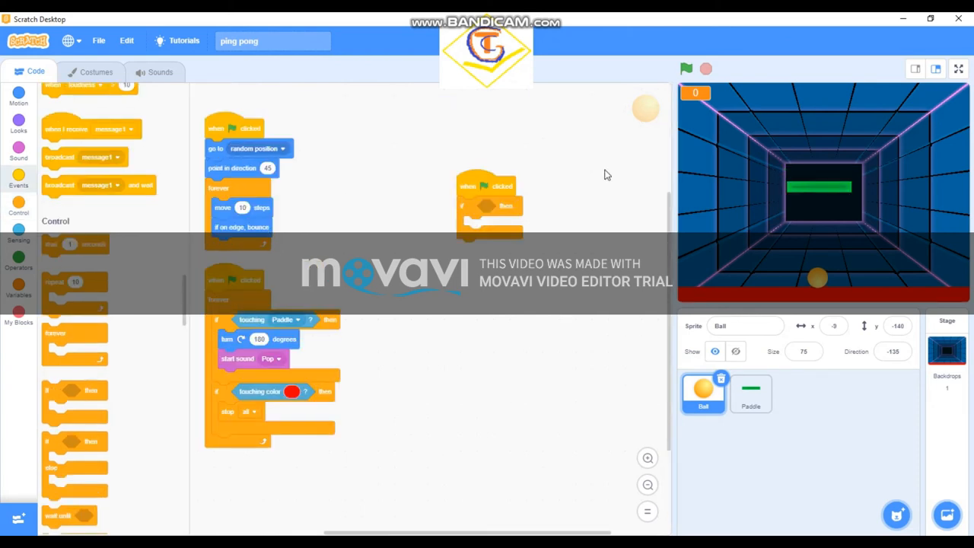
mouse_move(463, 213)
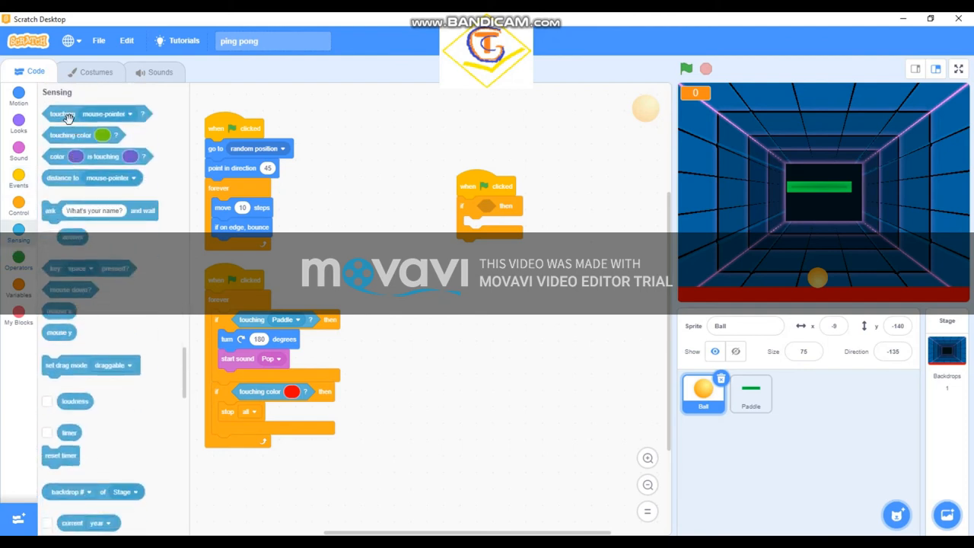
drag(63, 114, 491, 231)
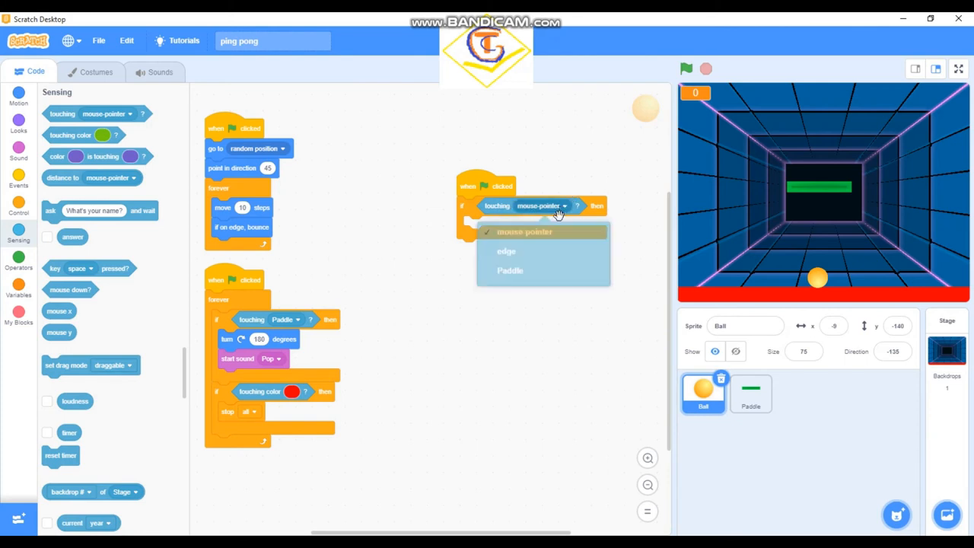
click(510, 270)
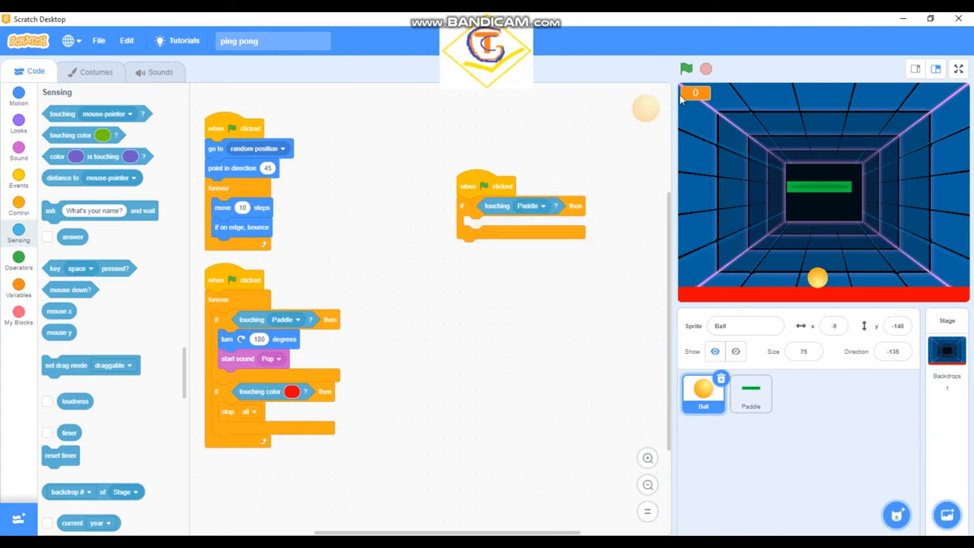
mouse_move(63, 280)
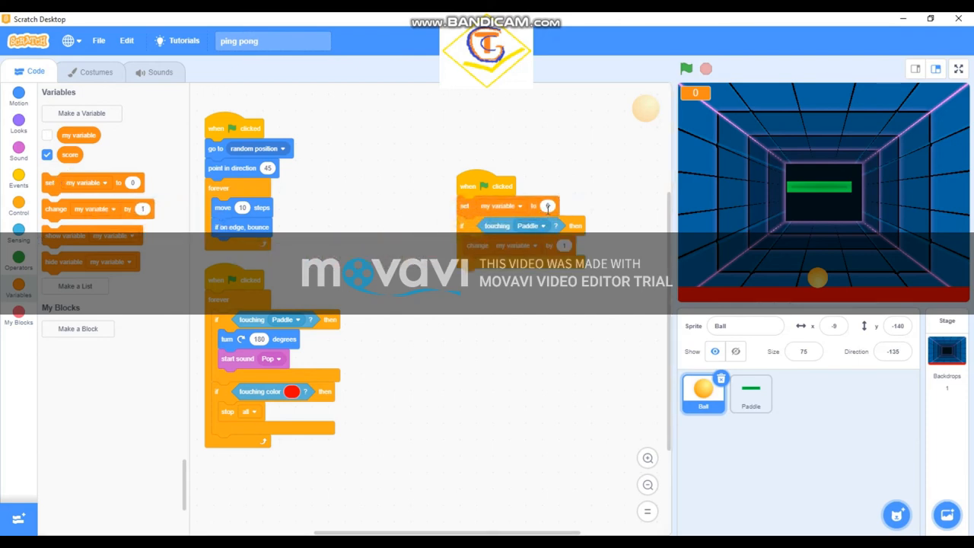
Switch the set block's variable to score and test-run the game to check scoring.
click(520, 206)
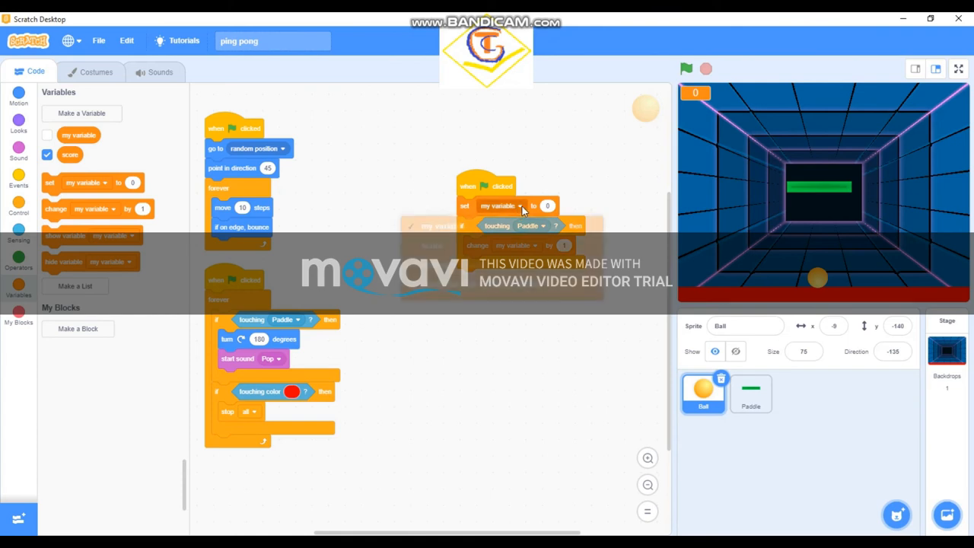
click(521, 206)
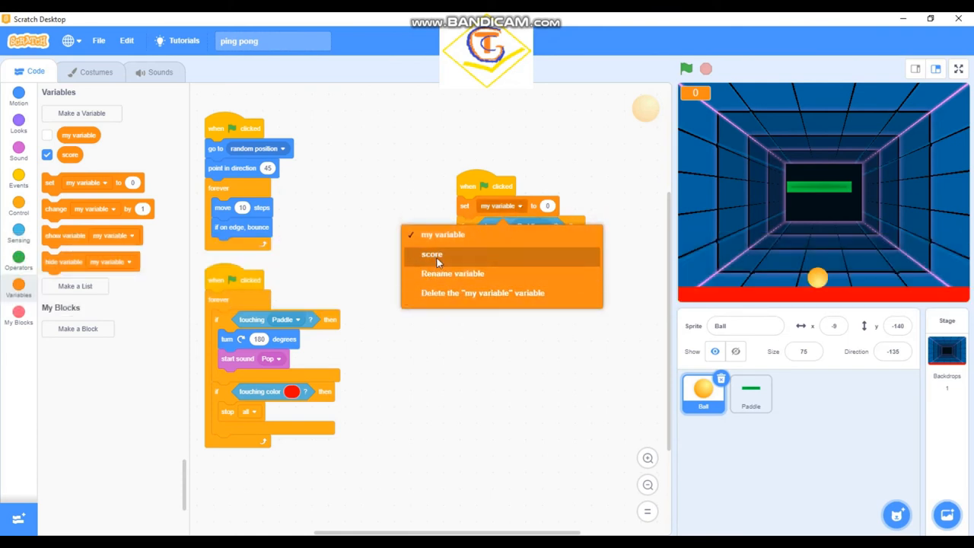
click(432, 254)
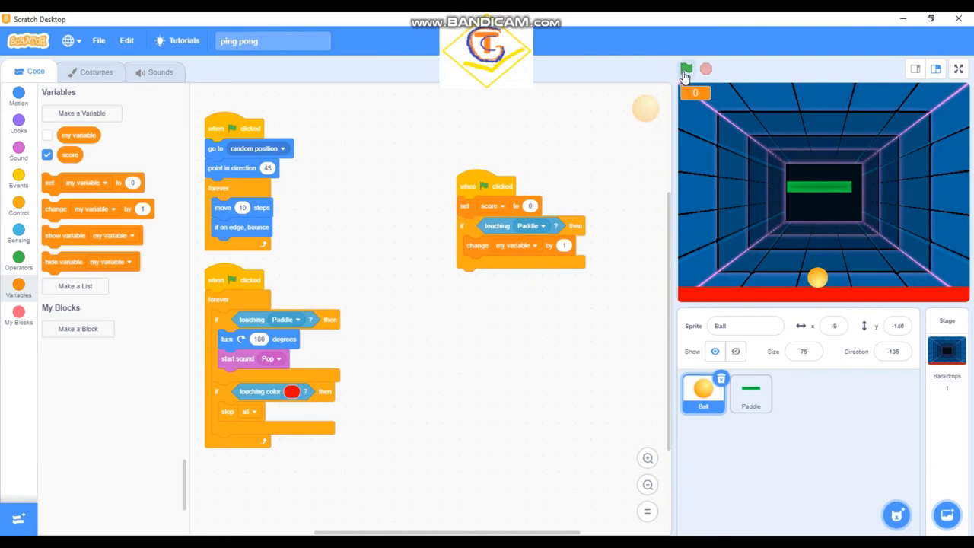
click(686, 68)
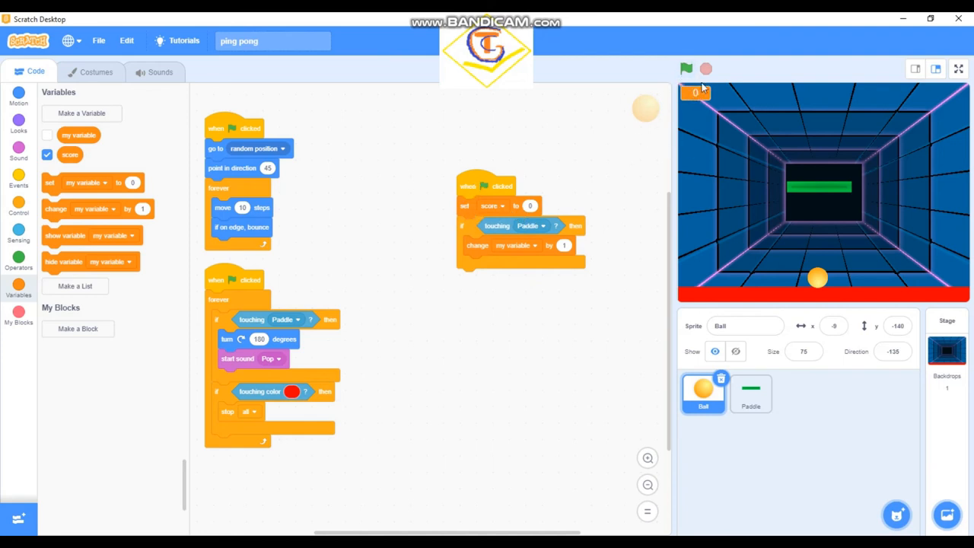
mouse_move(104, 188)
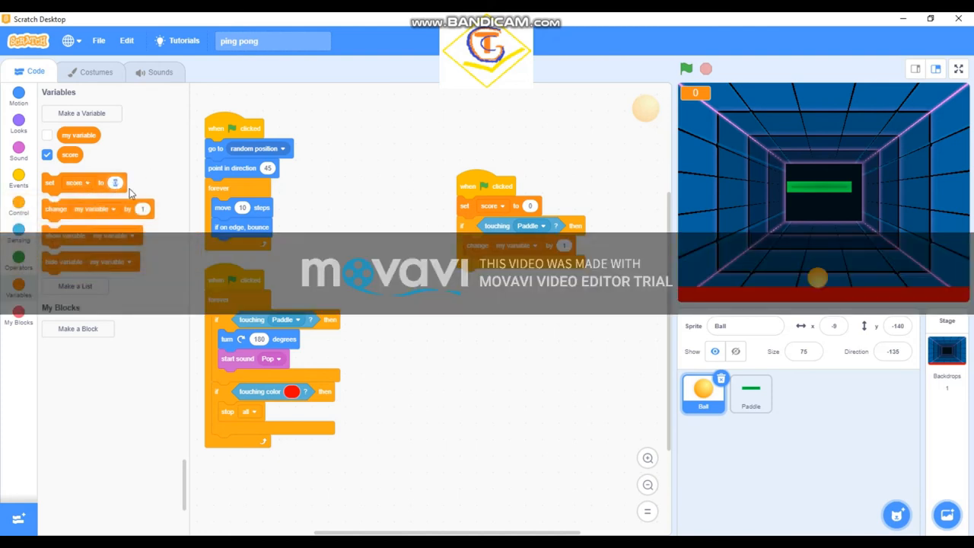
text(5)
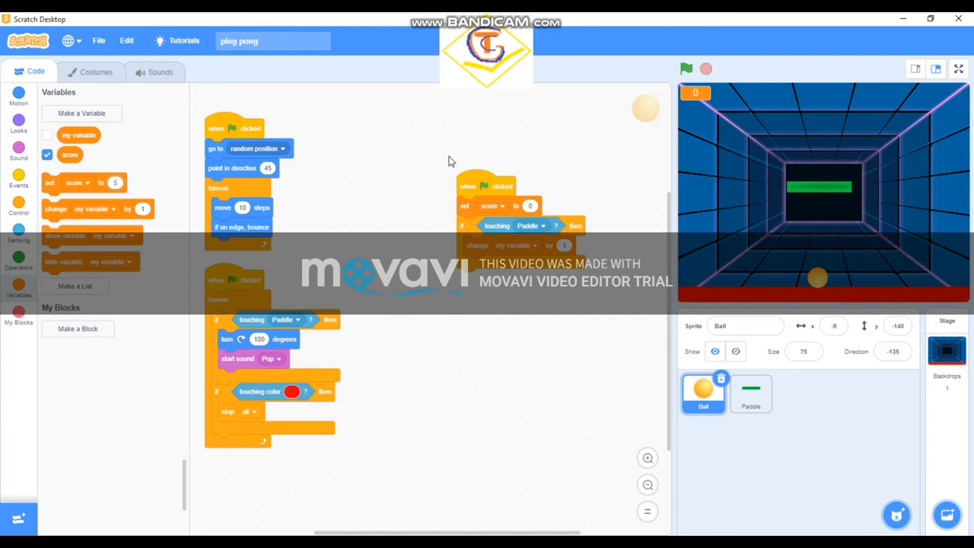
mouse_move(174, 210)
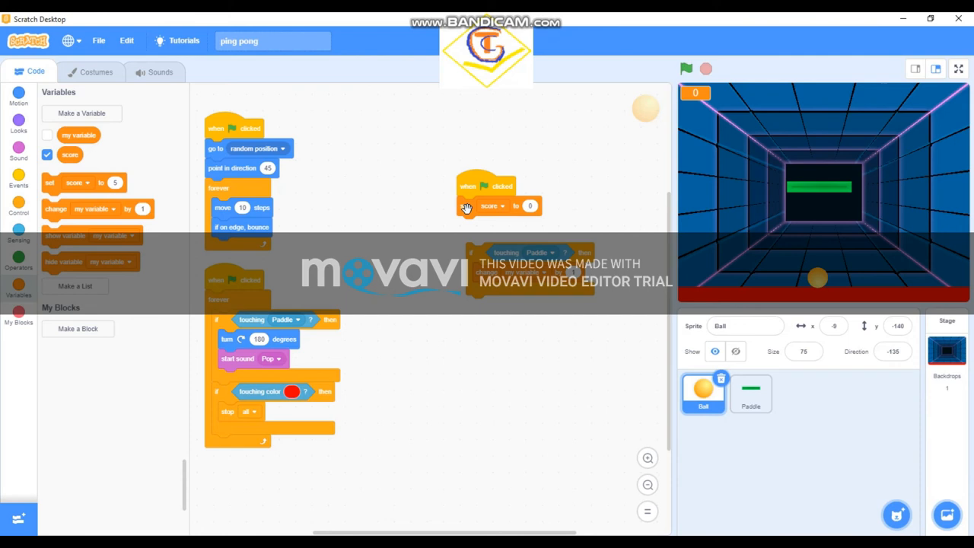
click(687, 68)
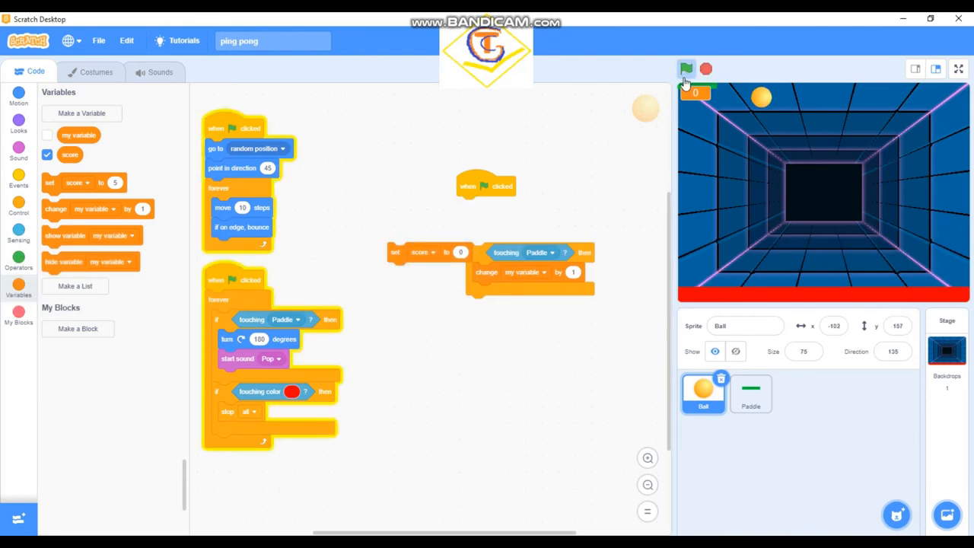
click(686, 69)
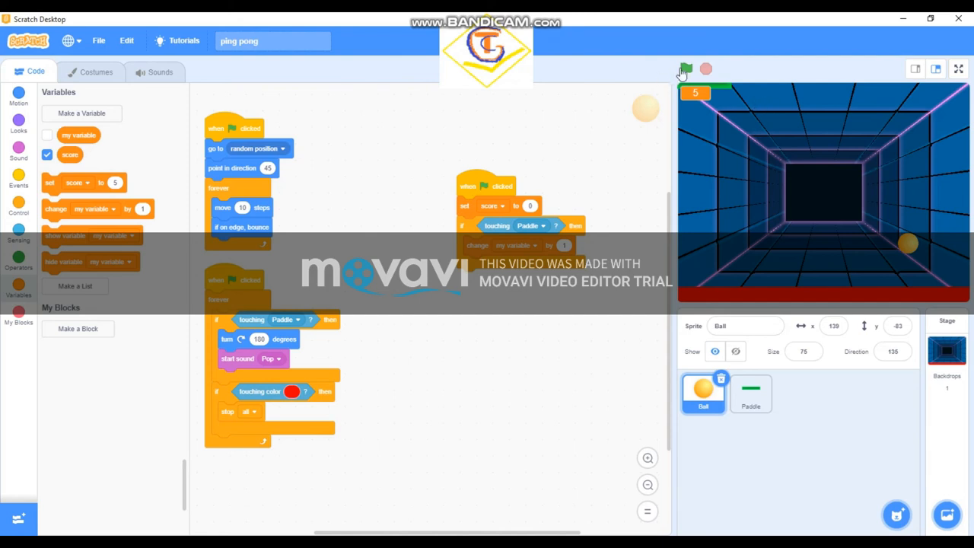
Run the game repeatedly until the ball rests on the red line with score 0.
click(684, 67)
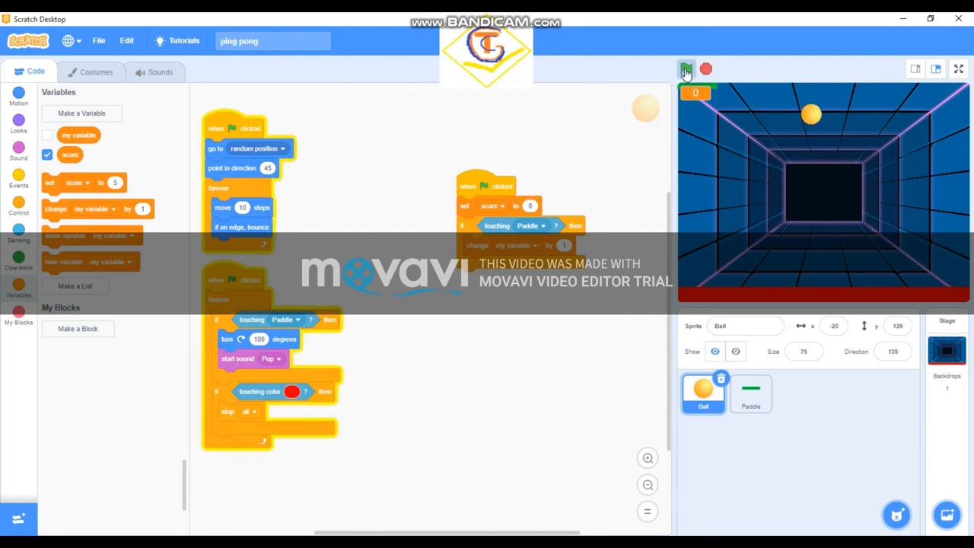
click(686, 69)
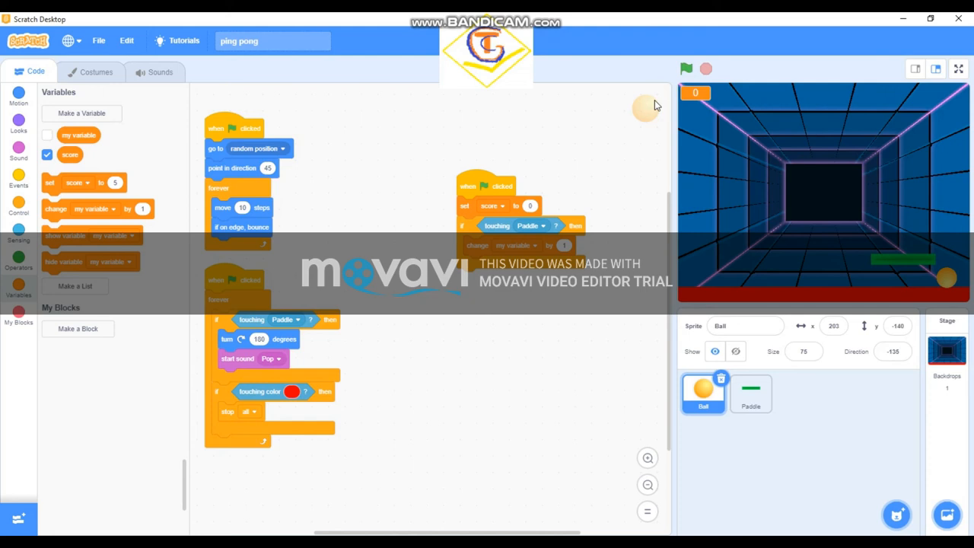
click(686, 69)
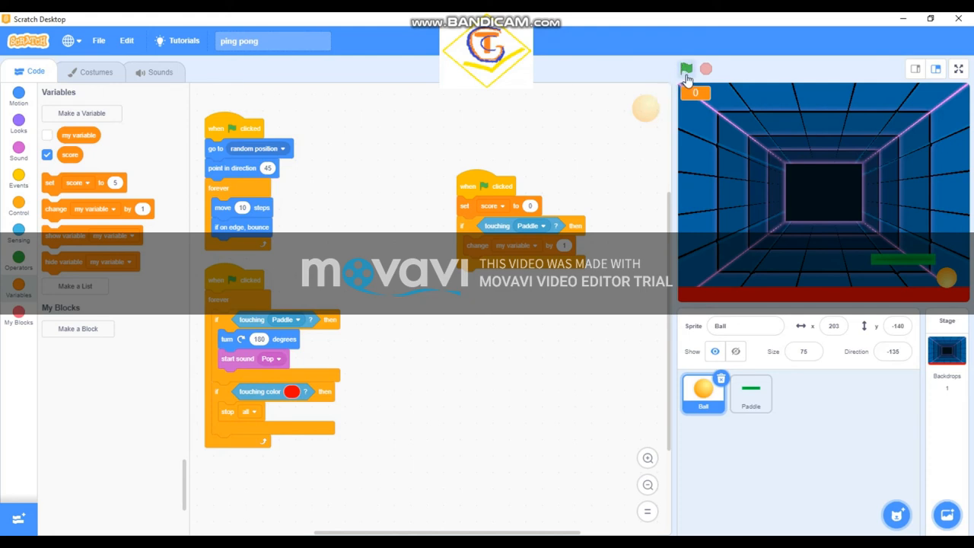
click(683, 68)
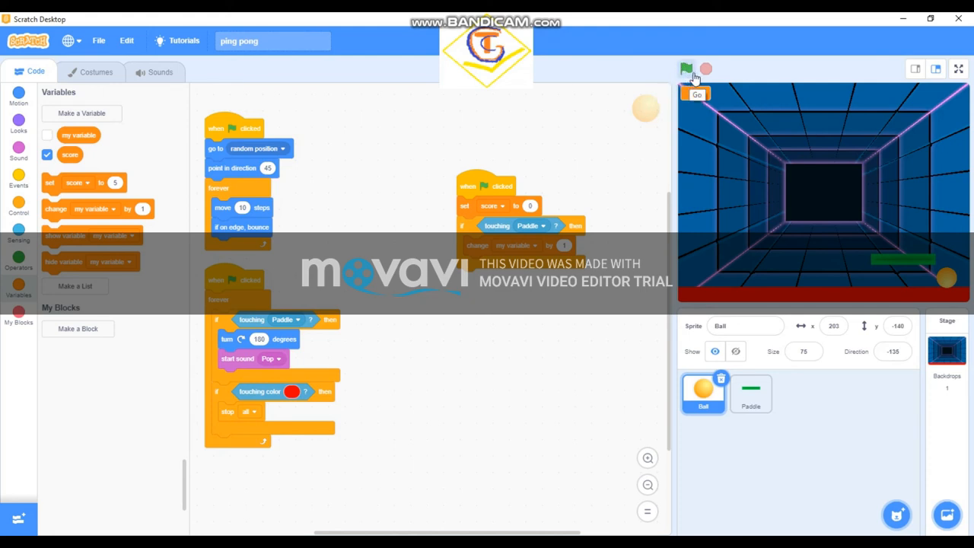
click(687, 67)
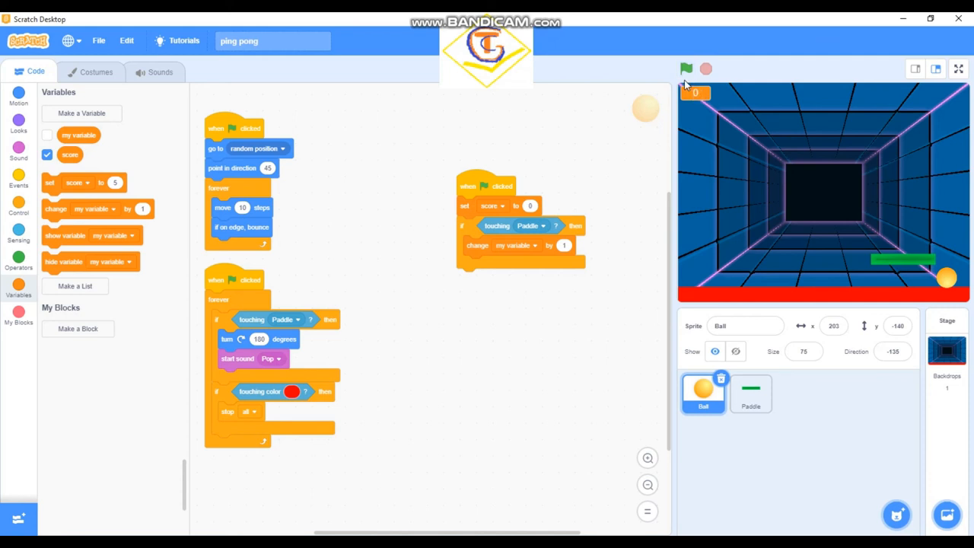
mouse_move(675, 63)
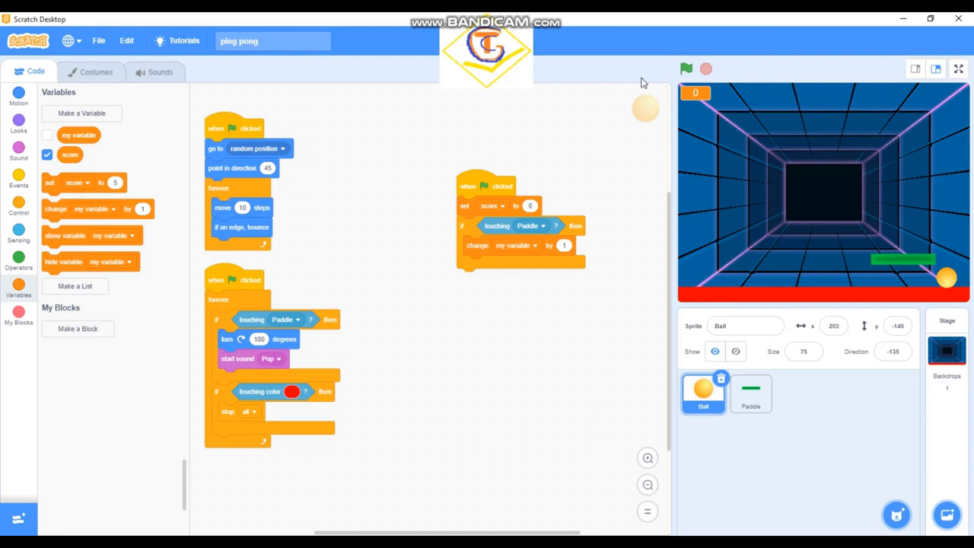
mouse_move(714, 109)
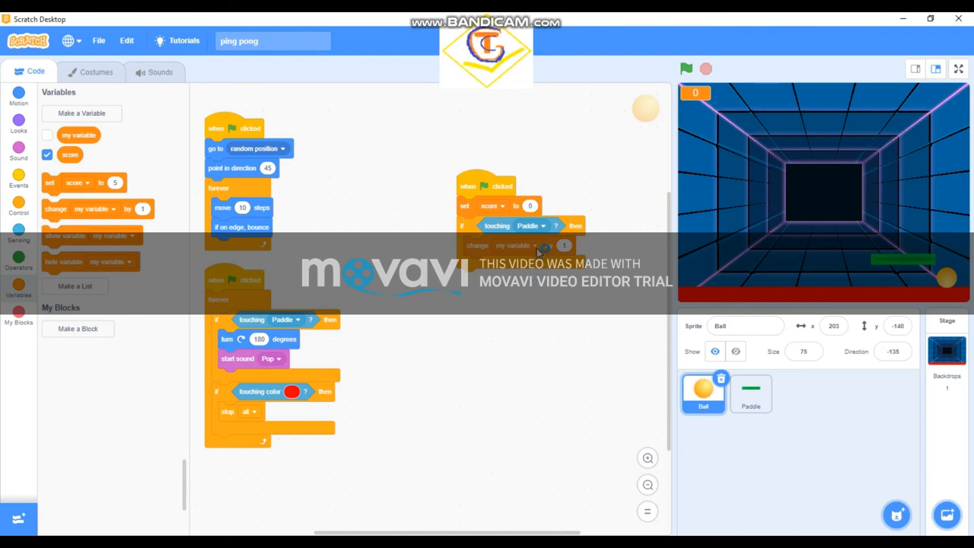
Set the change block's dropdown to score so Paddle touches add 1 to score.
right_click(523, 246)
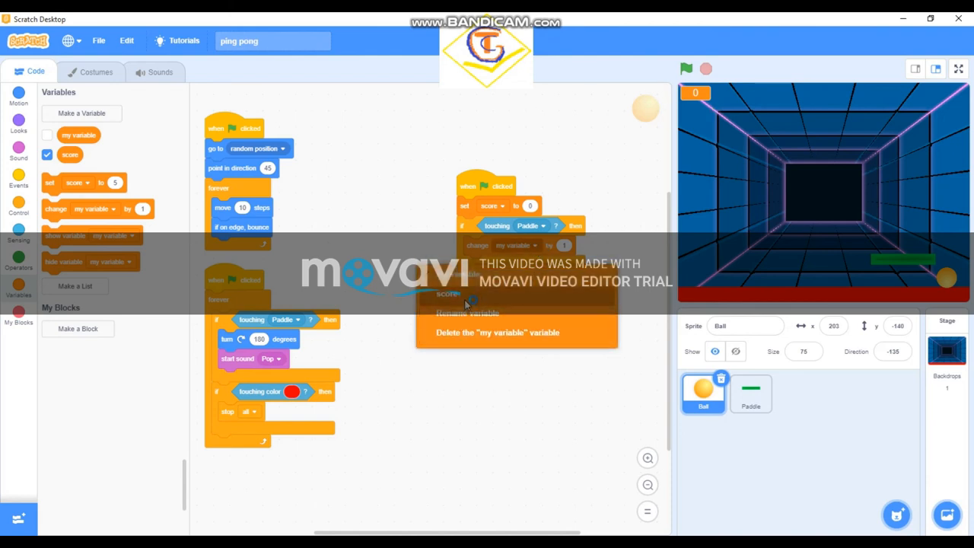
click(449, 293)
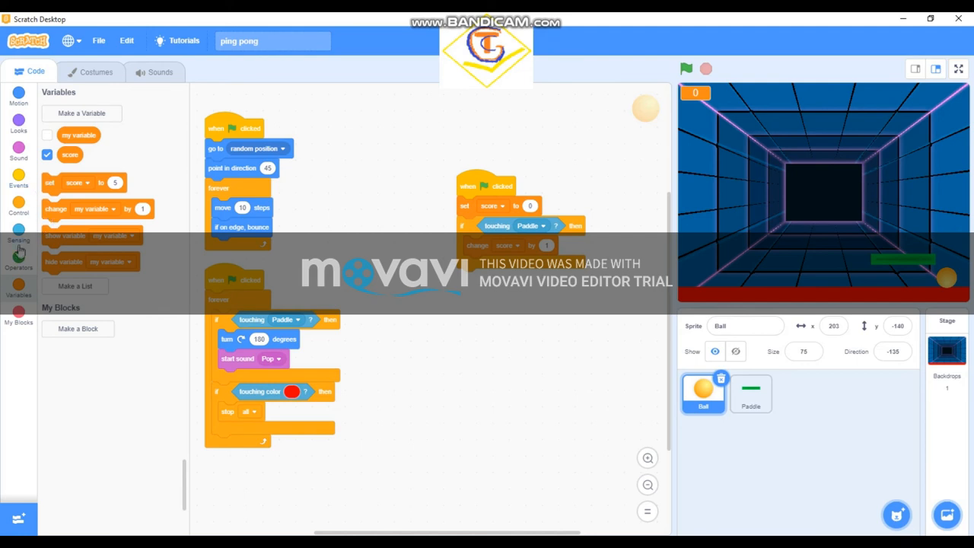
click(19, 201)
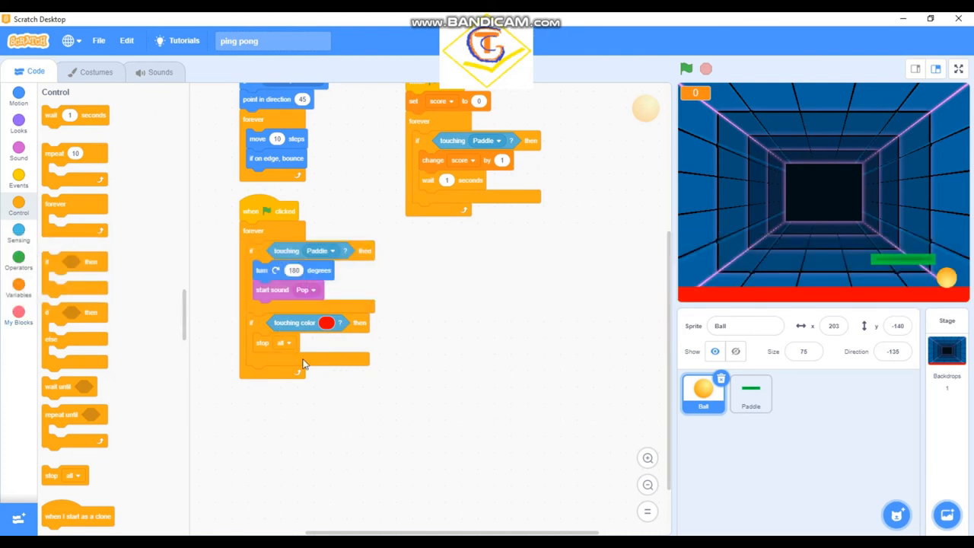
mouse_move(7, 207)
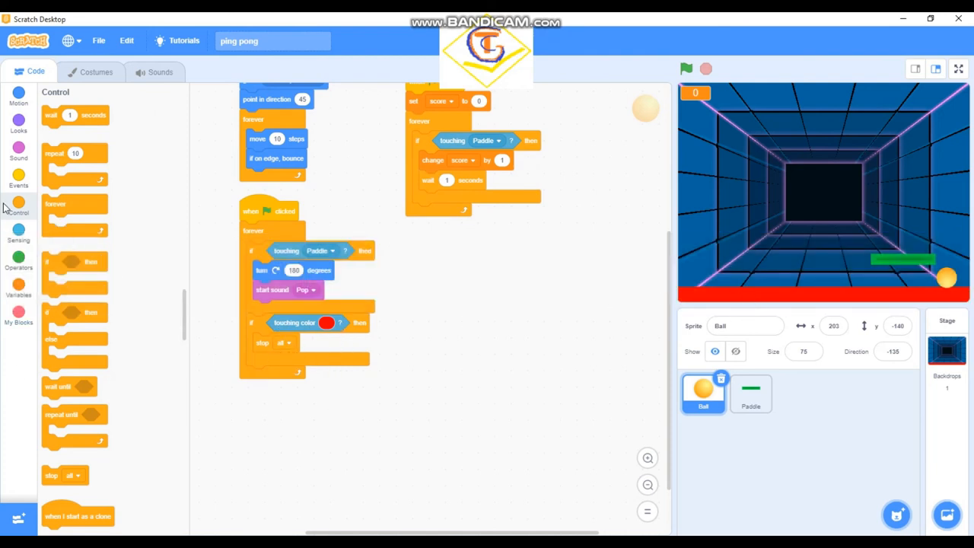
click(96, 72)
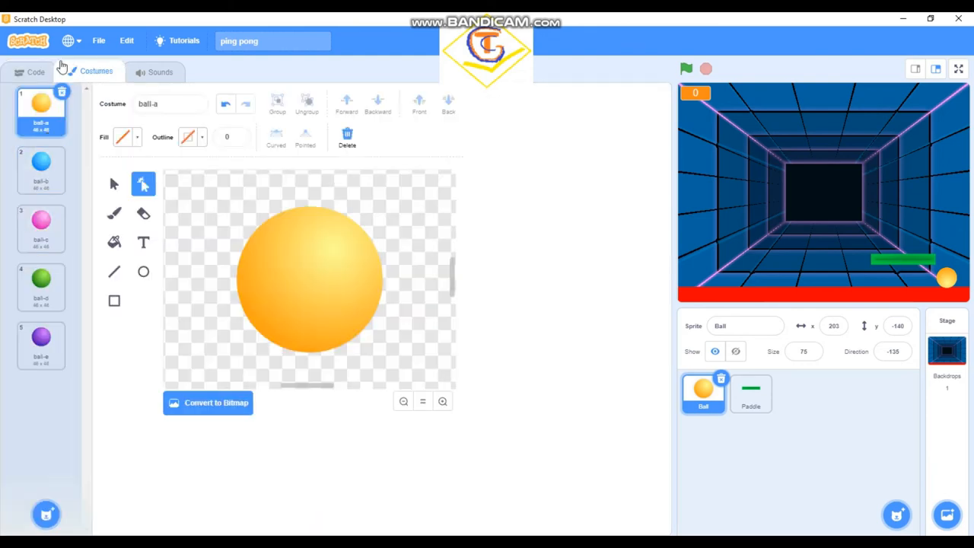
click(159, 72)
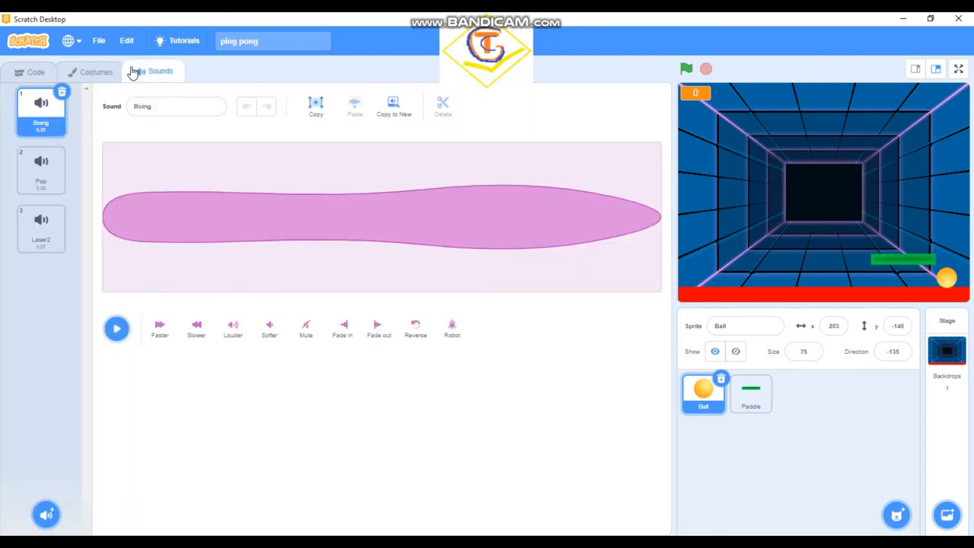
click(42, 229)
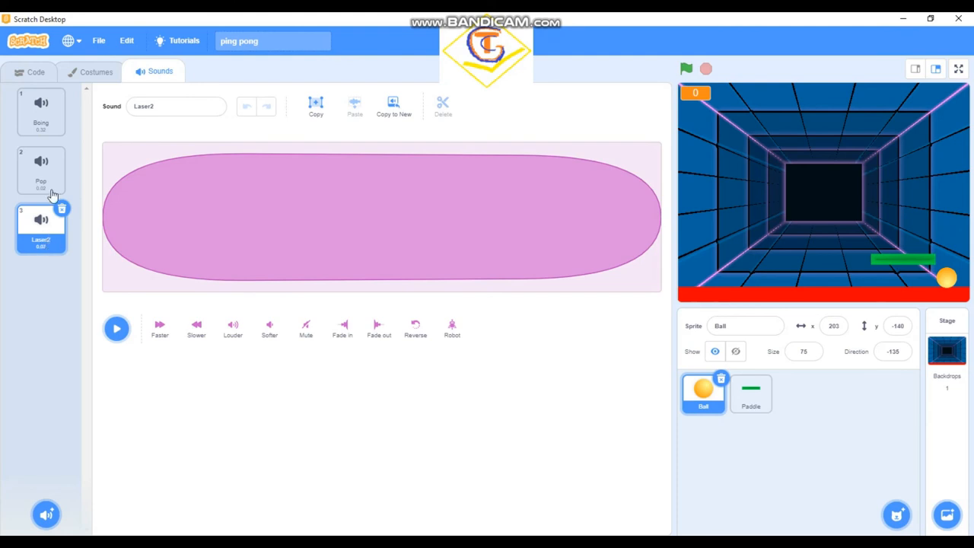
click(28, 72)
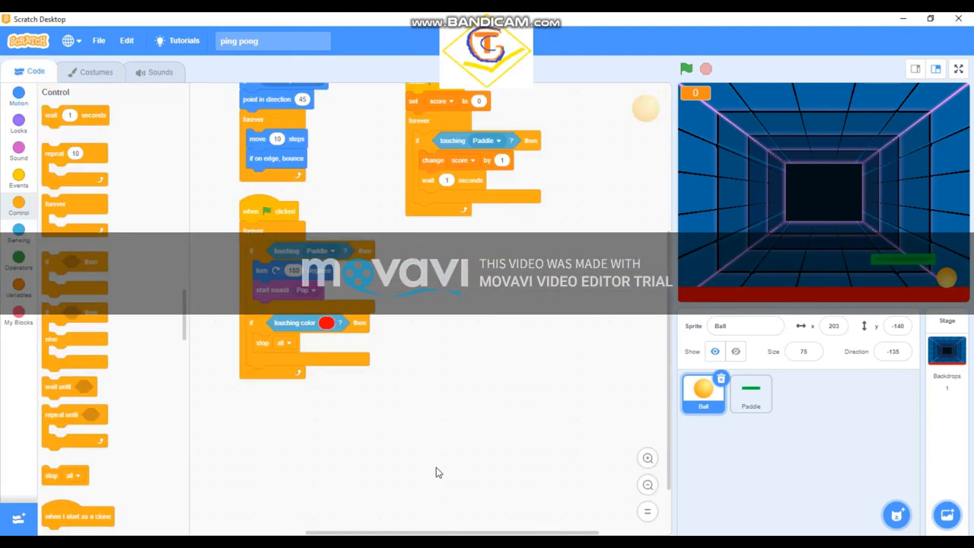
mouse_move(191, 116)
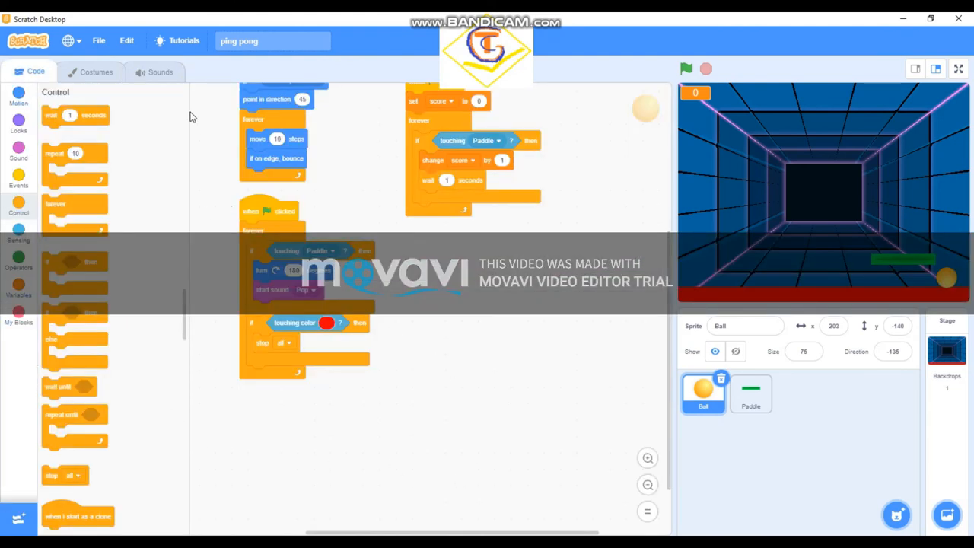
Add a 'start sound Laser2' block to the red-line branch and start the game.
click(18, 158)
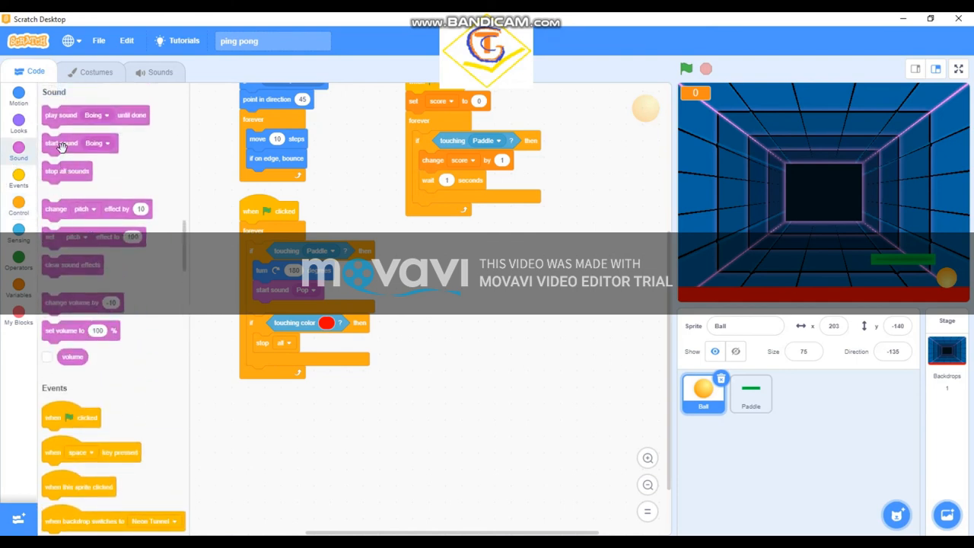
drag(61, 143, 295, 358)
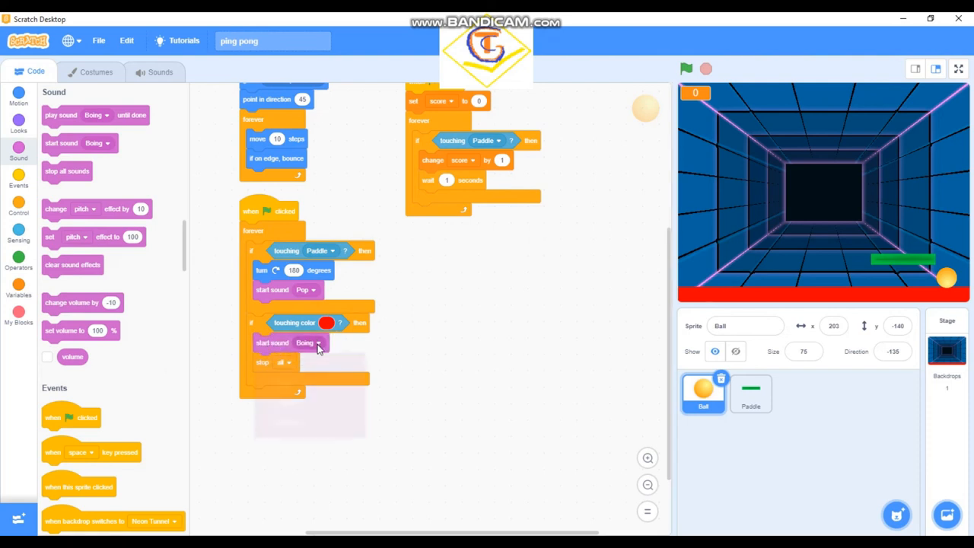
click(306, 343)
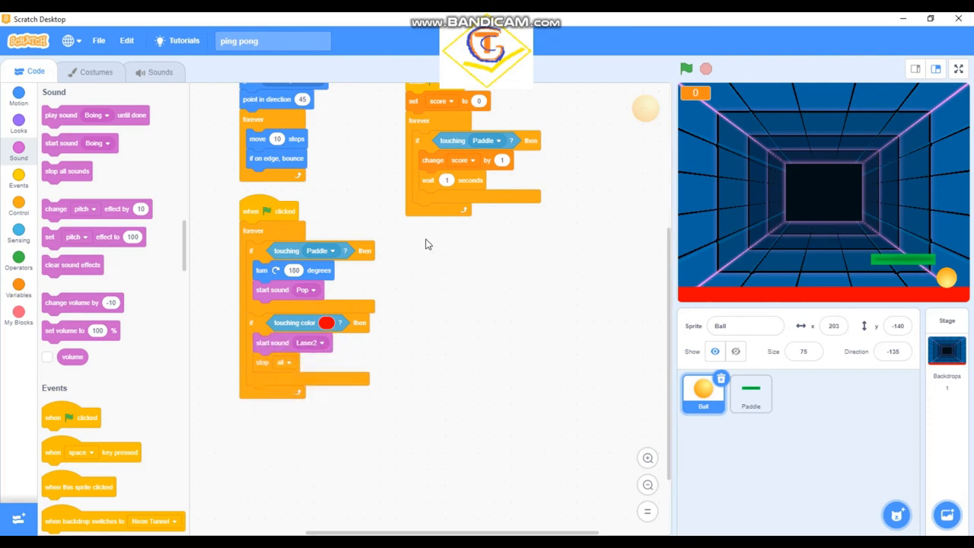
click(686, 68)
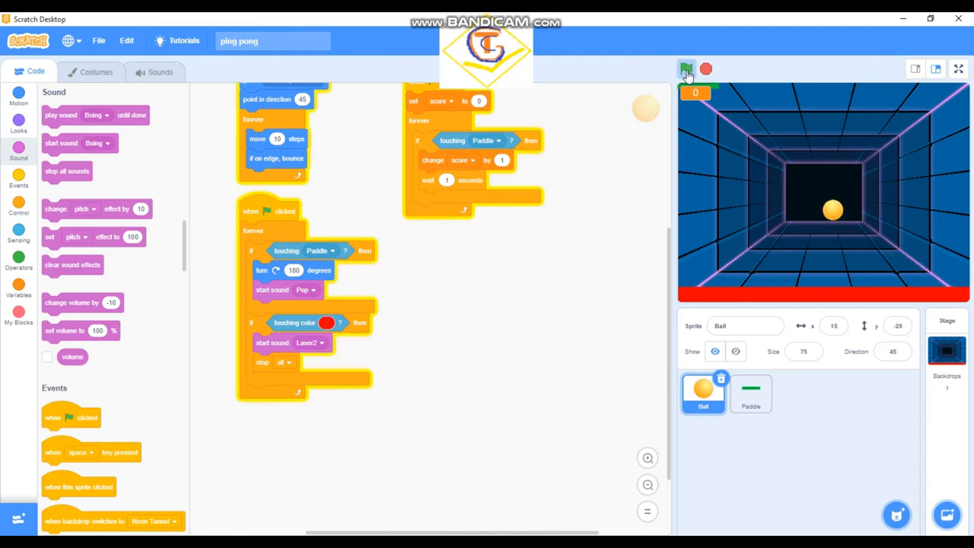
Run several test games, view full screen, then exit; the ball stops on the red line at score 2.
click(686, 69)
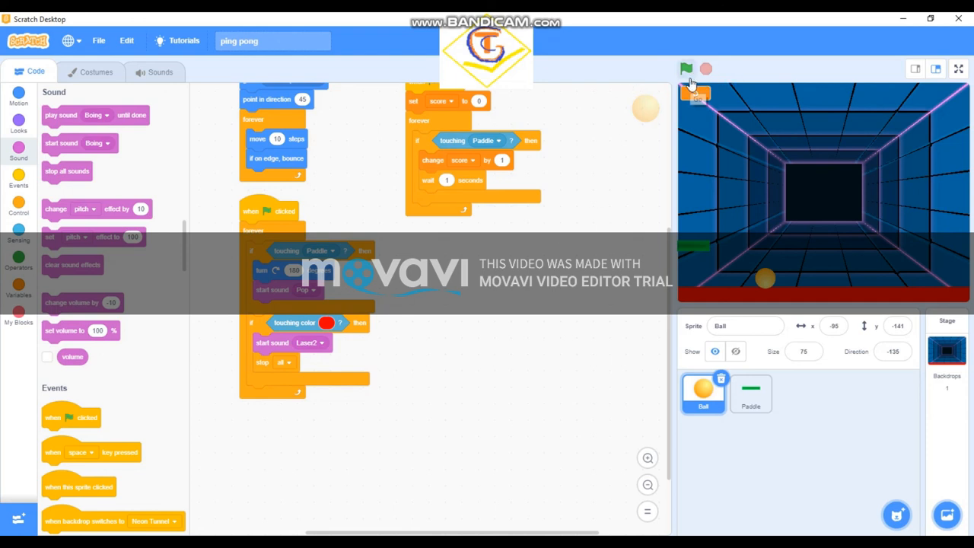
mouse_move(588, 52)
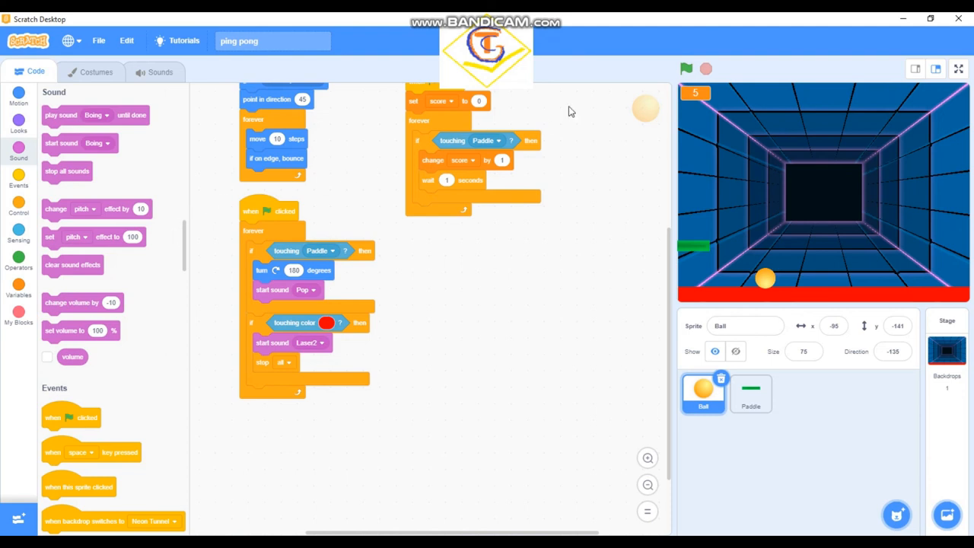
click(686, 68)
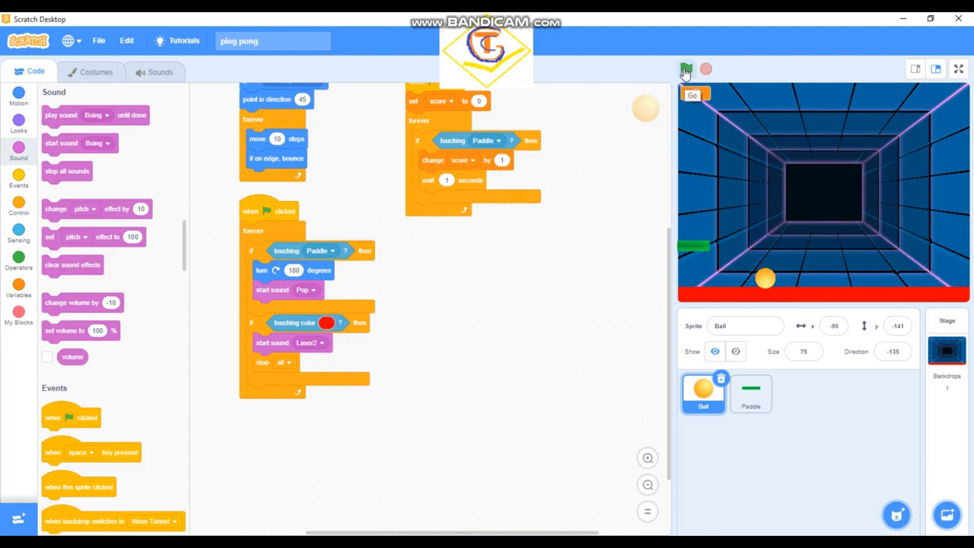
click(686, 68)
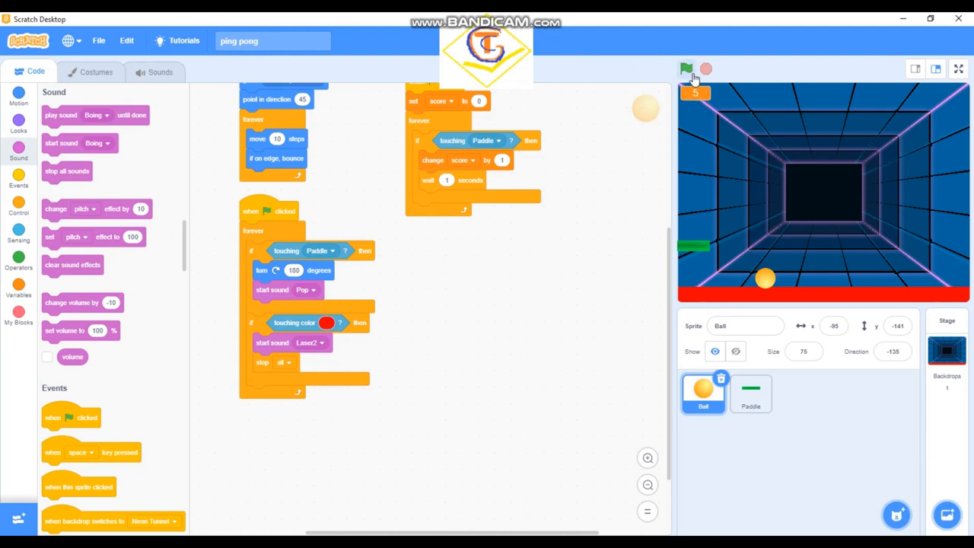
click(686, 69)
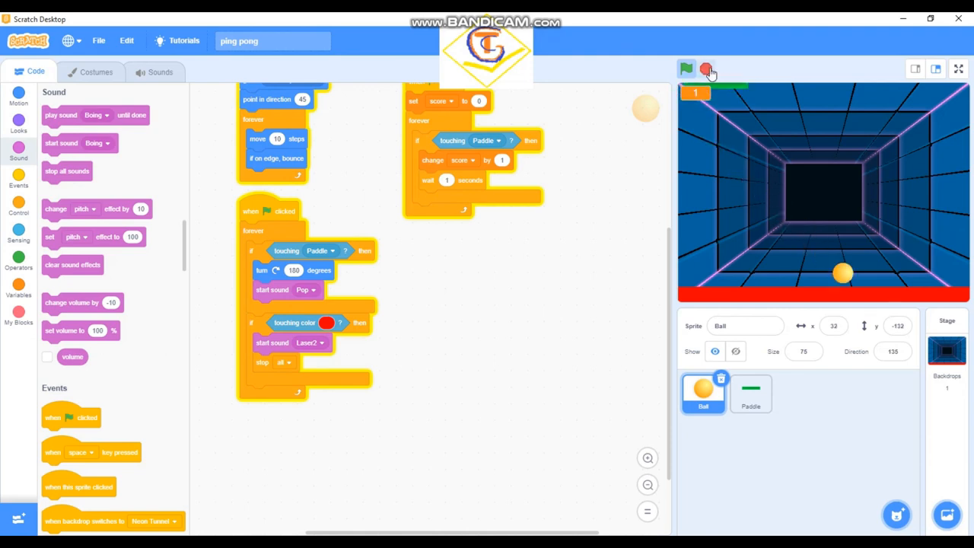
click(958, 69)
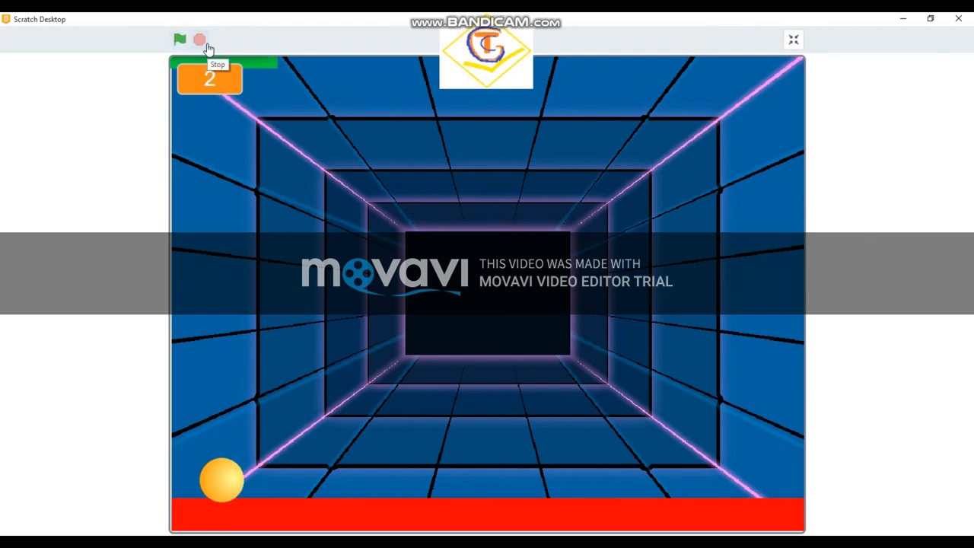
mouse_move(794, 40)
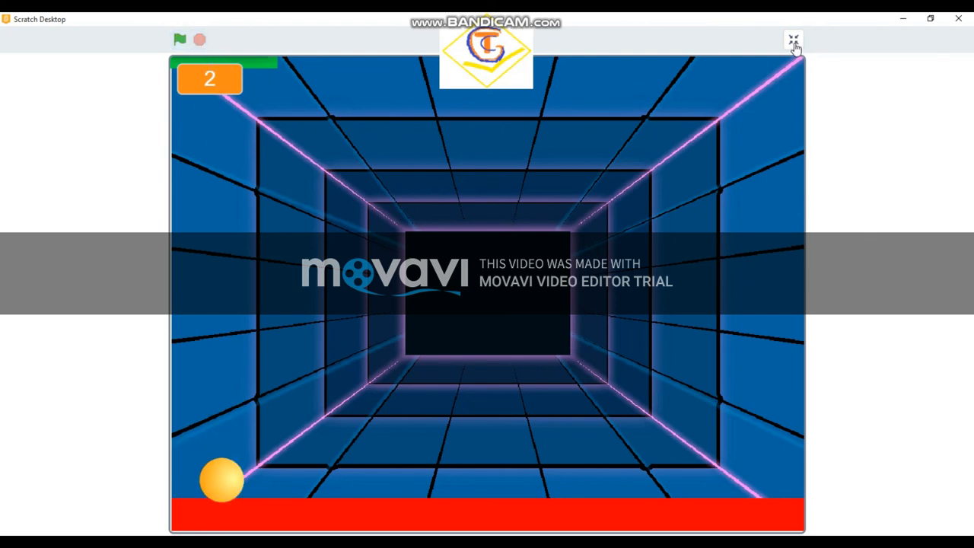
click(794, 40)
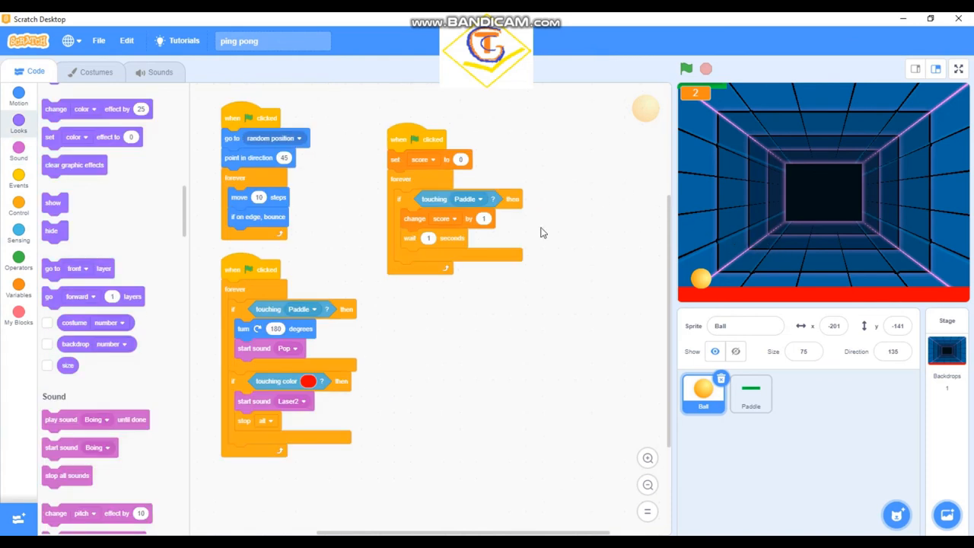
mouse_move(679, 312)
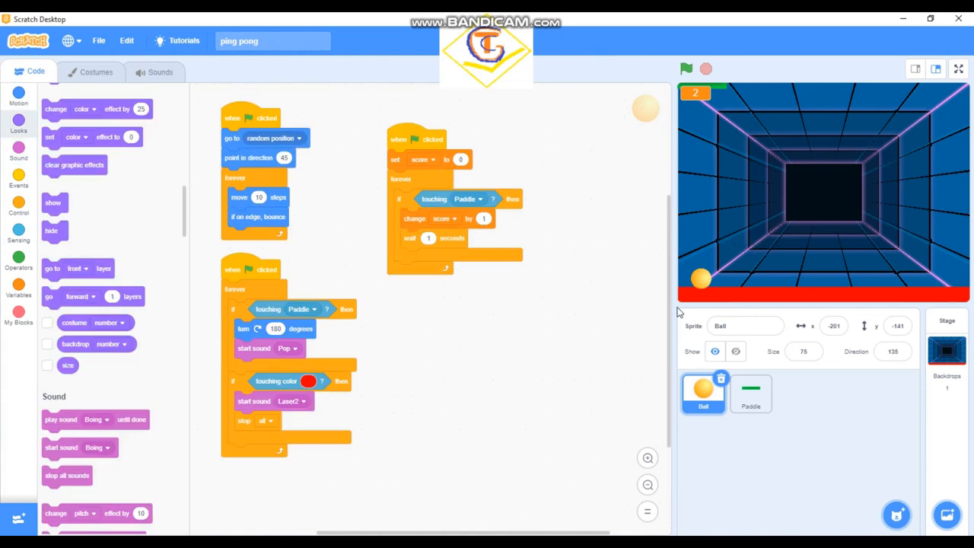
mouse_move(798, 42)
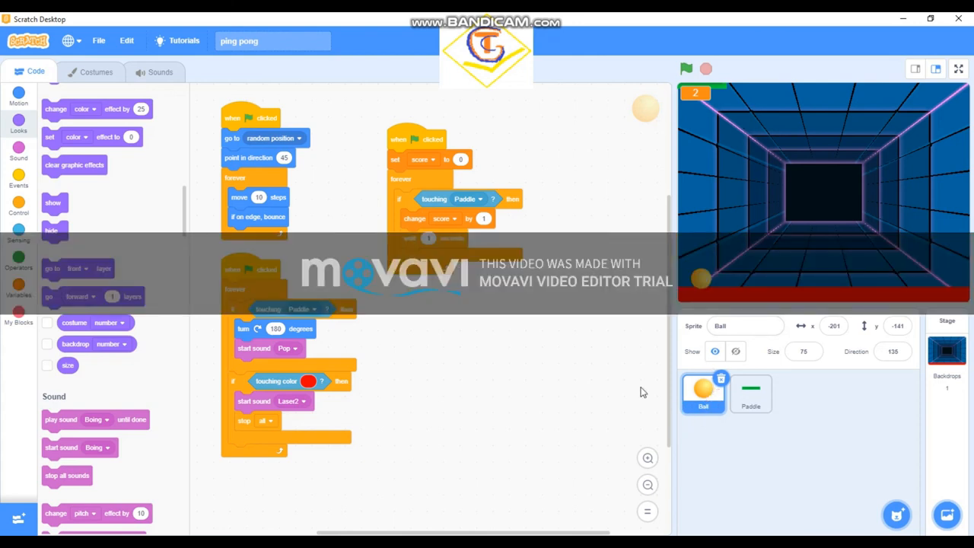
mouse_move(27, 103)
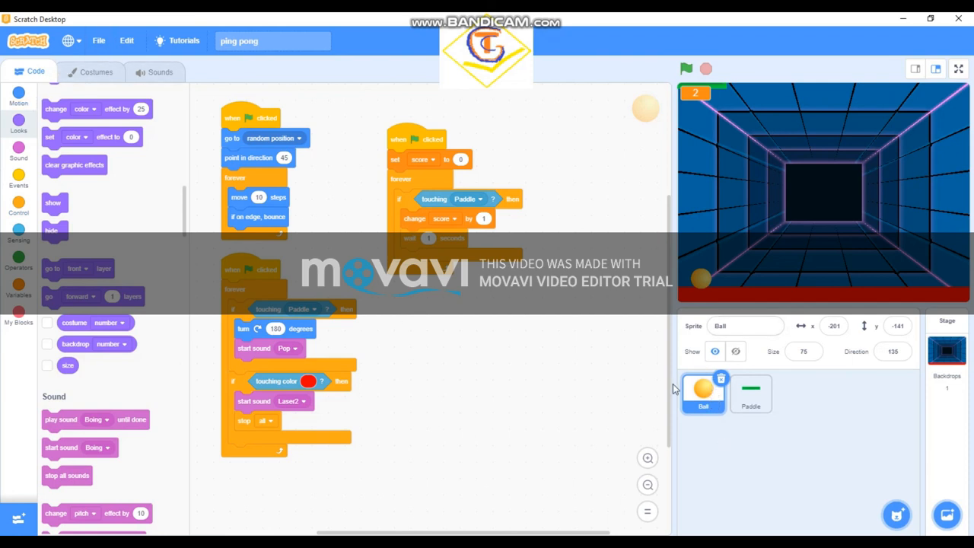
click(97, 71)
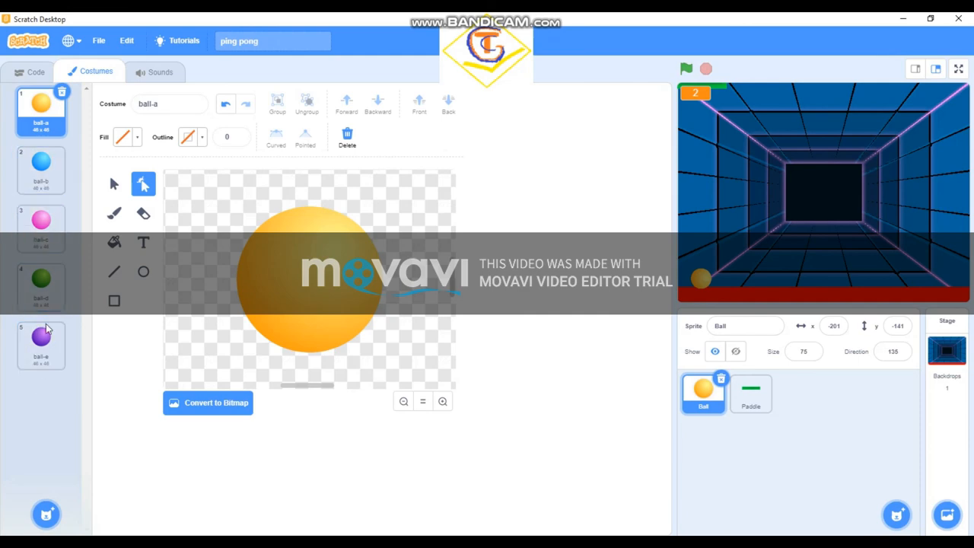
click(29, 70)
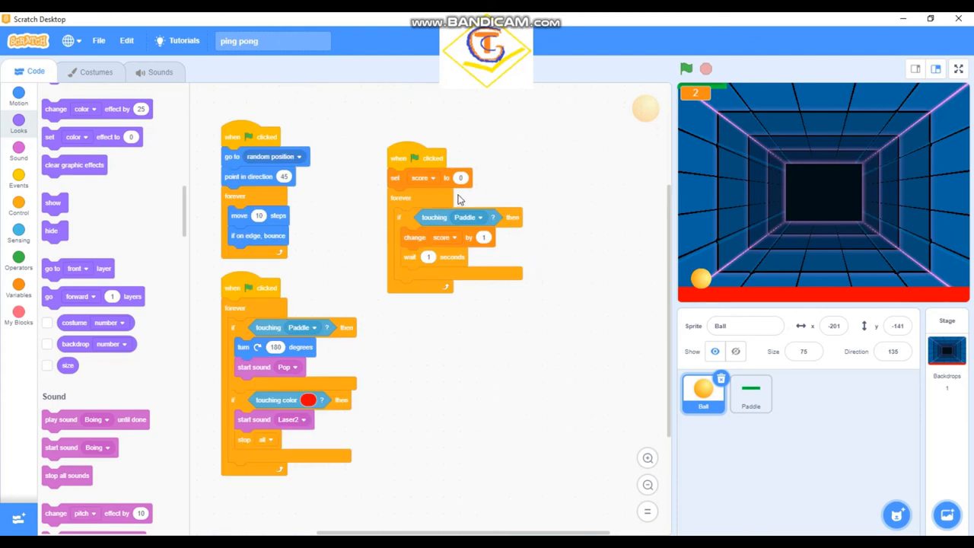
mouse_move(274, 361)
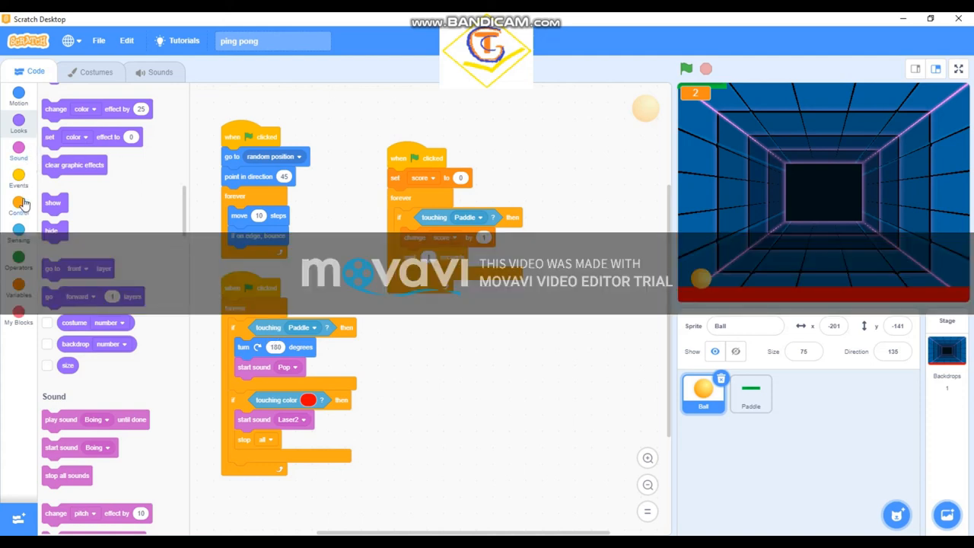
mouse_move(19, 123)
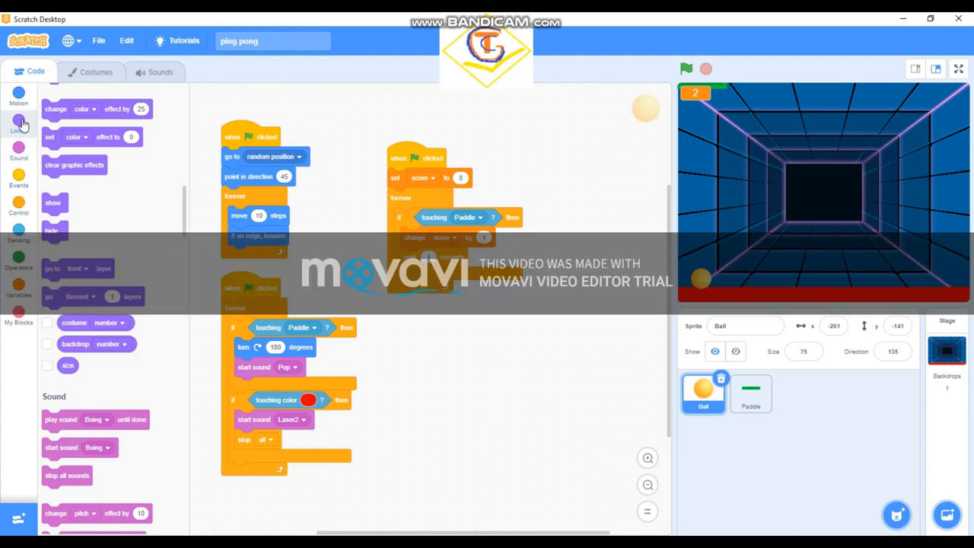
Add a 'next costume' block under 'start sound Pop' in the Ball's paddle-hit script and start a test run.
click(18, 158)
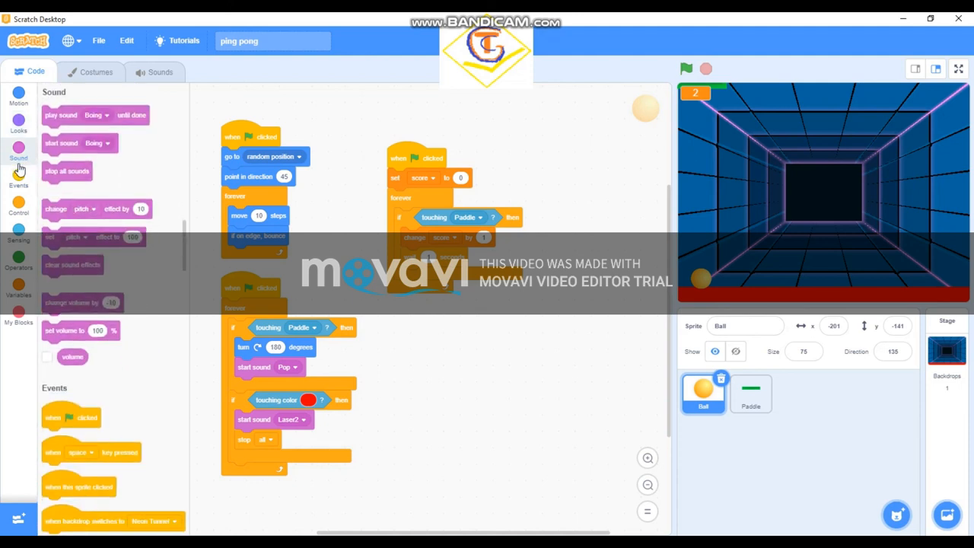
mouse_move(22, 120)
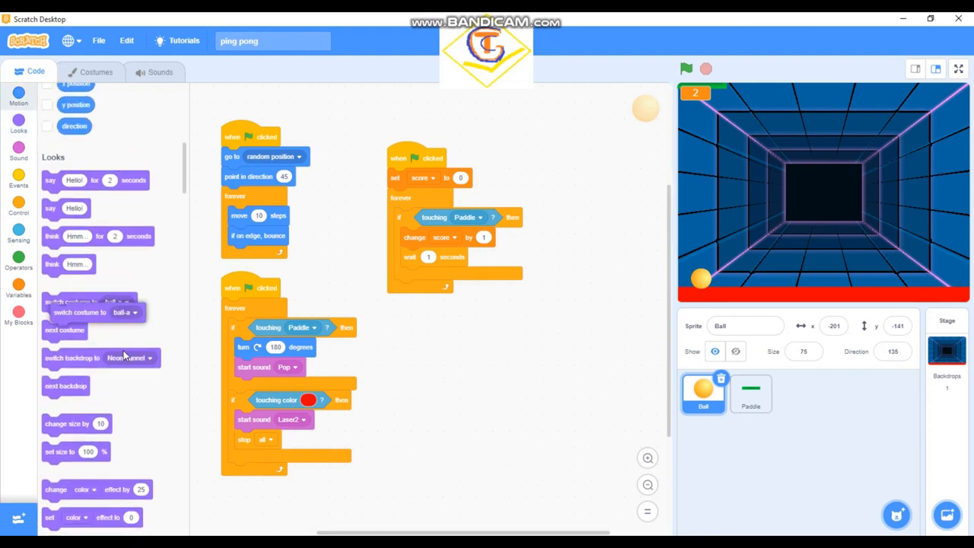
drag(95, 312, 259, 383)
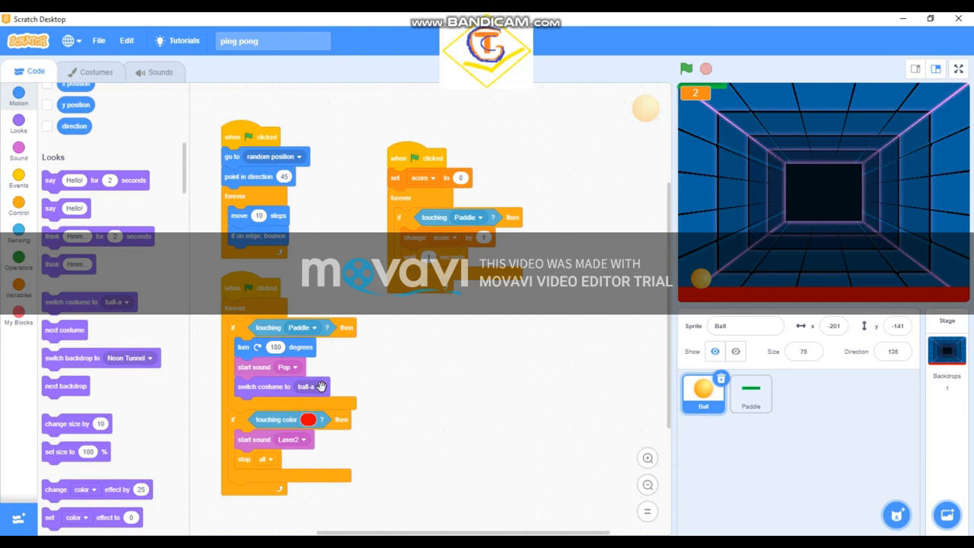
mouse_move(107, 389)
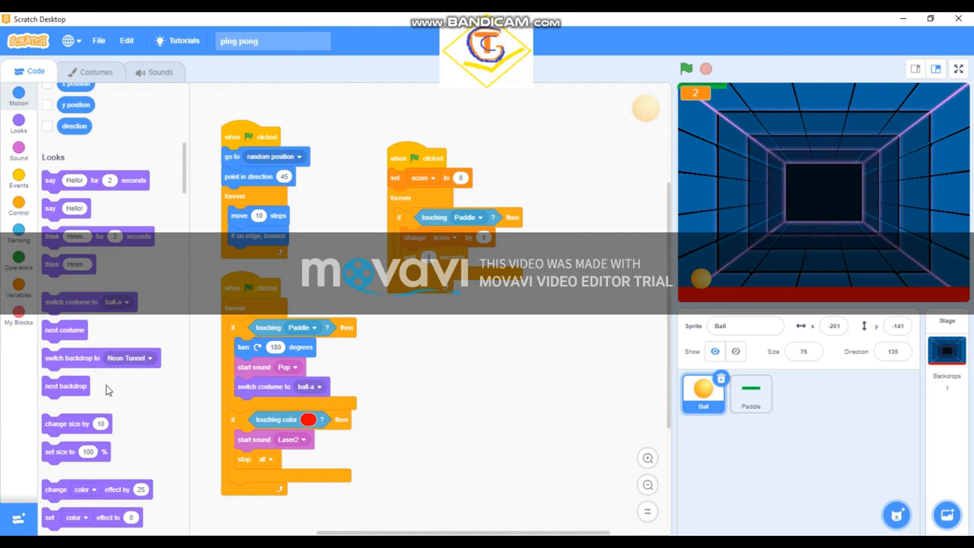
scroll(down, 3)
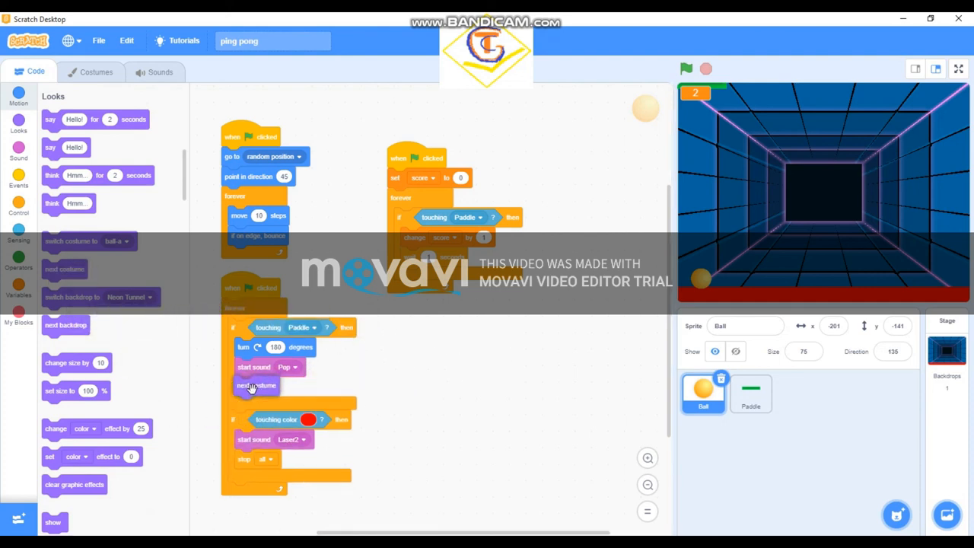
click(686, 69)
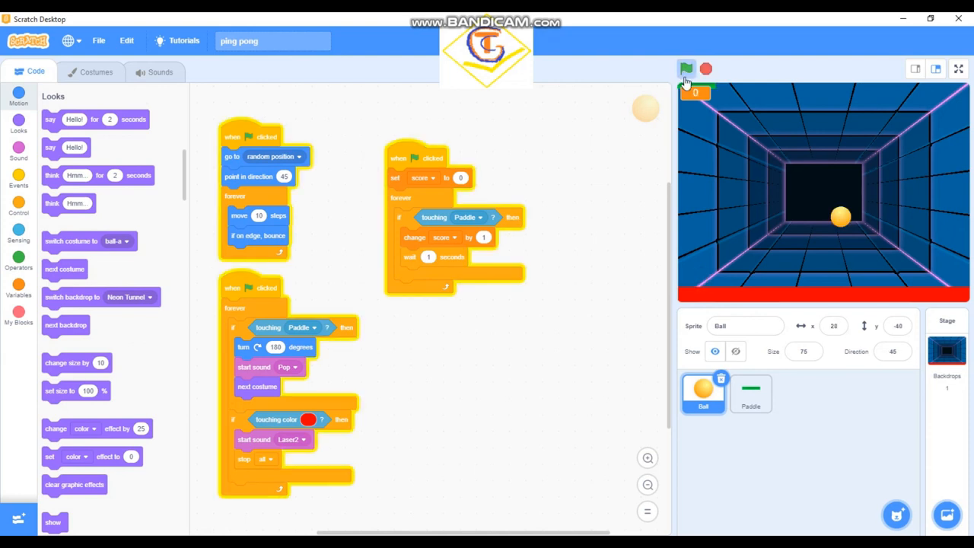
Restart the game three times, watching the Ball change colour on paddle hits and the score reach 4.
click(686, 69)
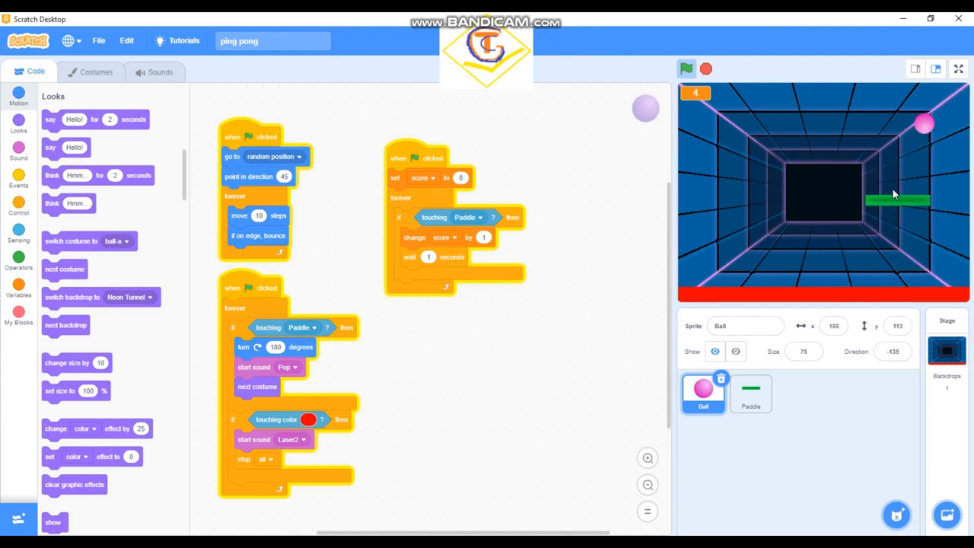
click(687, 69)
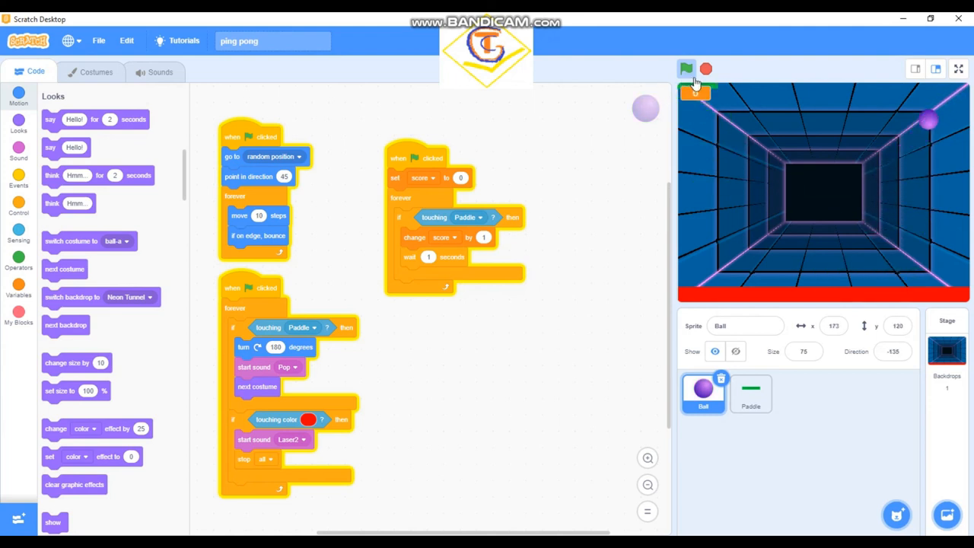
click(686, 69)
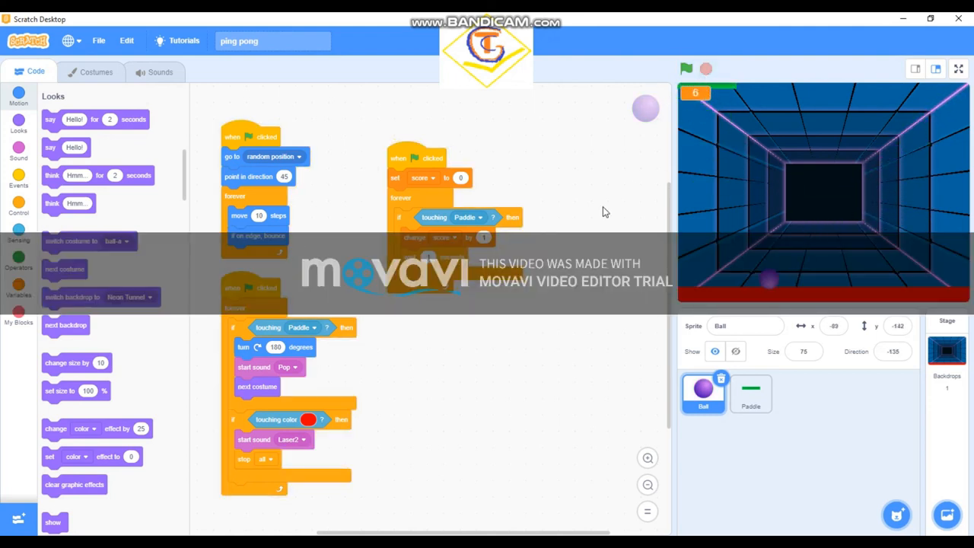